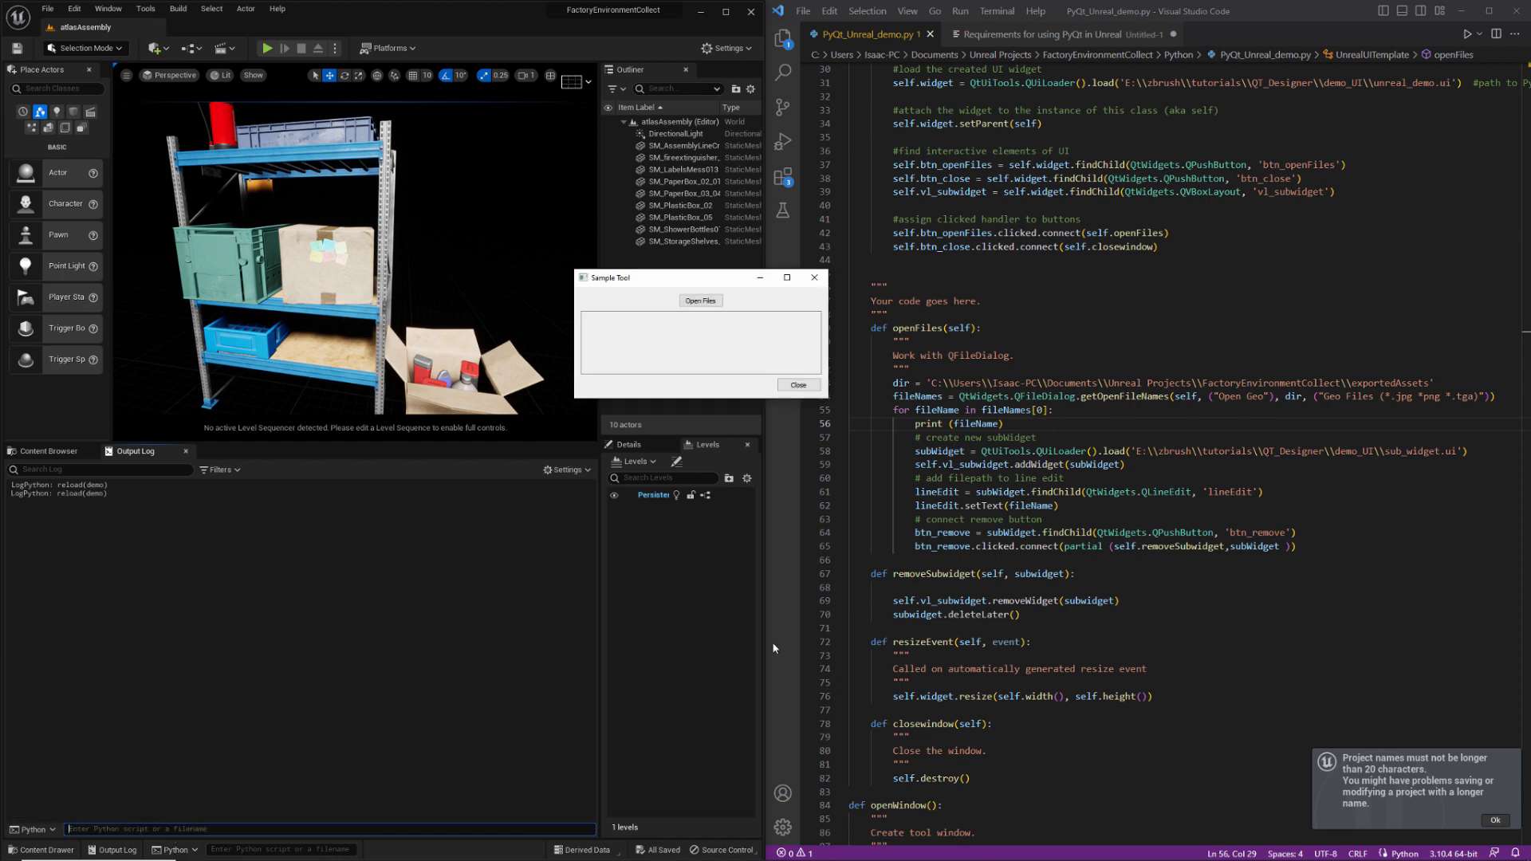
Step: Browse the exported assets folder from the Sample Tool and pick a texture file
click(700, 300)
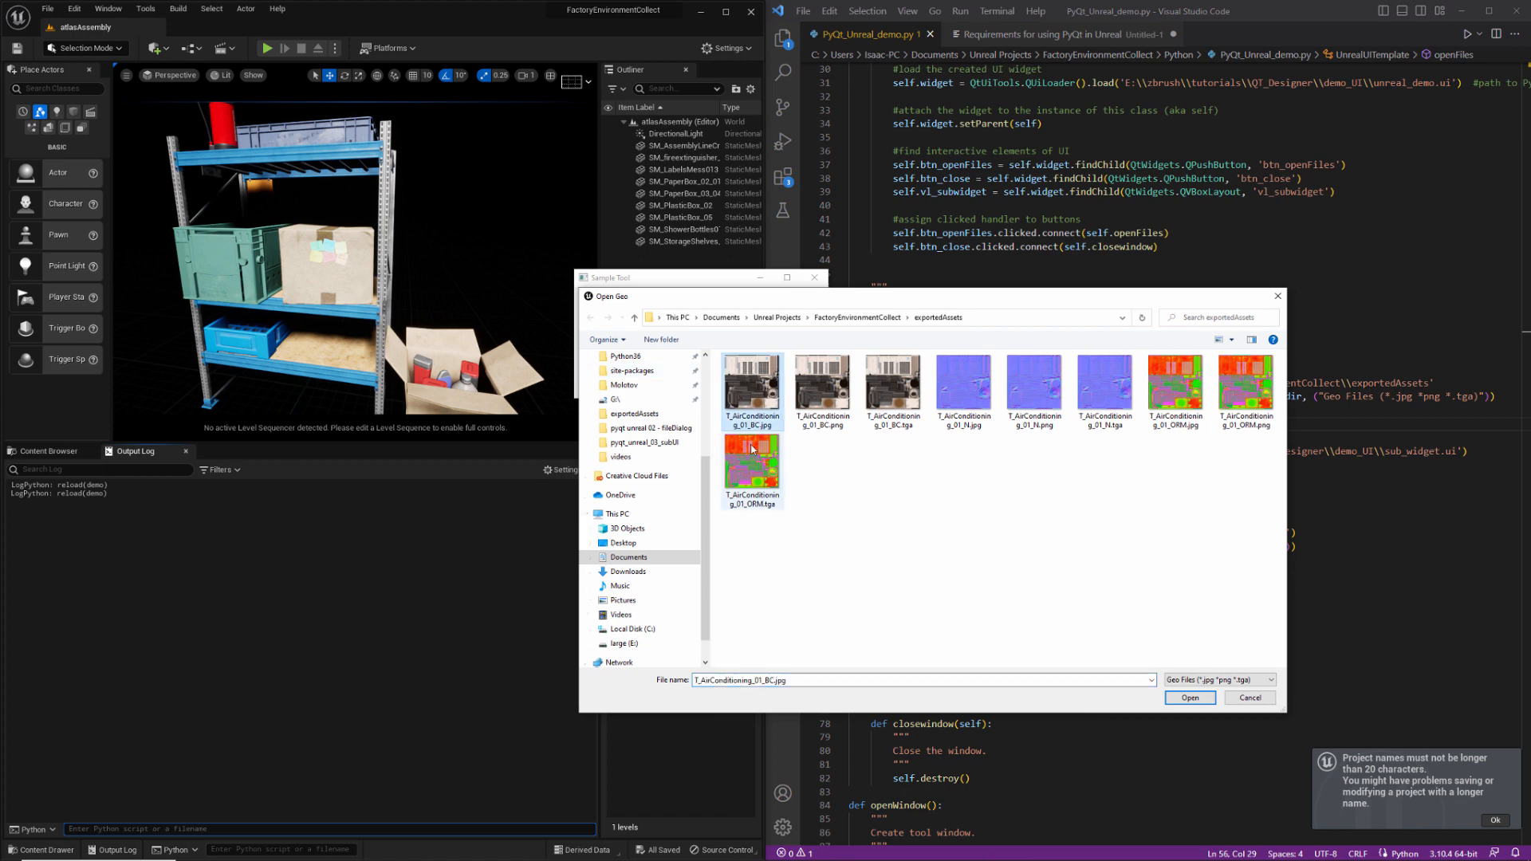
click(1189, 697)
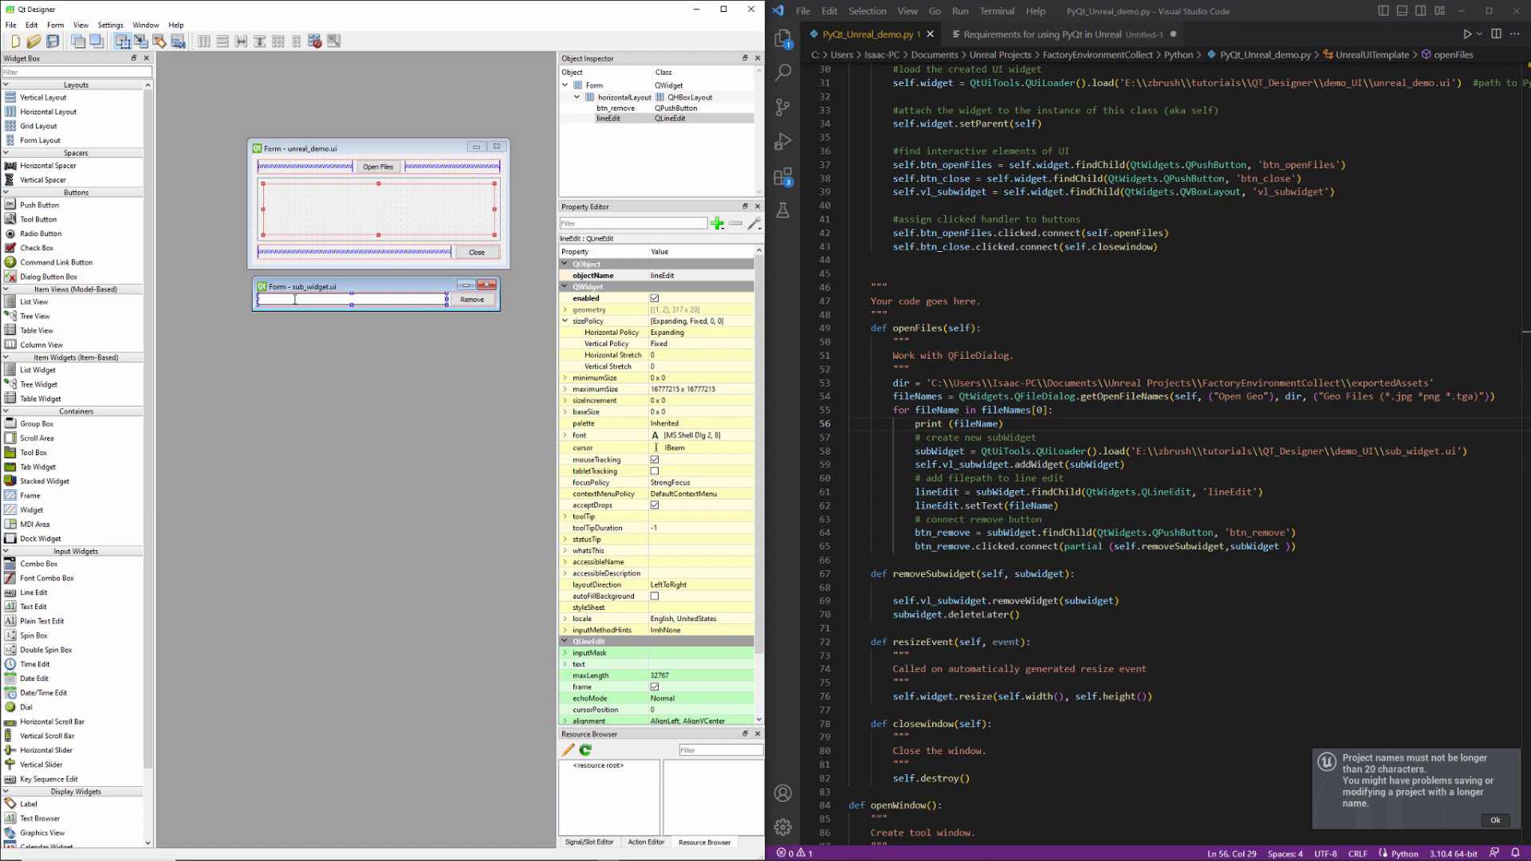
Step: Scroll over the sub_widget row form in Qt Designer
scroll(down, 3)
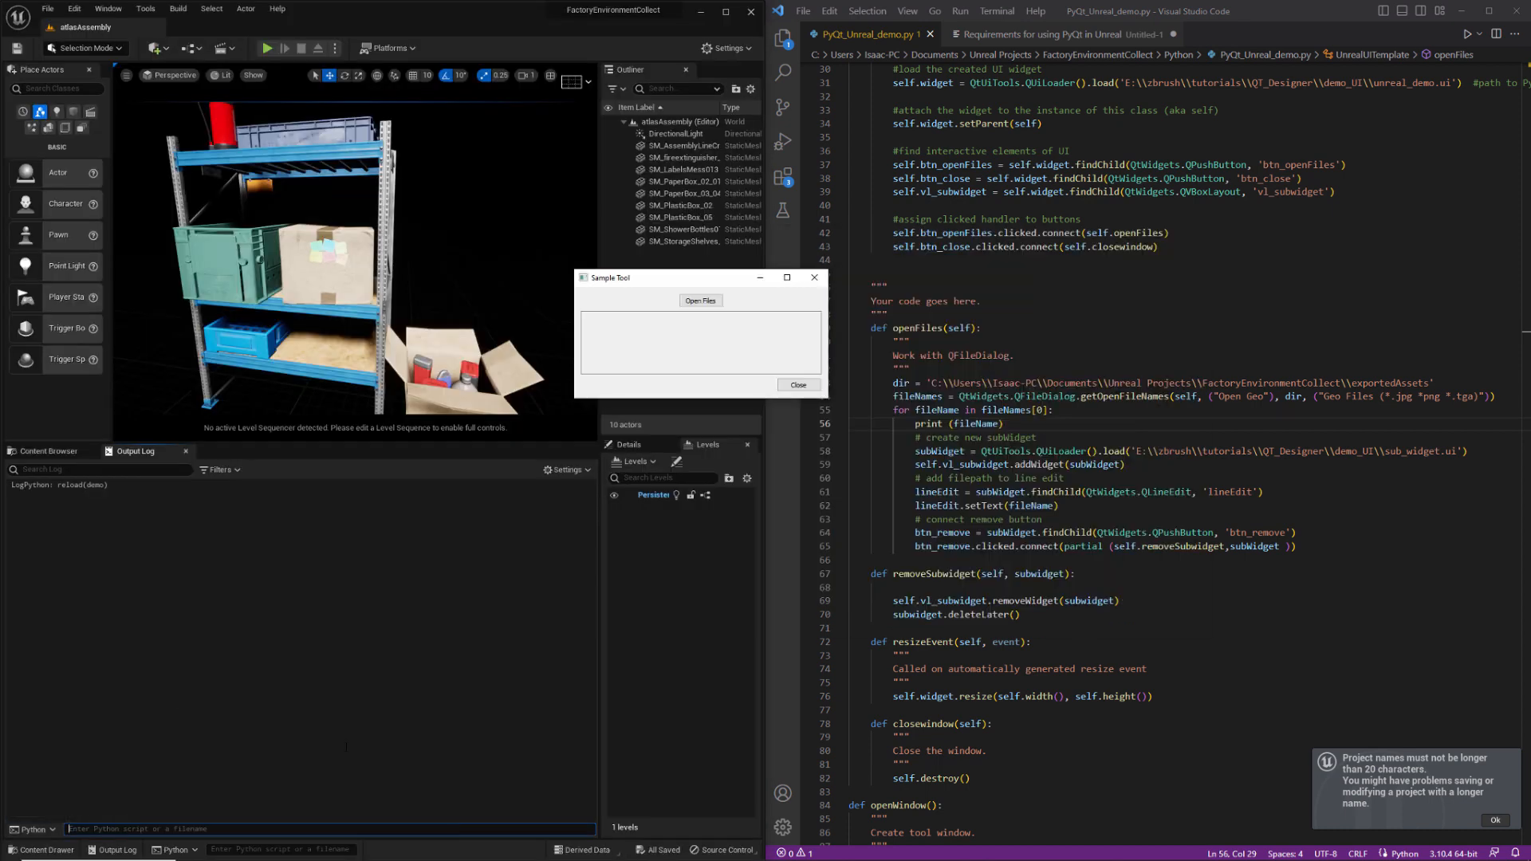
Step: Load the exported texture files as removable path rows, then close the Sample Tool
click(699, 300)
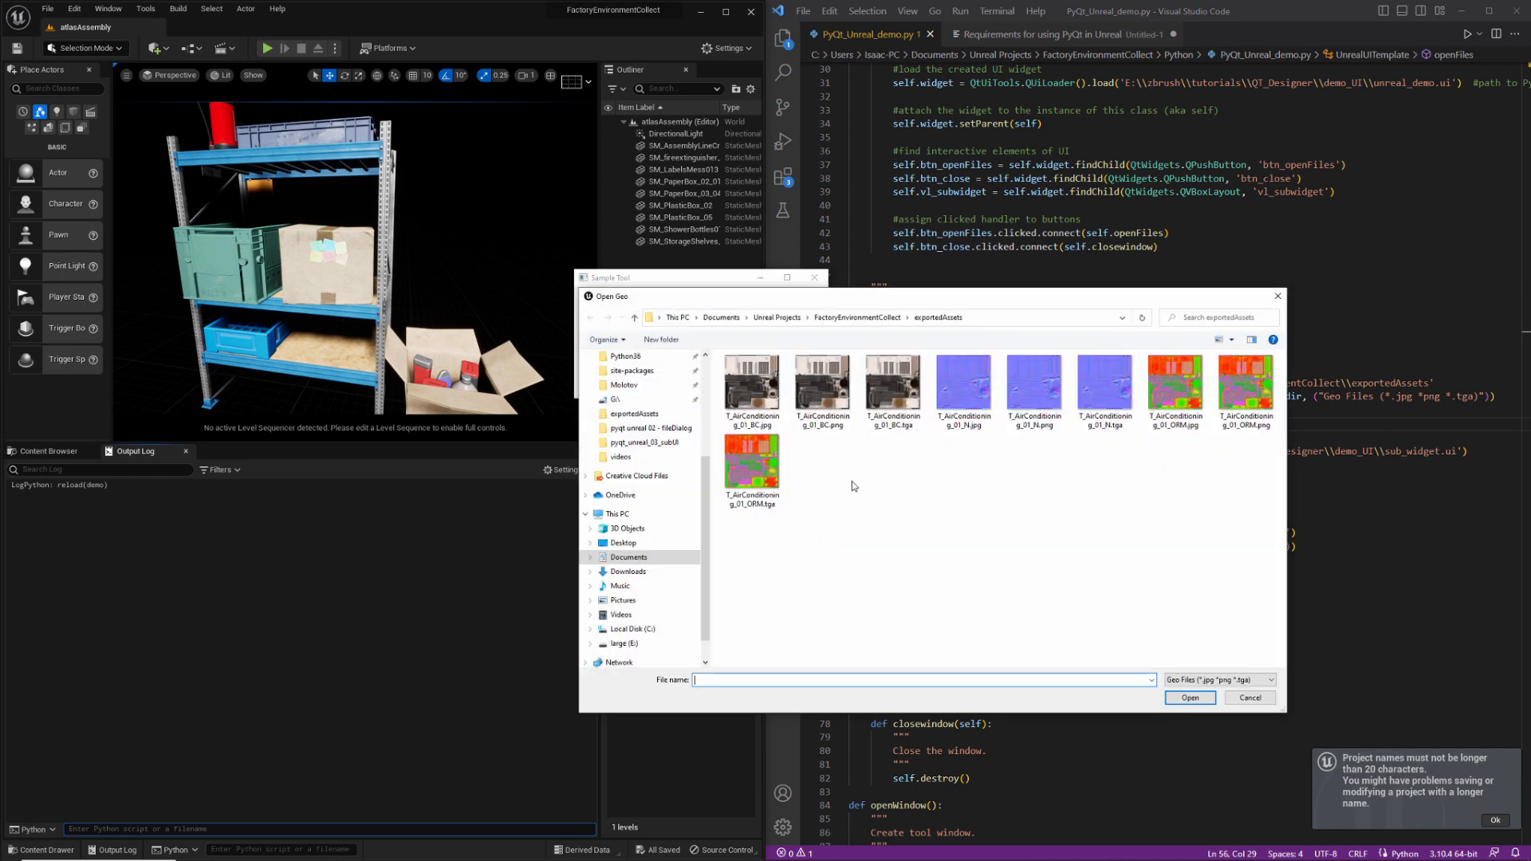
click(1189, 697)
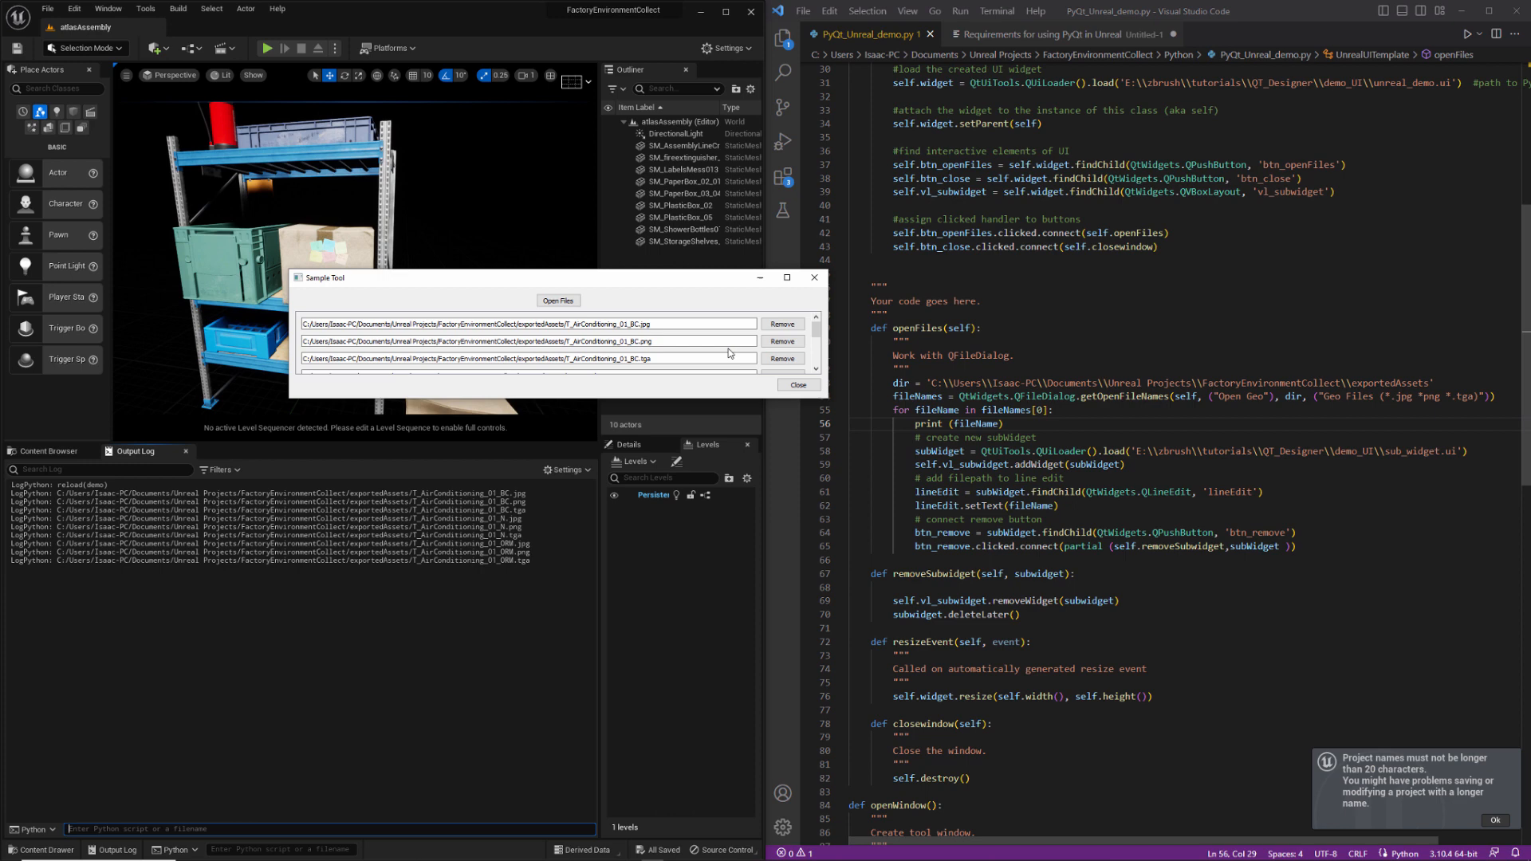
mouse_move(666, 330)
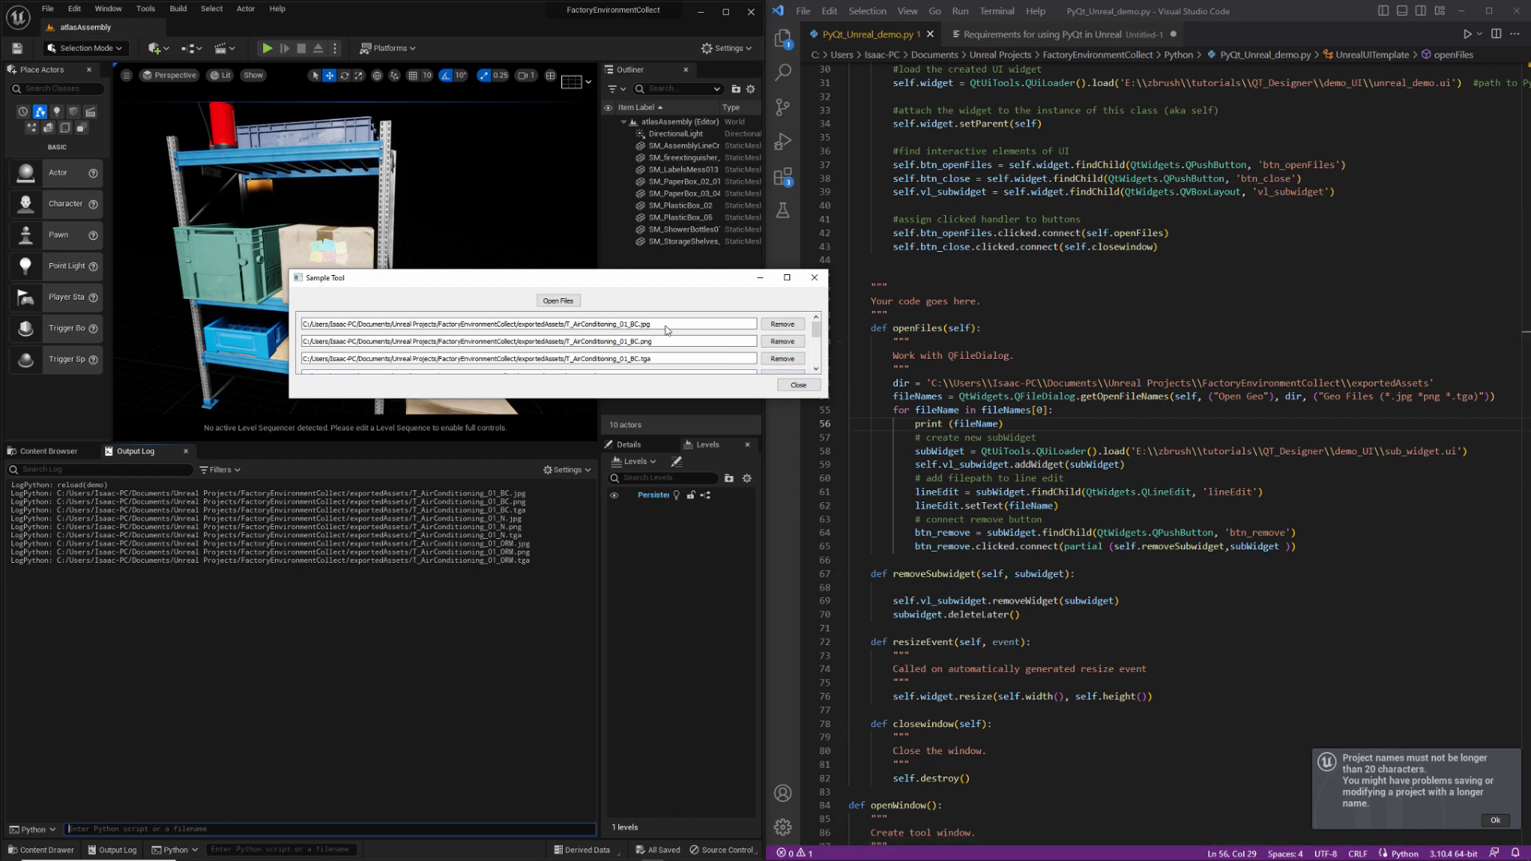
mouse_move(512, 374)
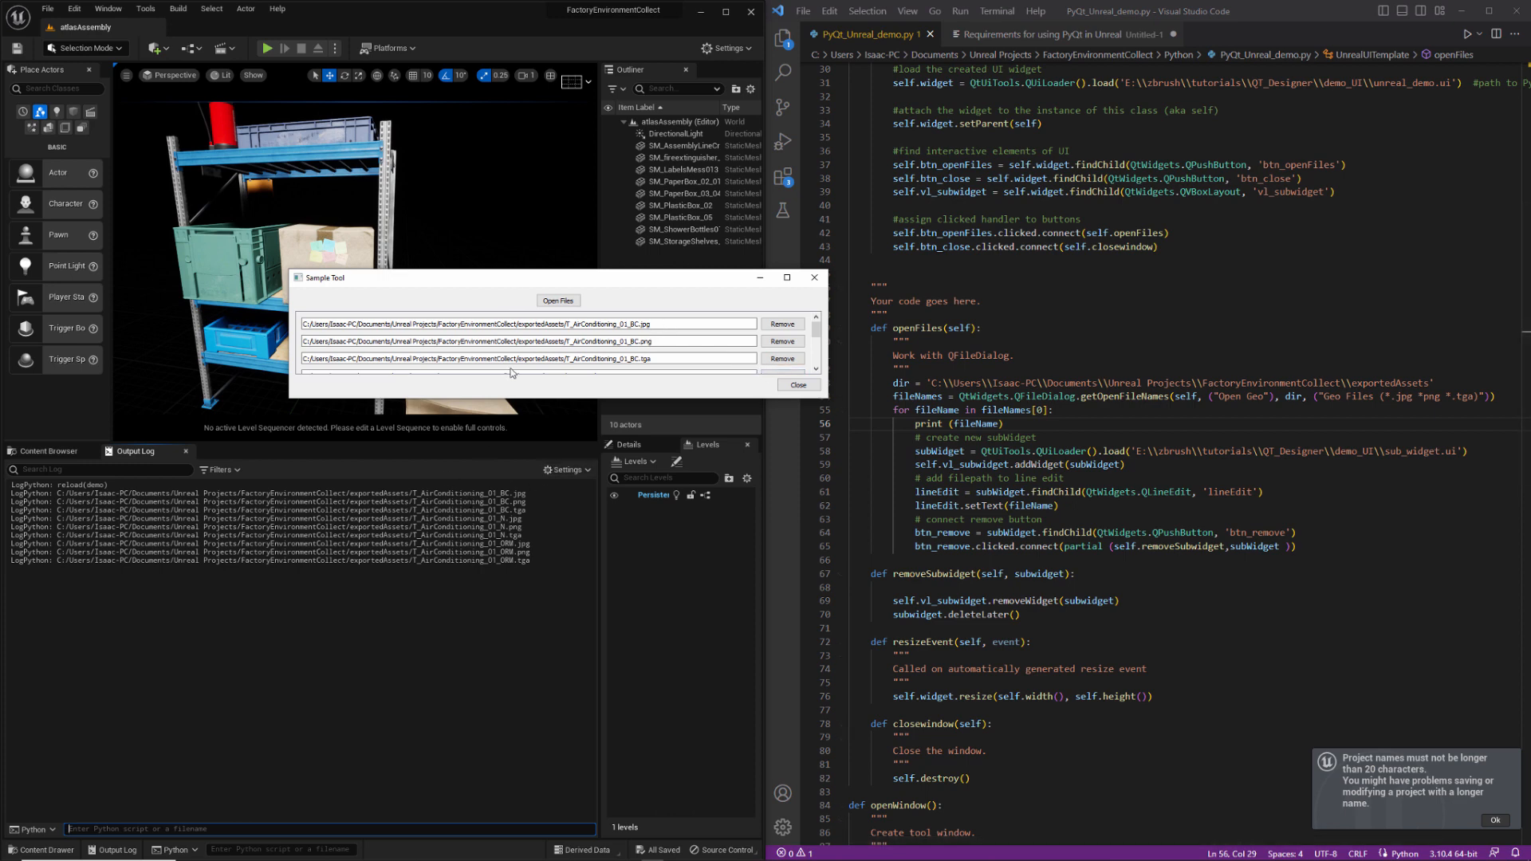
click(797, 384)
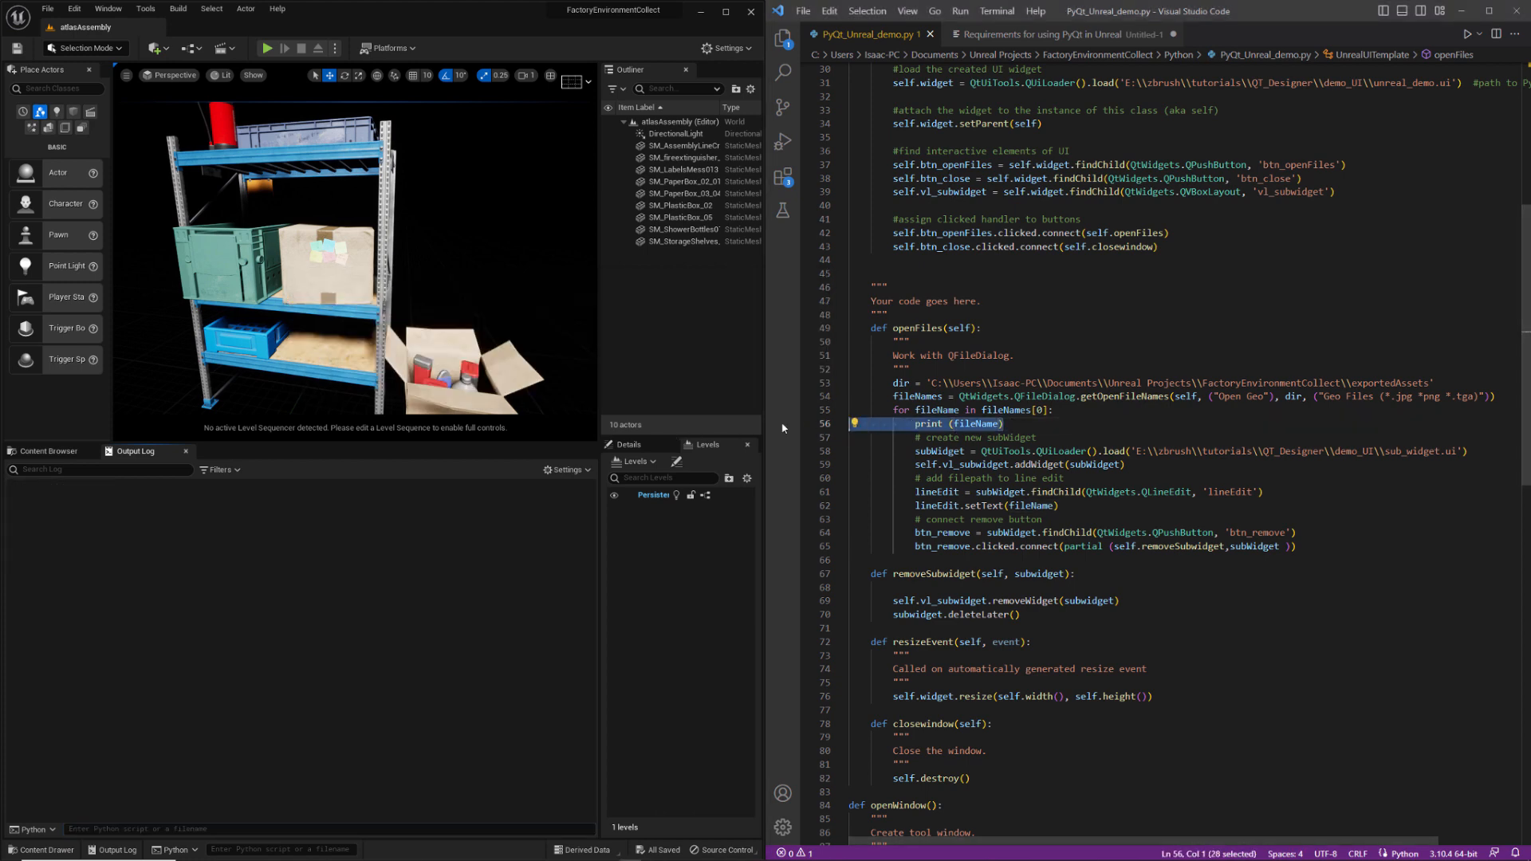
Step: Delete the debug print and add self.subWidgets = [] in the constructor
key(Delete)
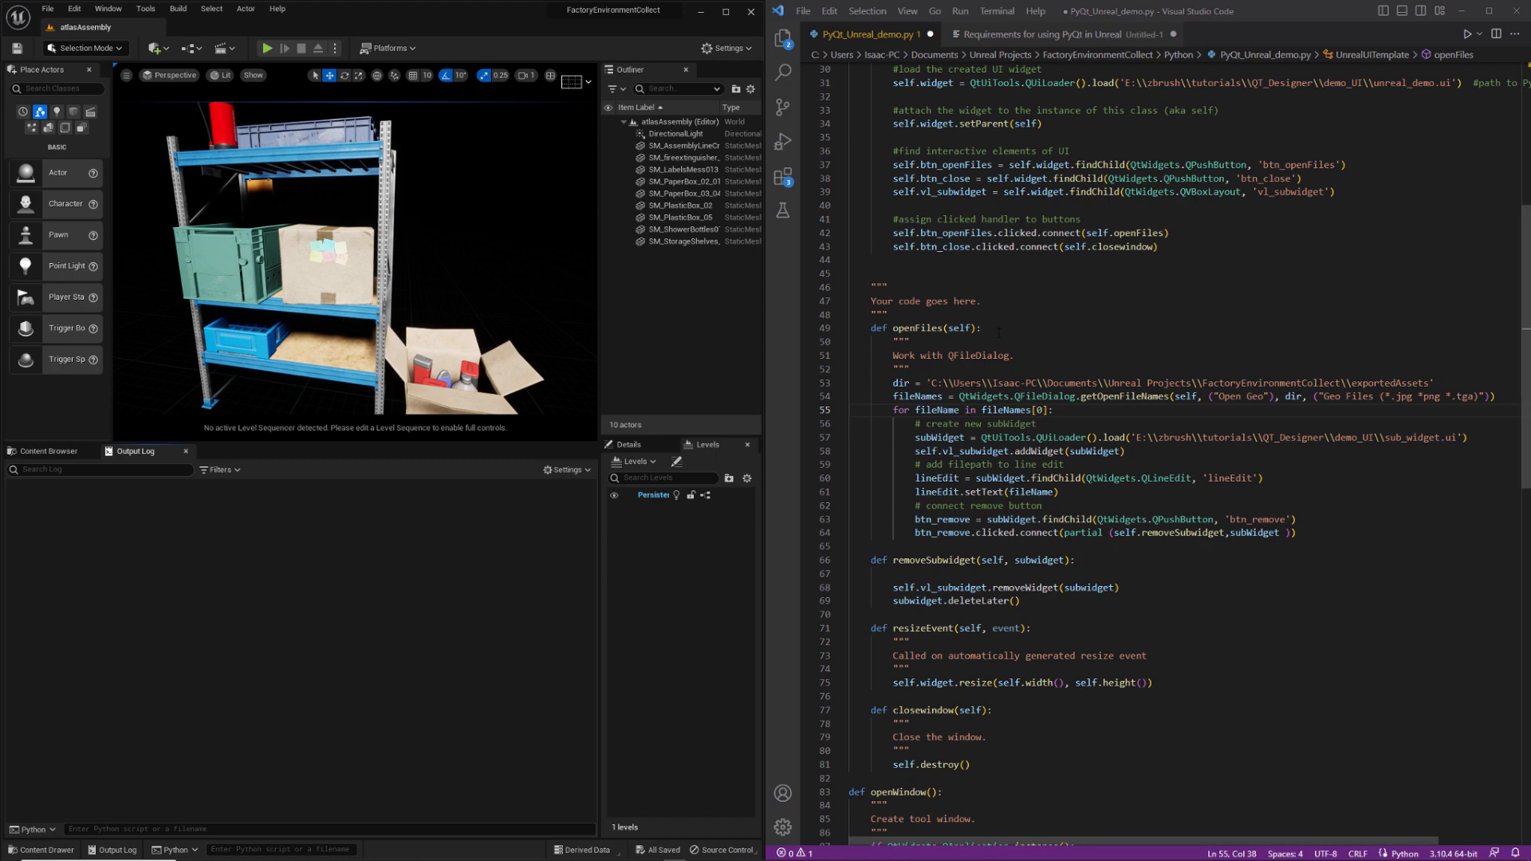
double_click(940, 544)
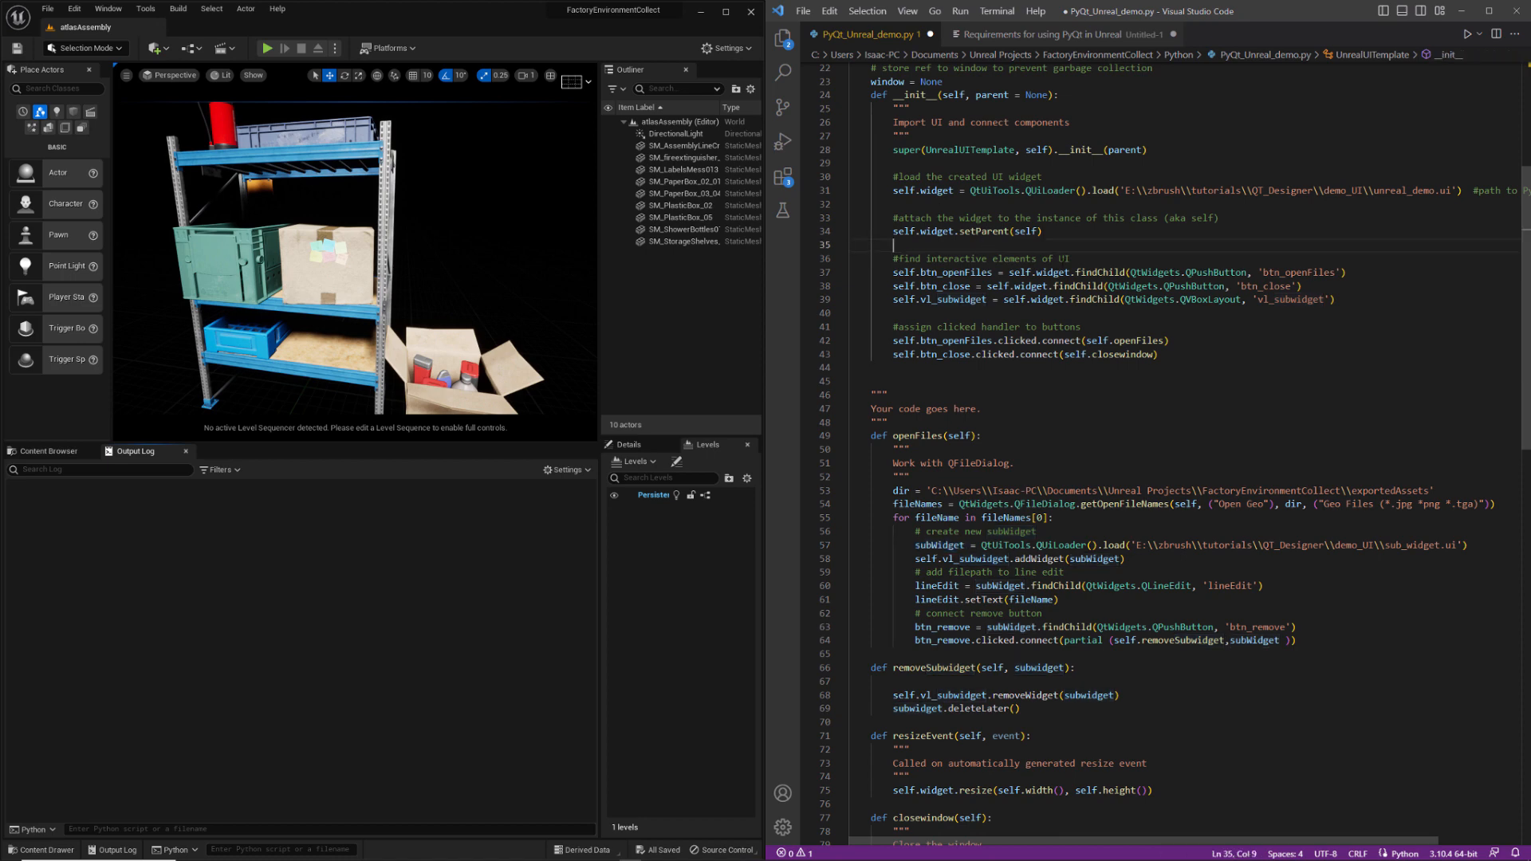
text(self.subWidgets)
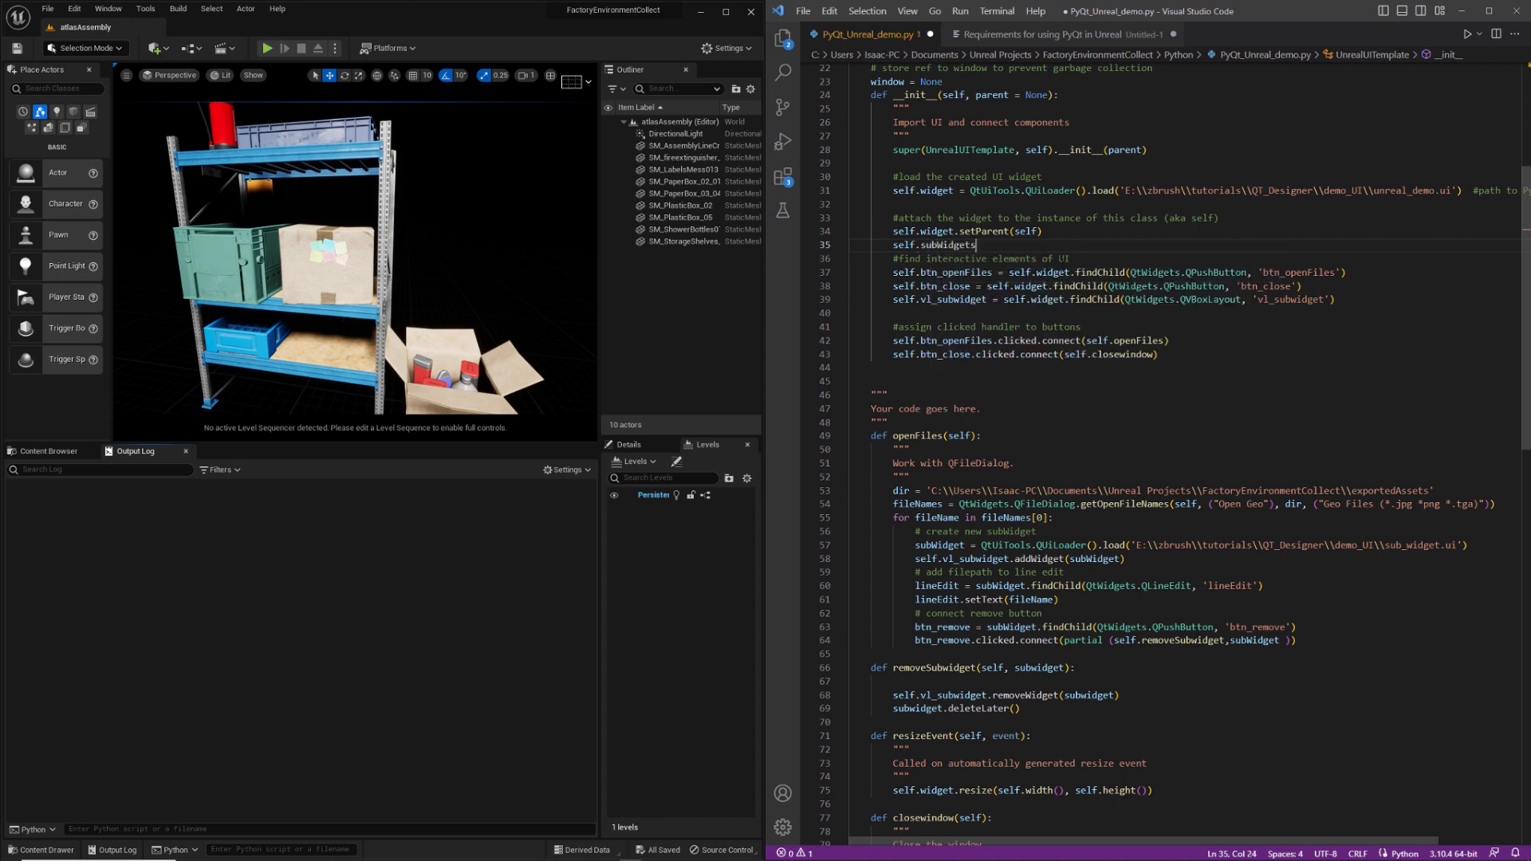
text(= [])
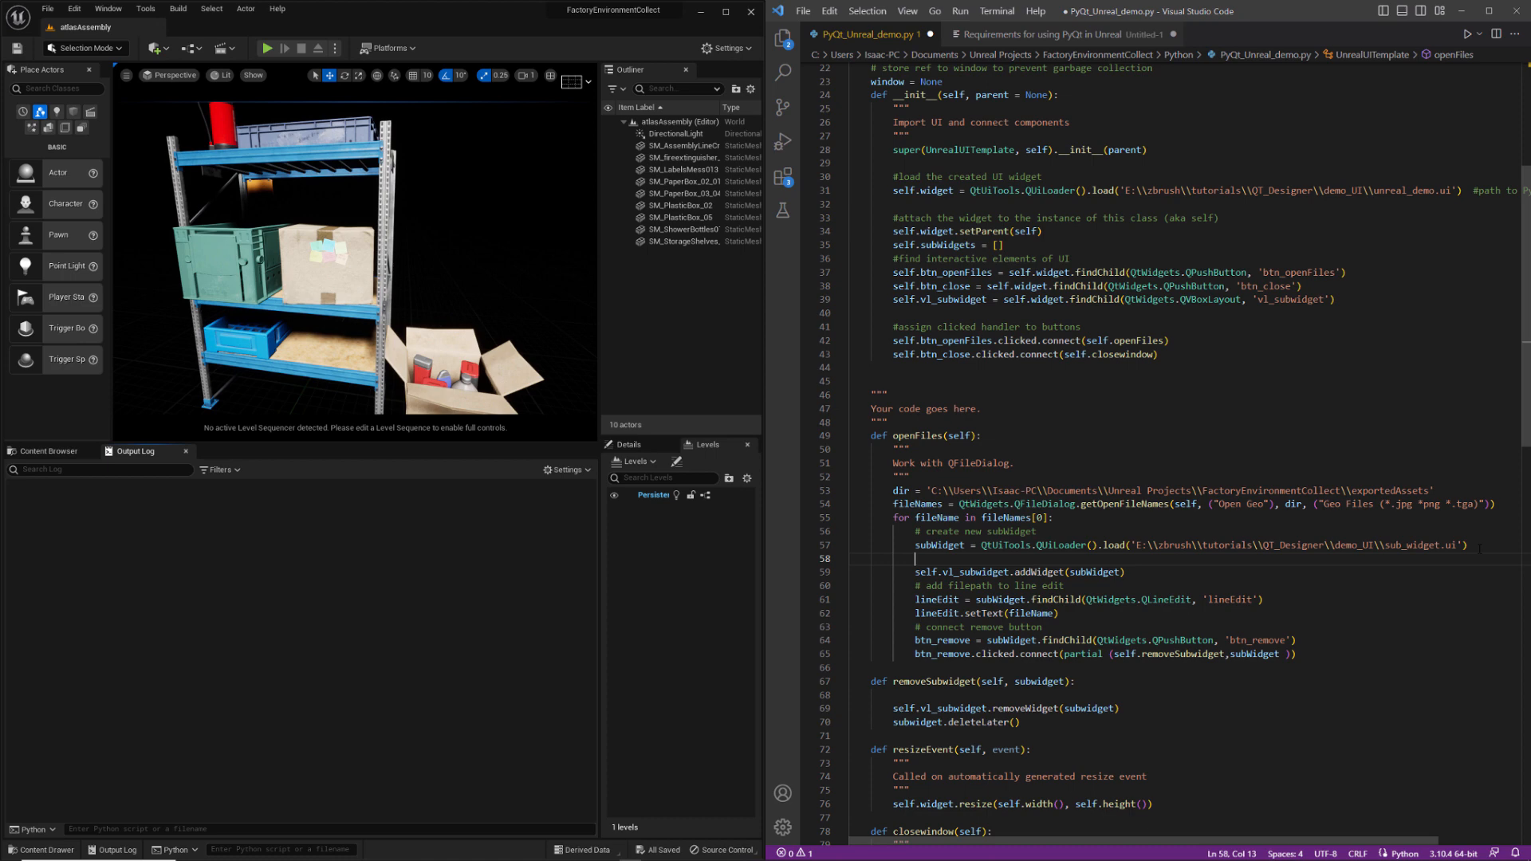
Step: Append each new subWidget in openFiles and begin removing it from self.subWidgets
text(self.subWidgets.append(subWidget)
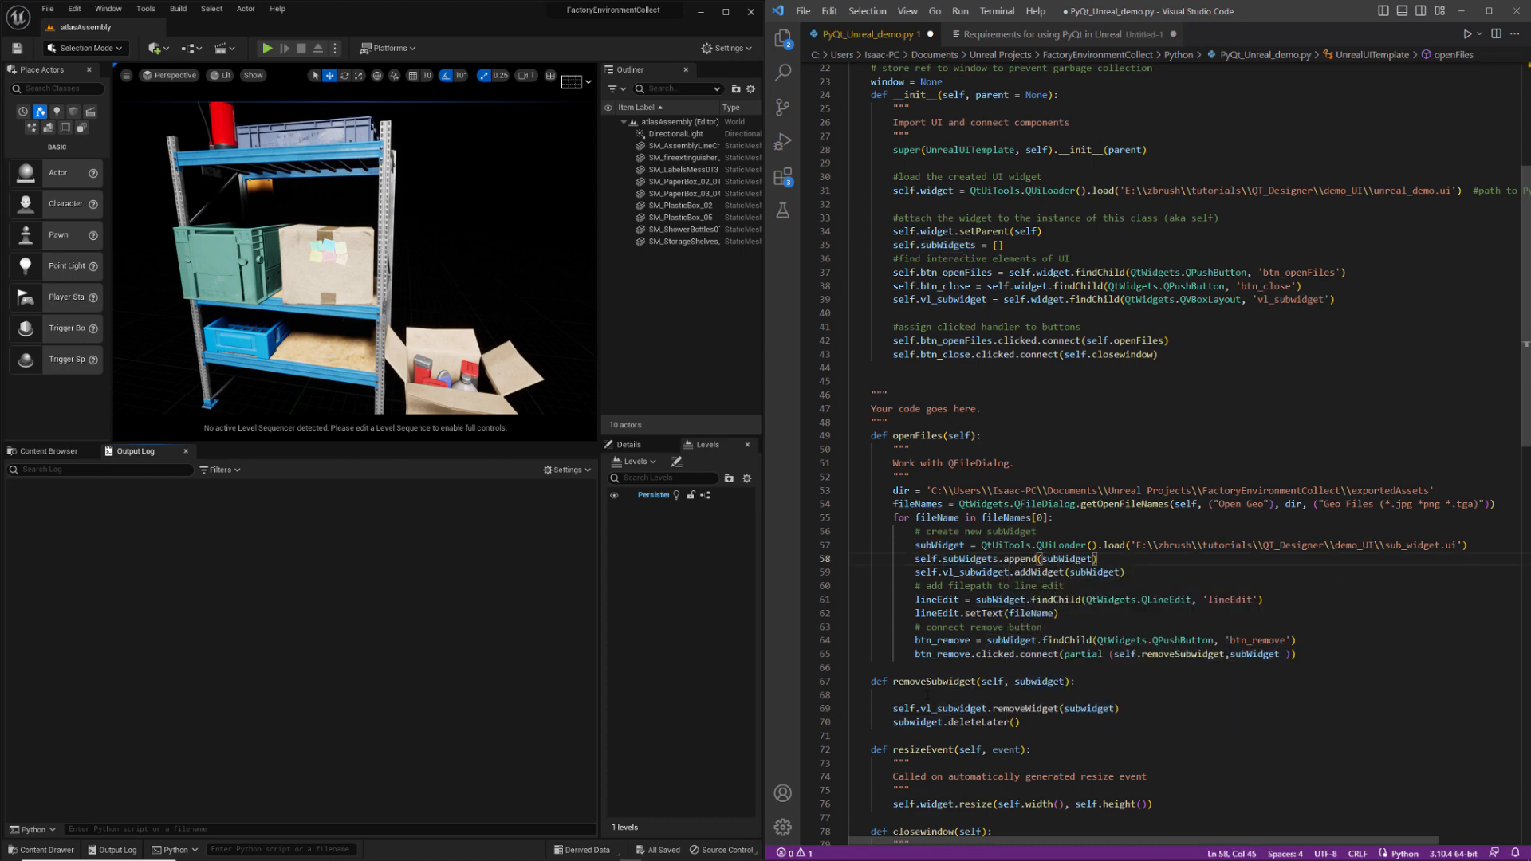
click(913, 695)
text(subWidget)
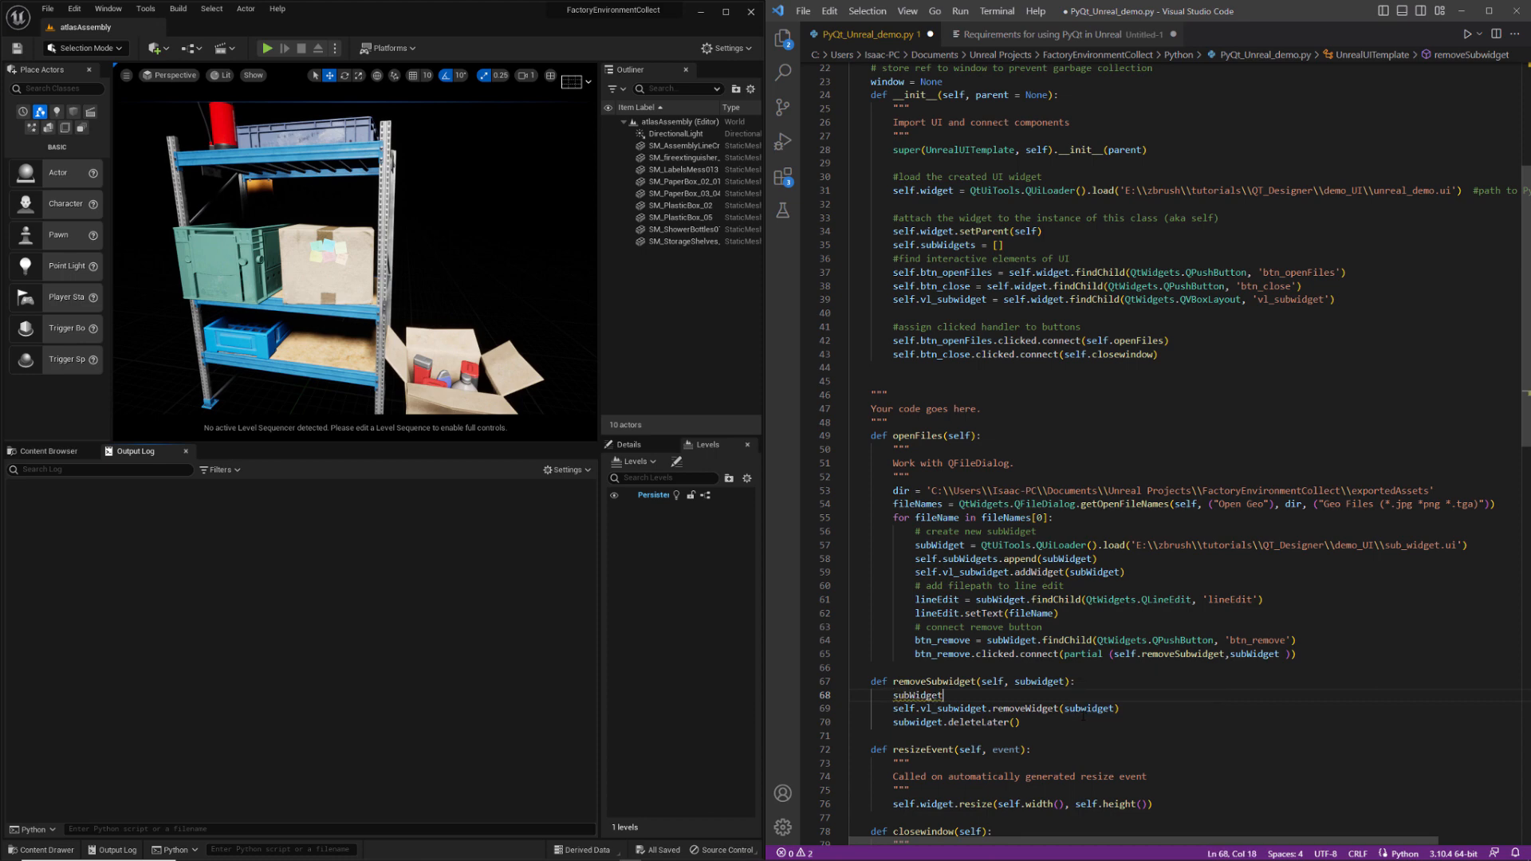
double_click(917, 695)
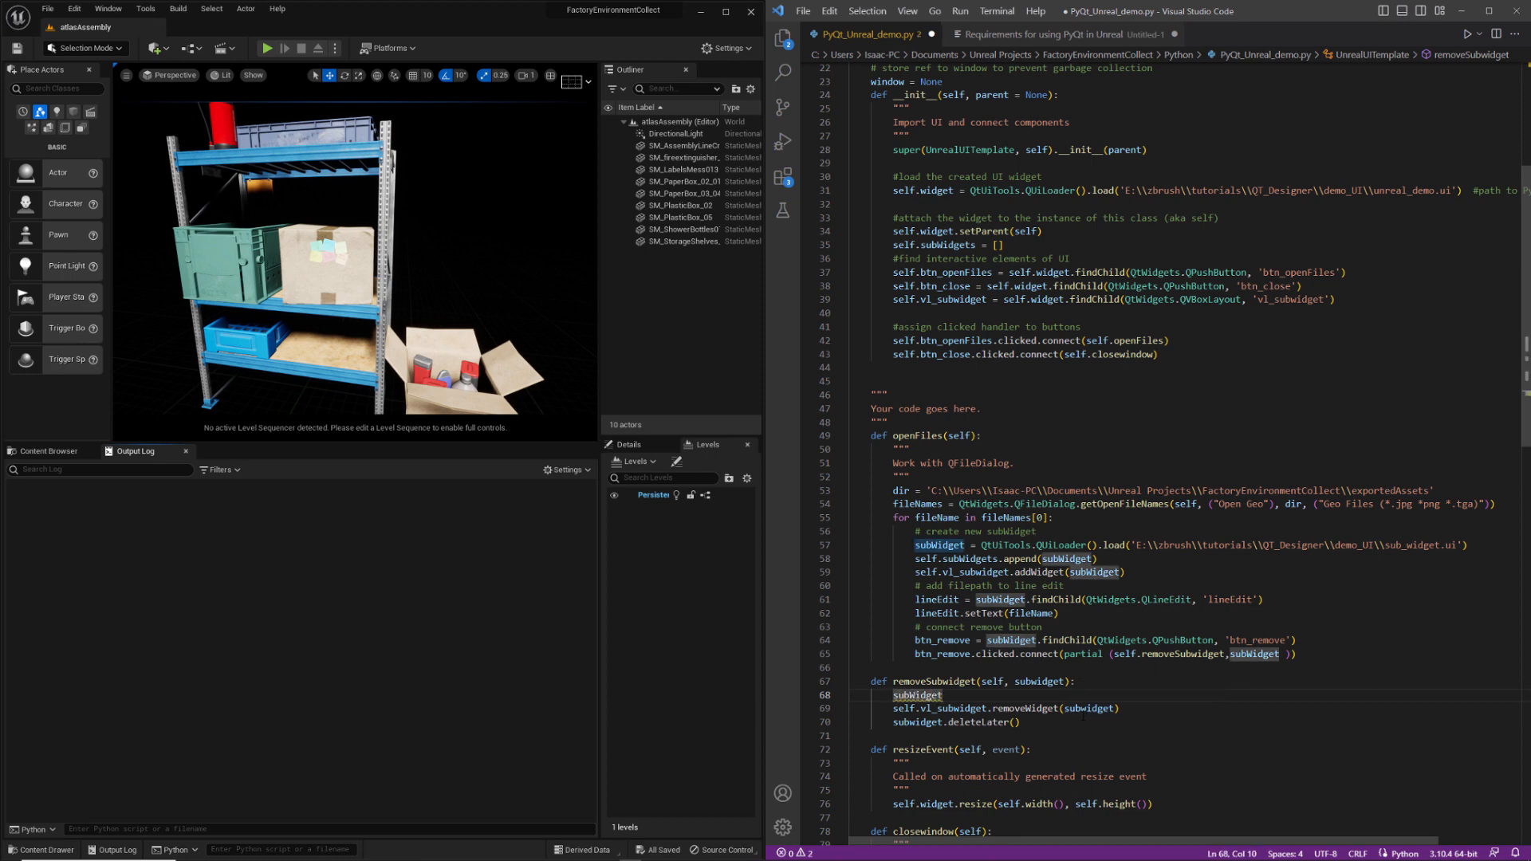
double_click(973, 558)
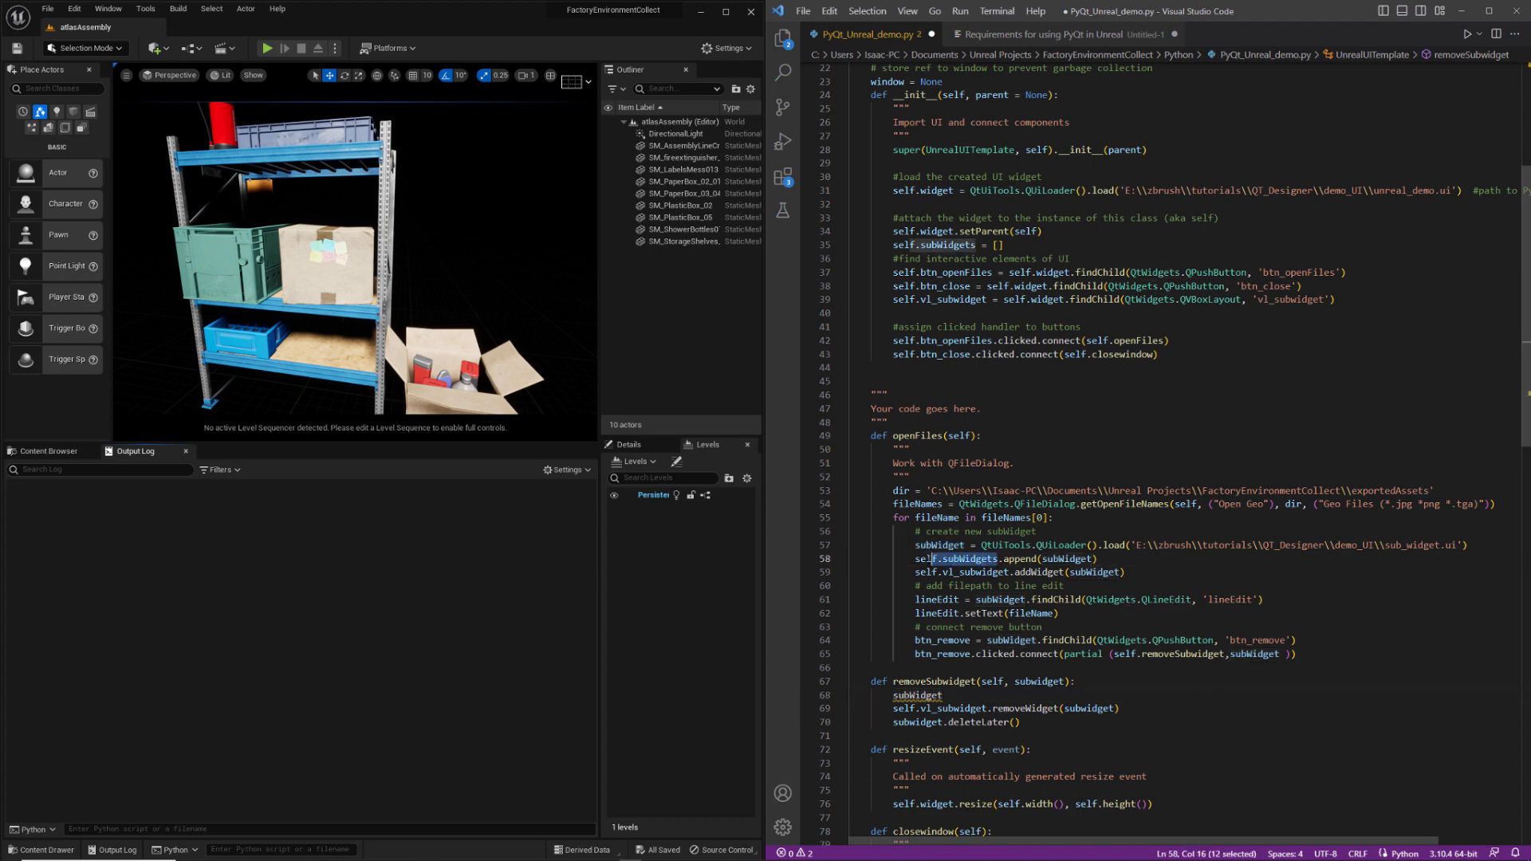
click(975, 695)
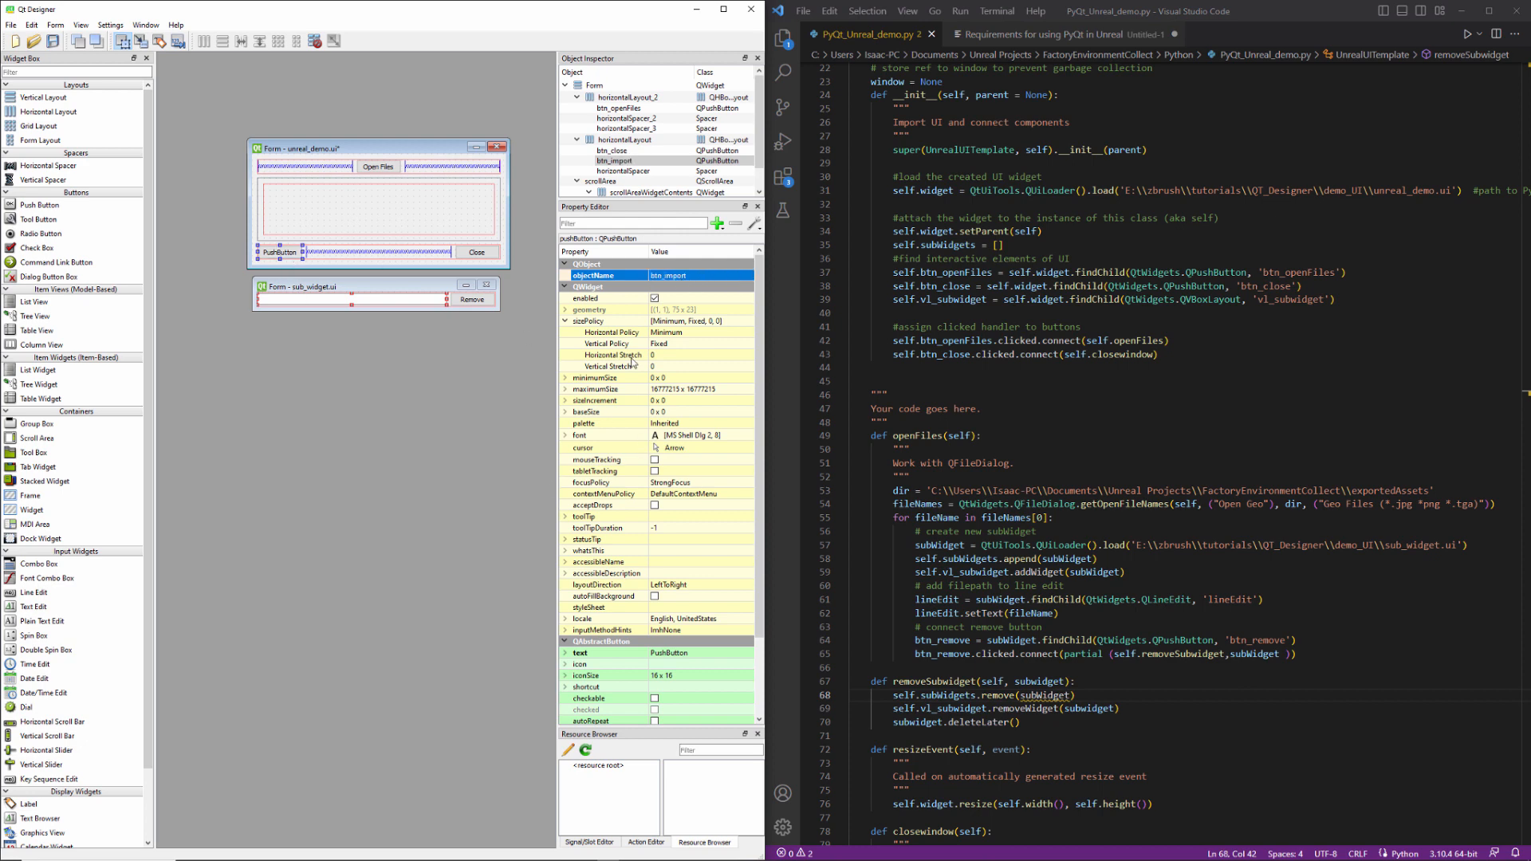
Step: Place a push button named btn_import in the bottom layout, labelled Import
double_click(693, 652)
text(self.btn_i)
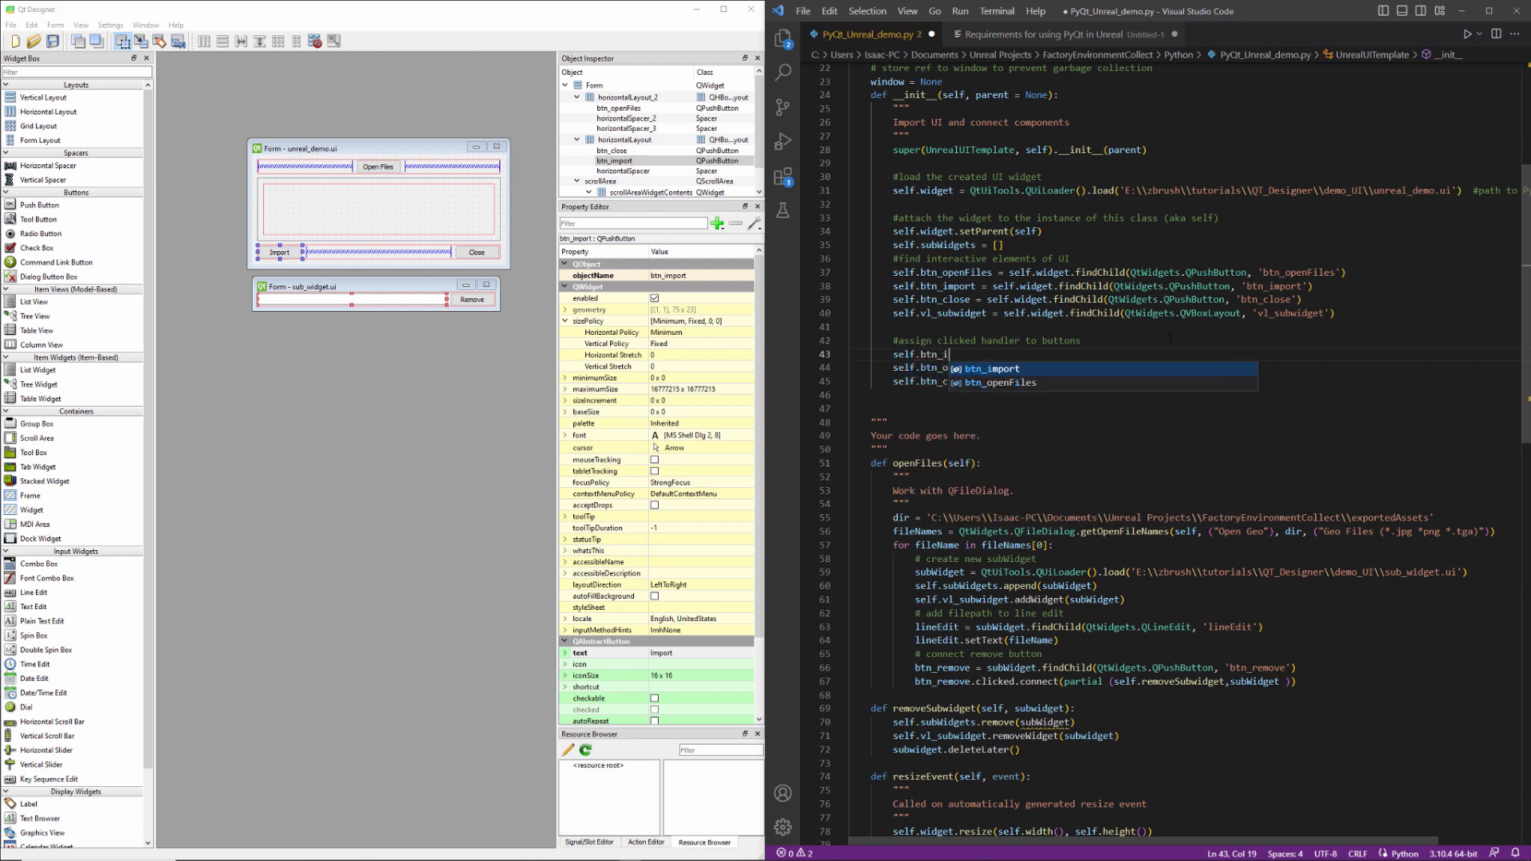
Step: Connect self.btn_import.clicked to self.importFiles on line 43
text(.clicked.connect(self)
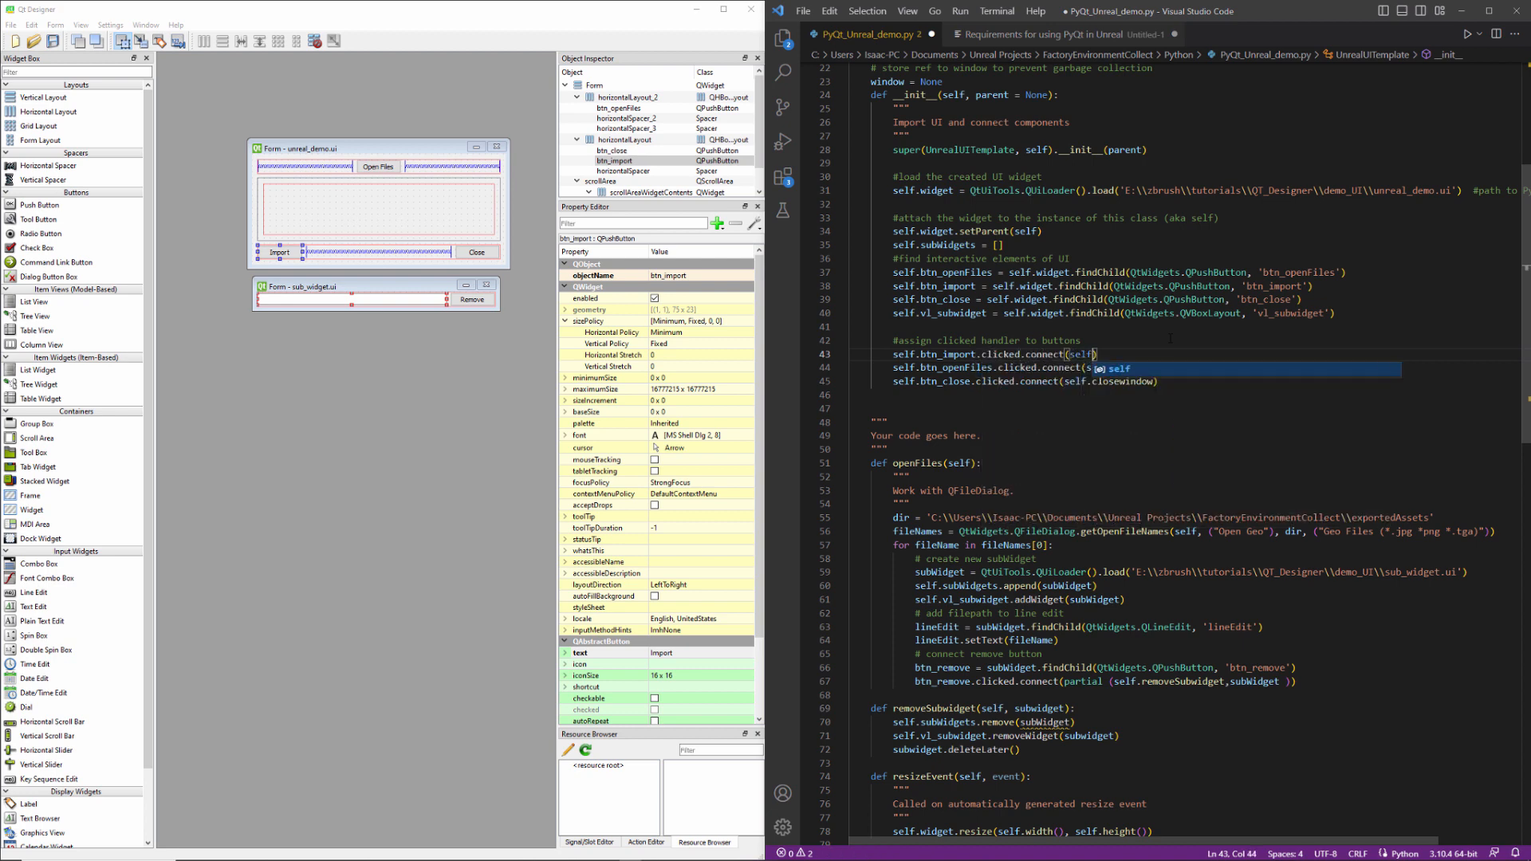
text(importFiles)
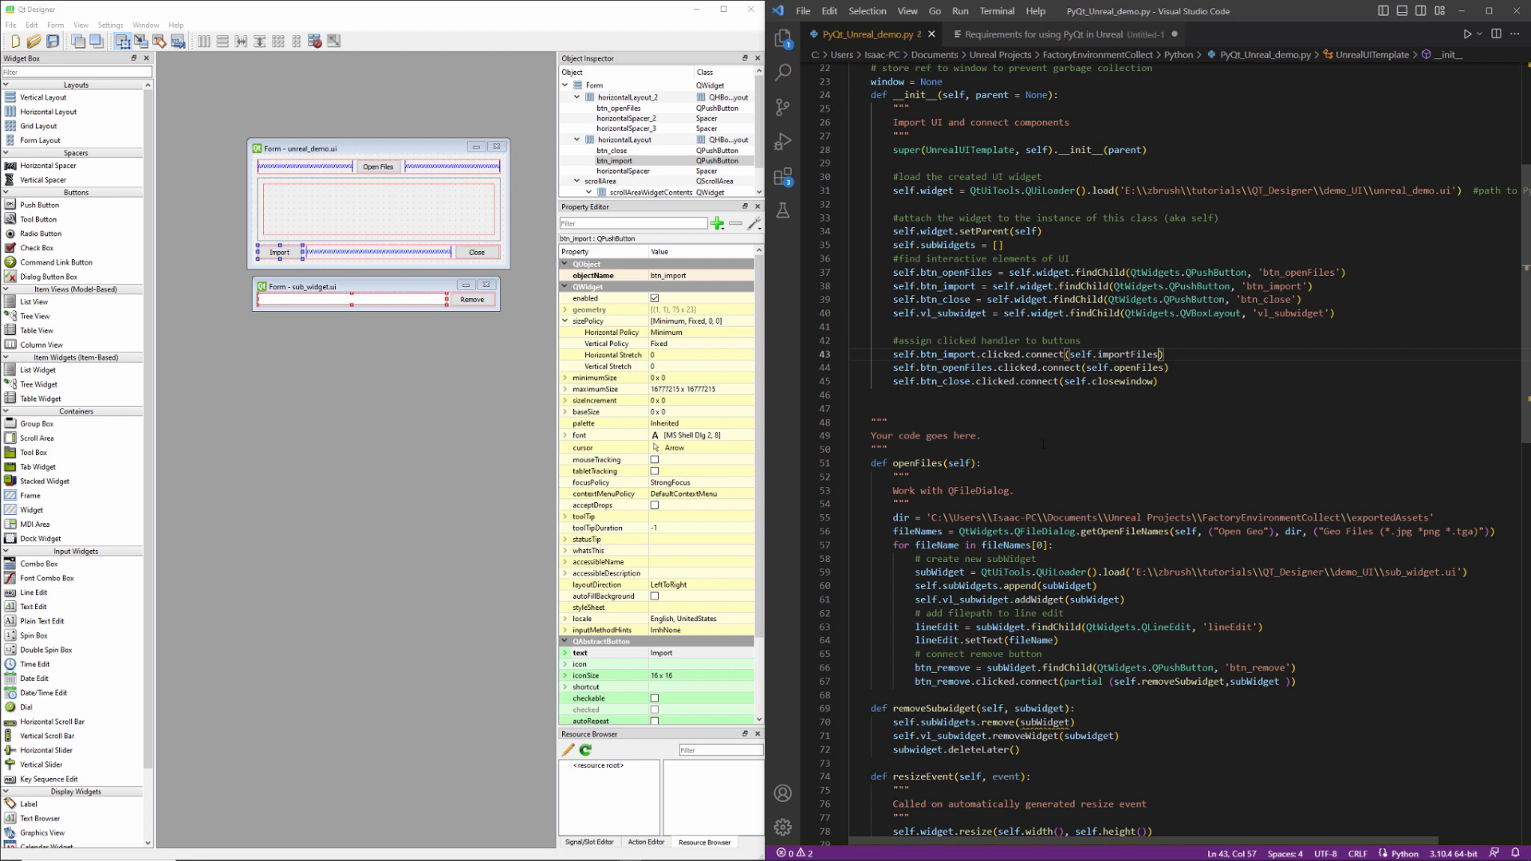
scroll(down, 3)
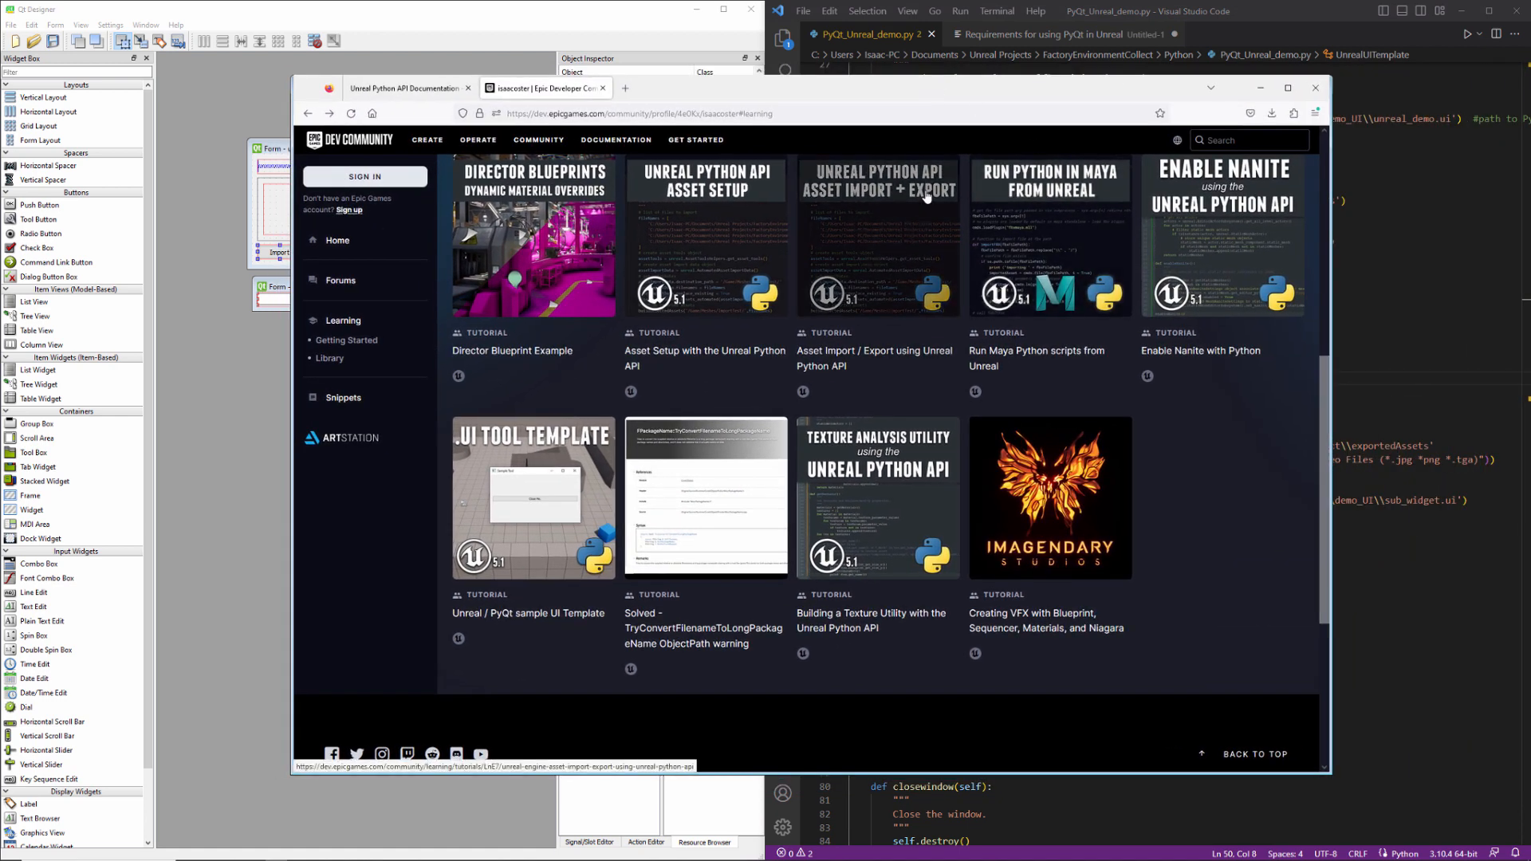
mouse_move(333, 147)
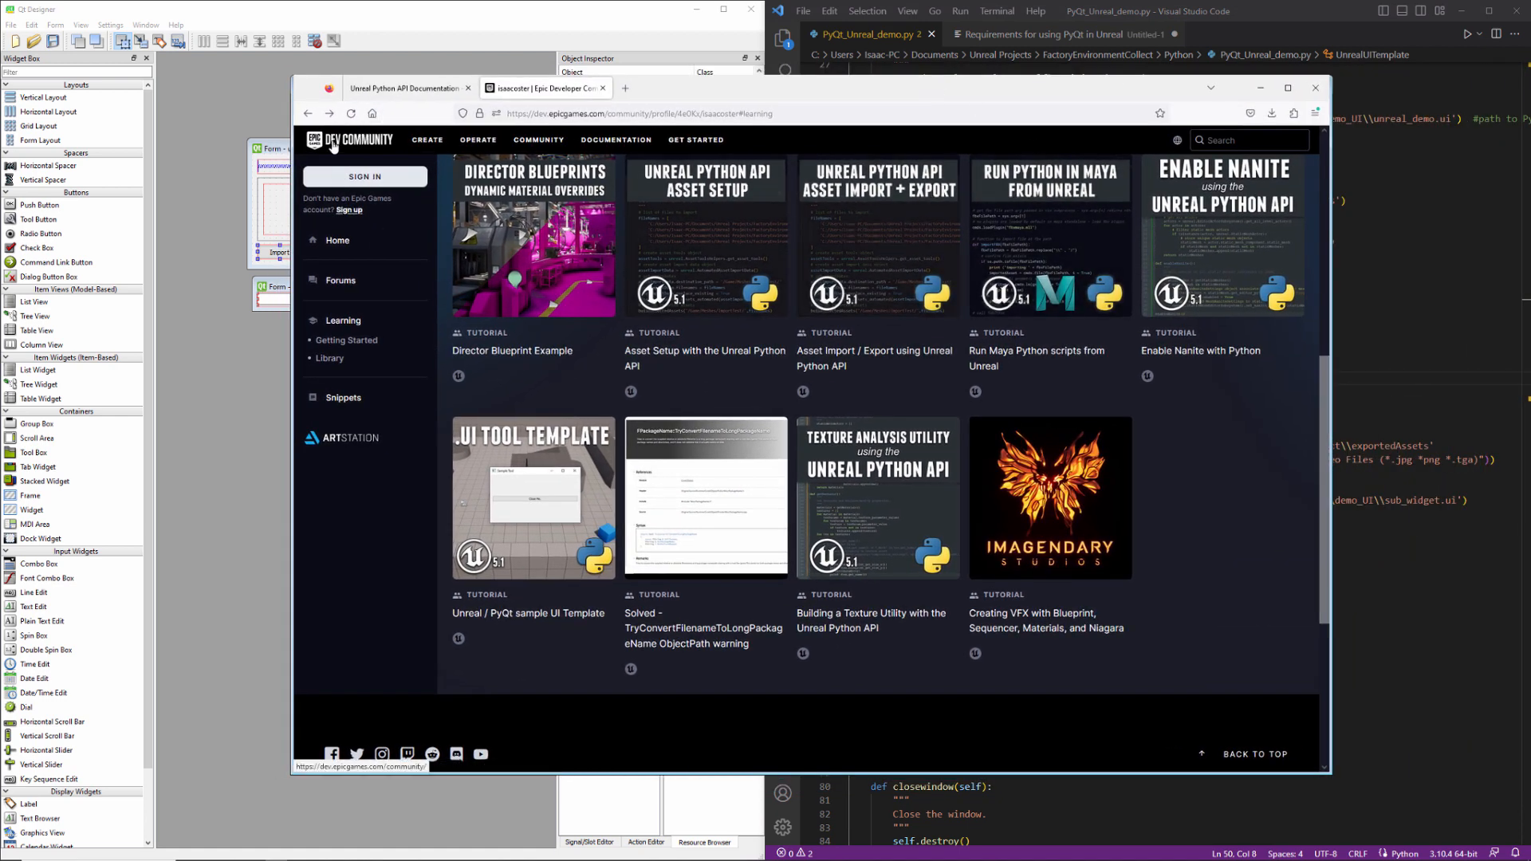
mouse_move(903, 225)
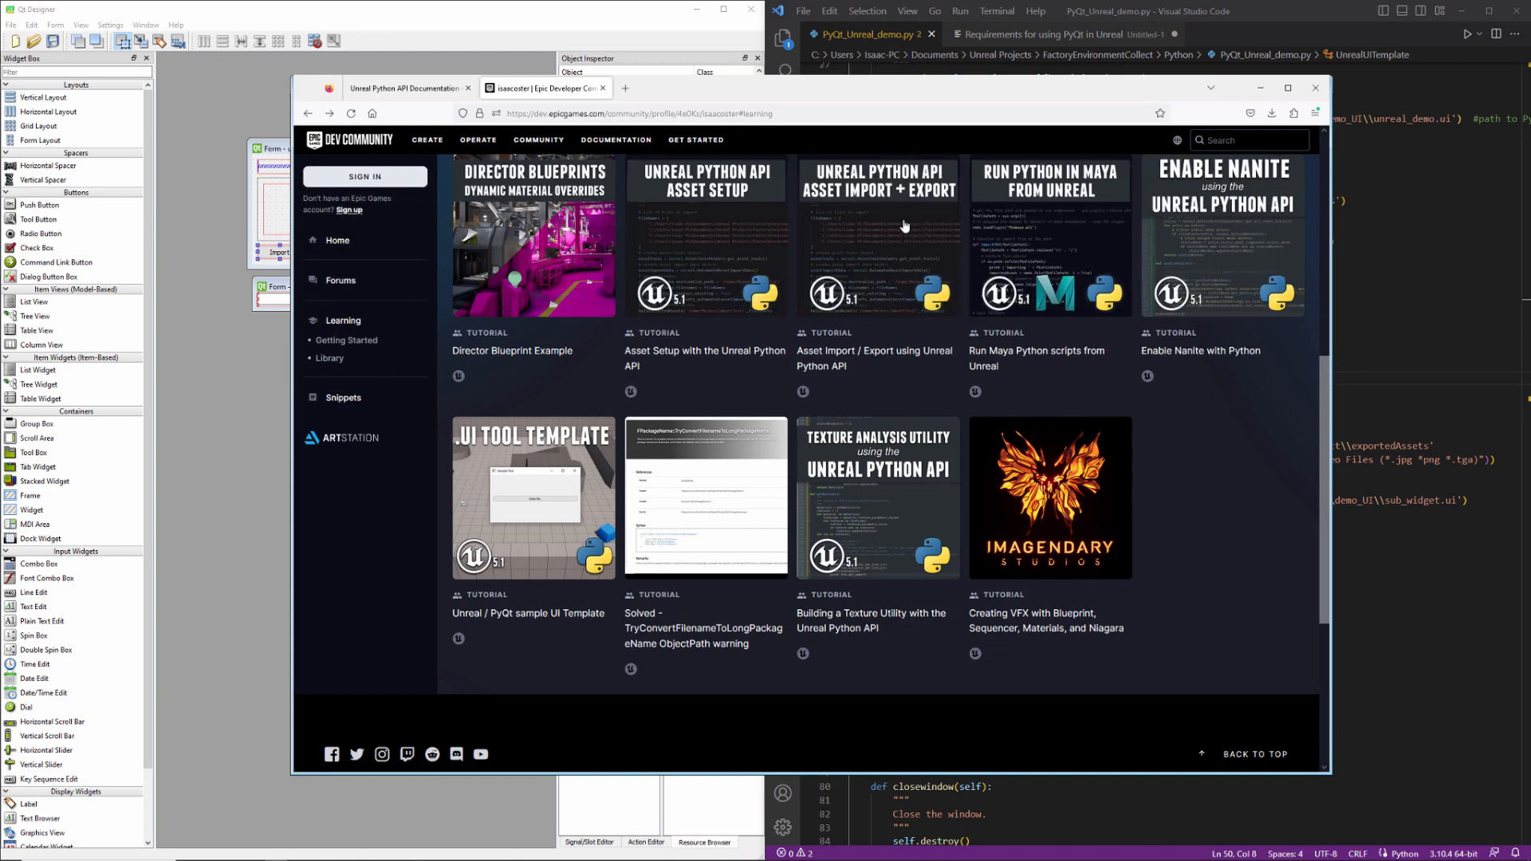
mouse_move(885, 235)
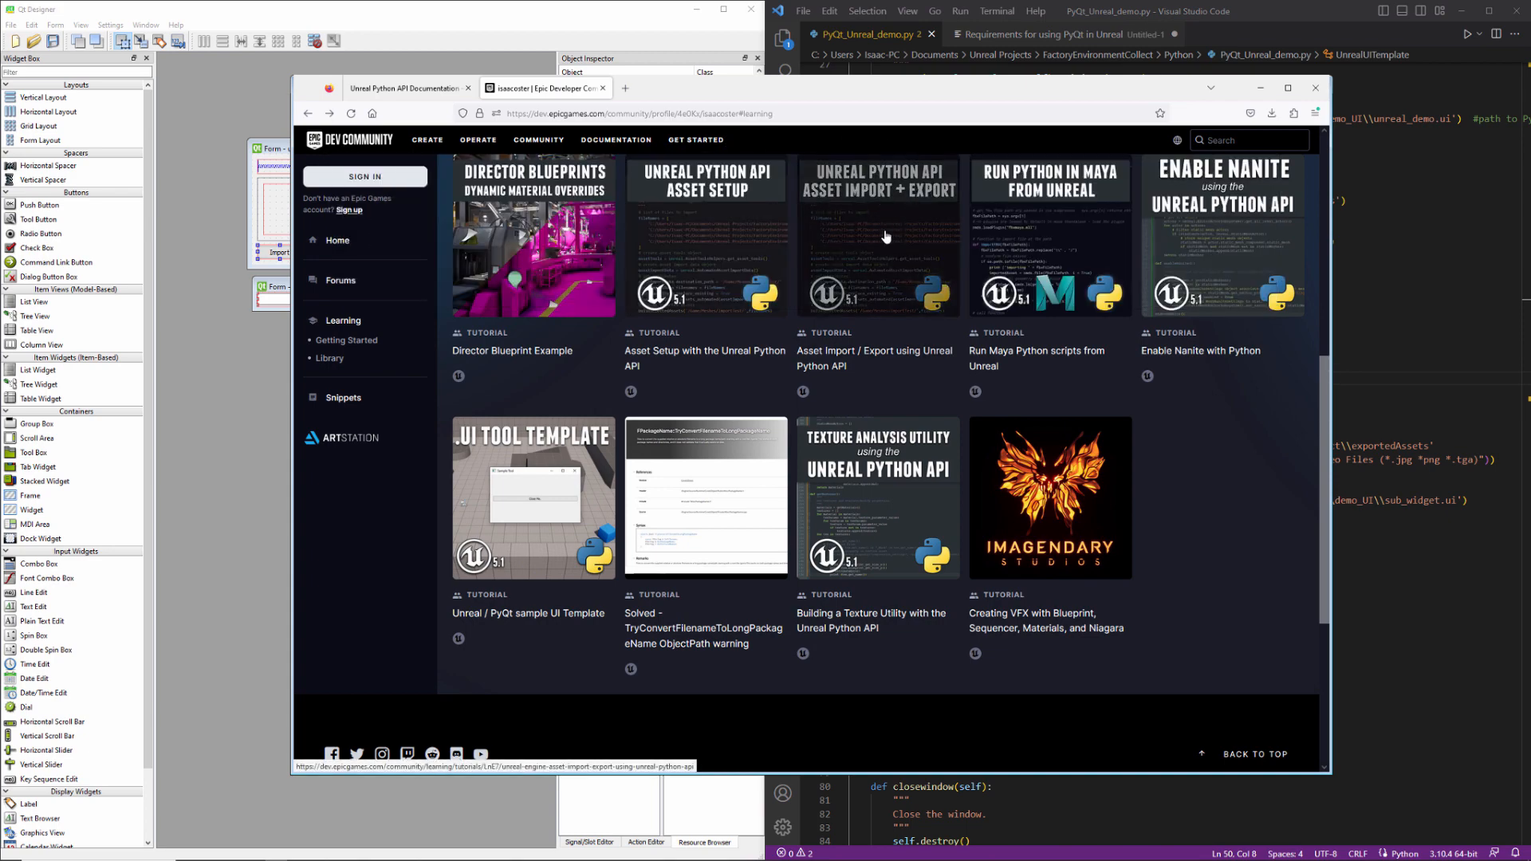
Step: Open the Asset Import + Export tutorial and copy the full importAssets snippet
click(876, 244)
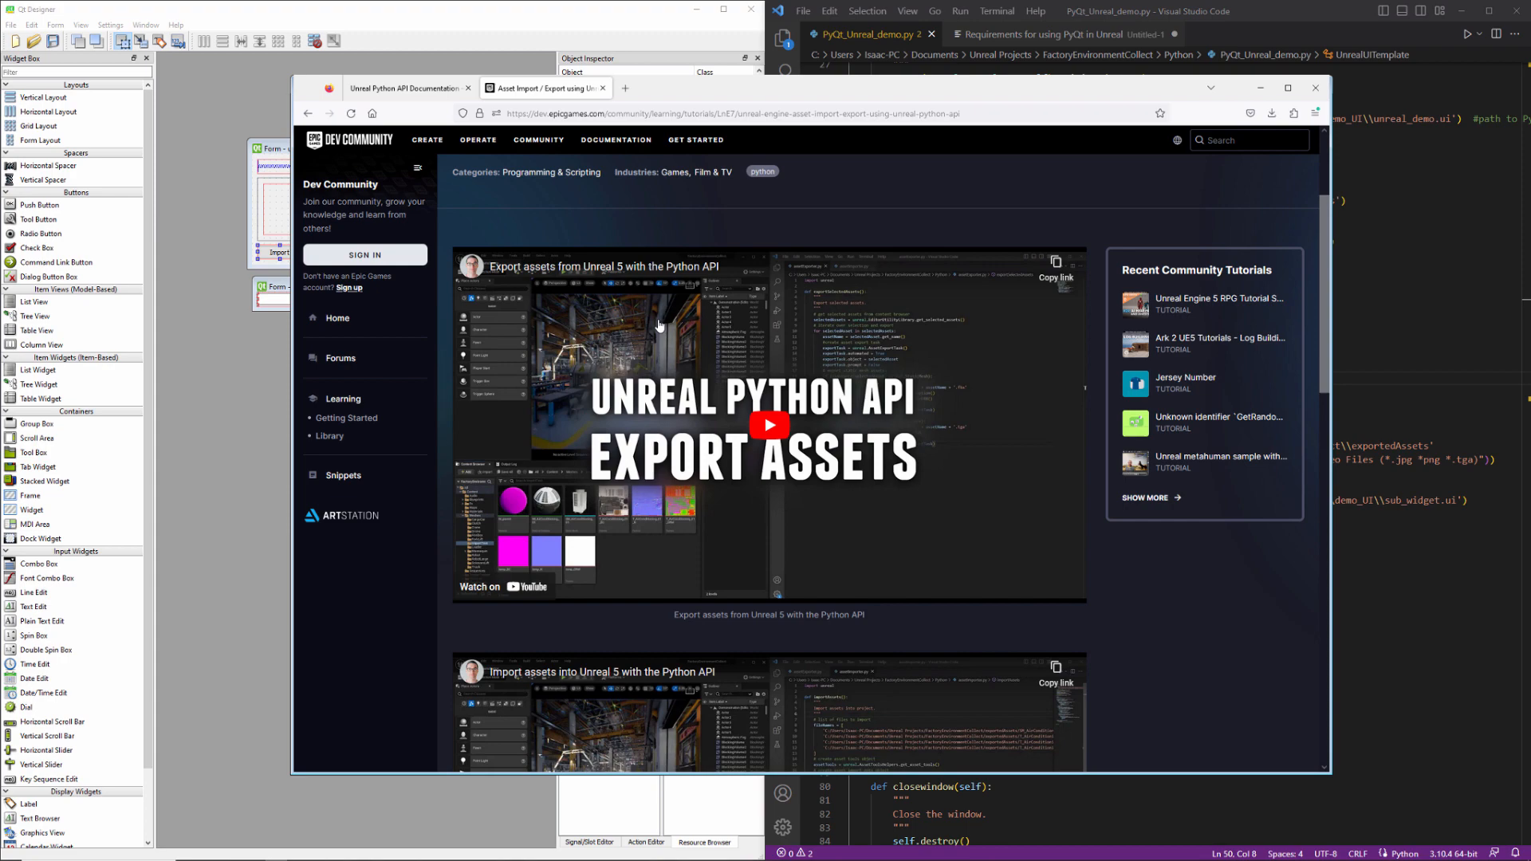
scroll(down, 3)
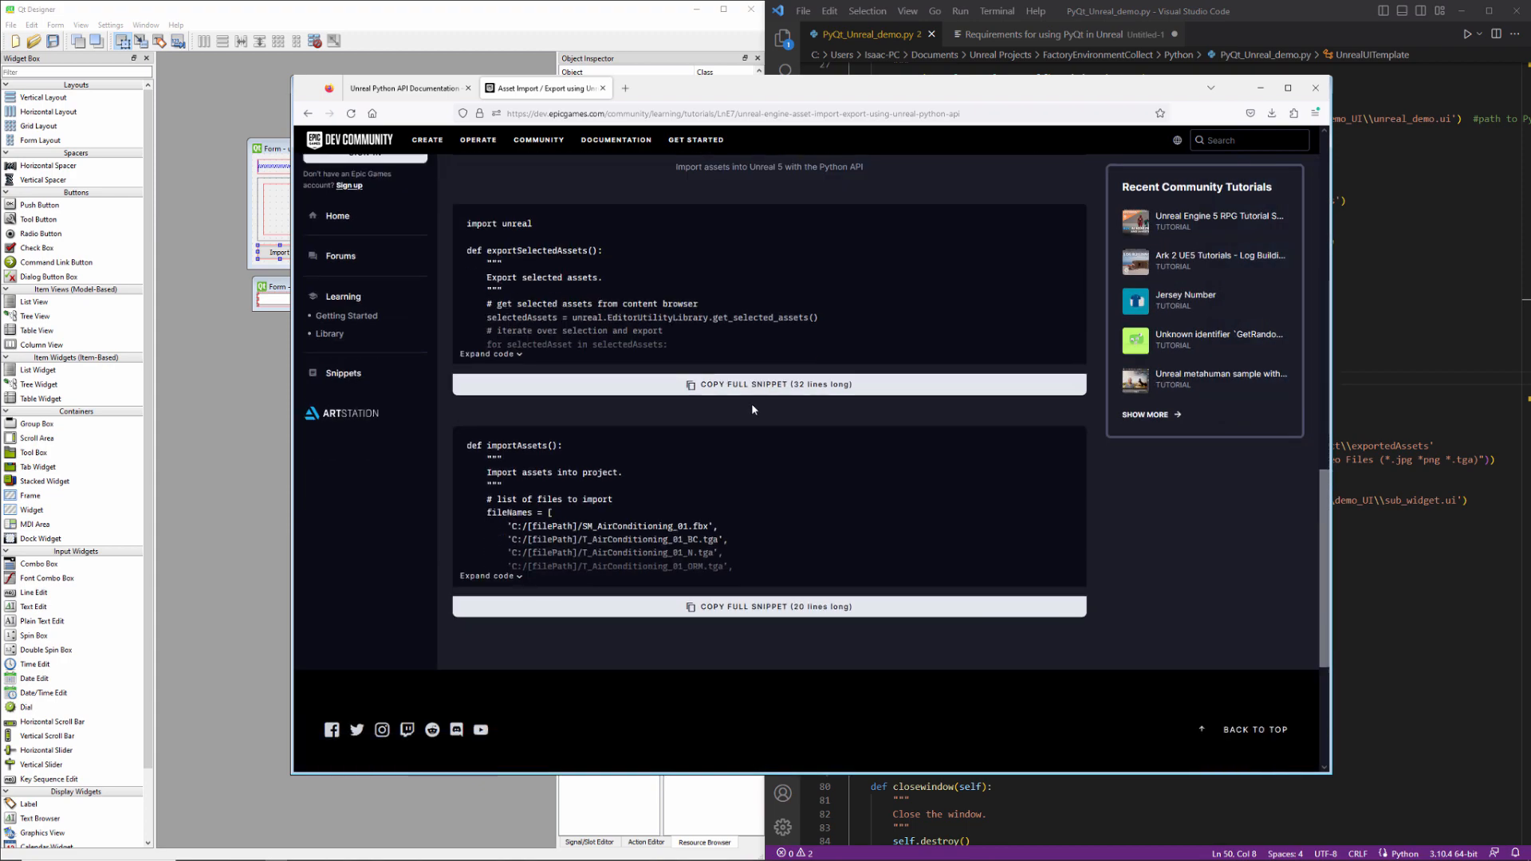
click(492, 575)
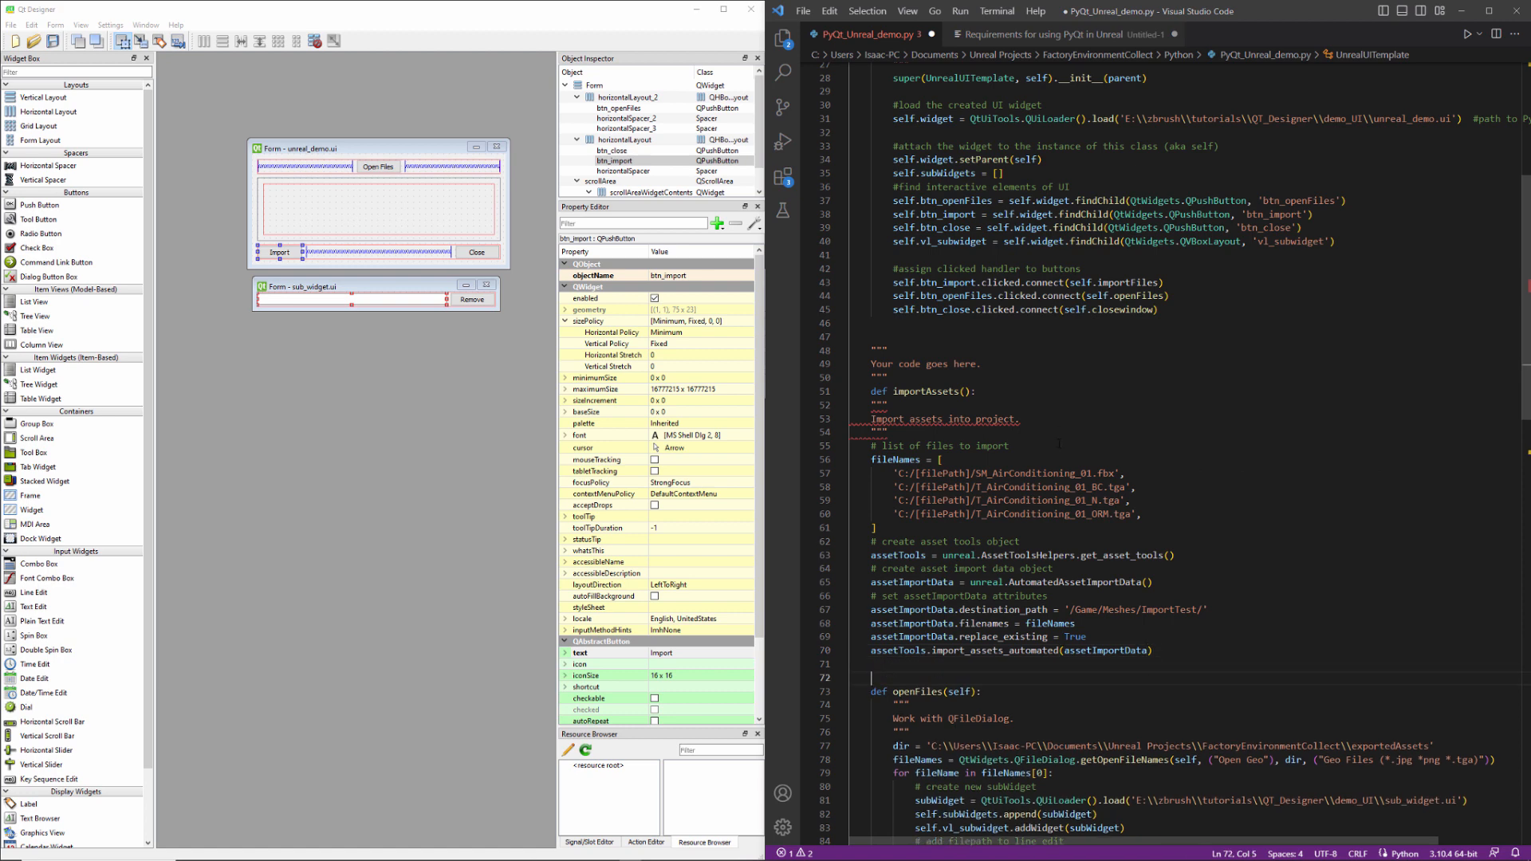
Step: Paste the snippet, rename importAssets to importFiles, and empty the fileNames list
double_click(1127, 283)
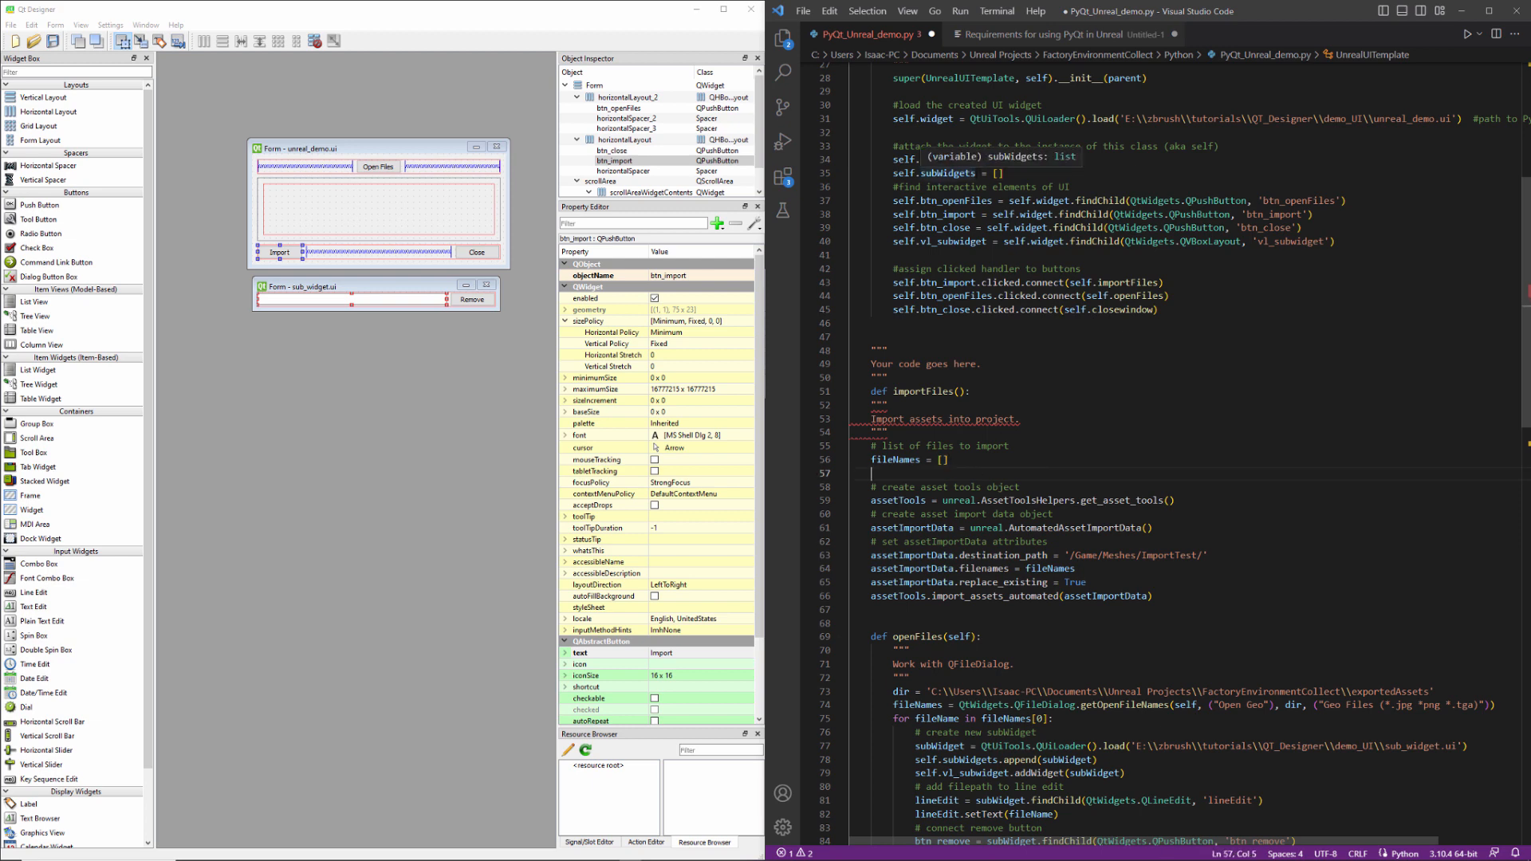
double_click(931, 173)
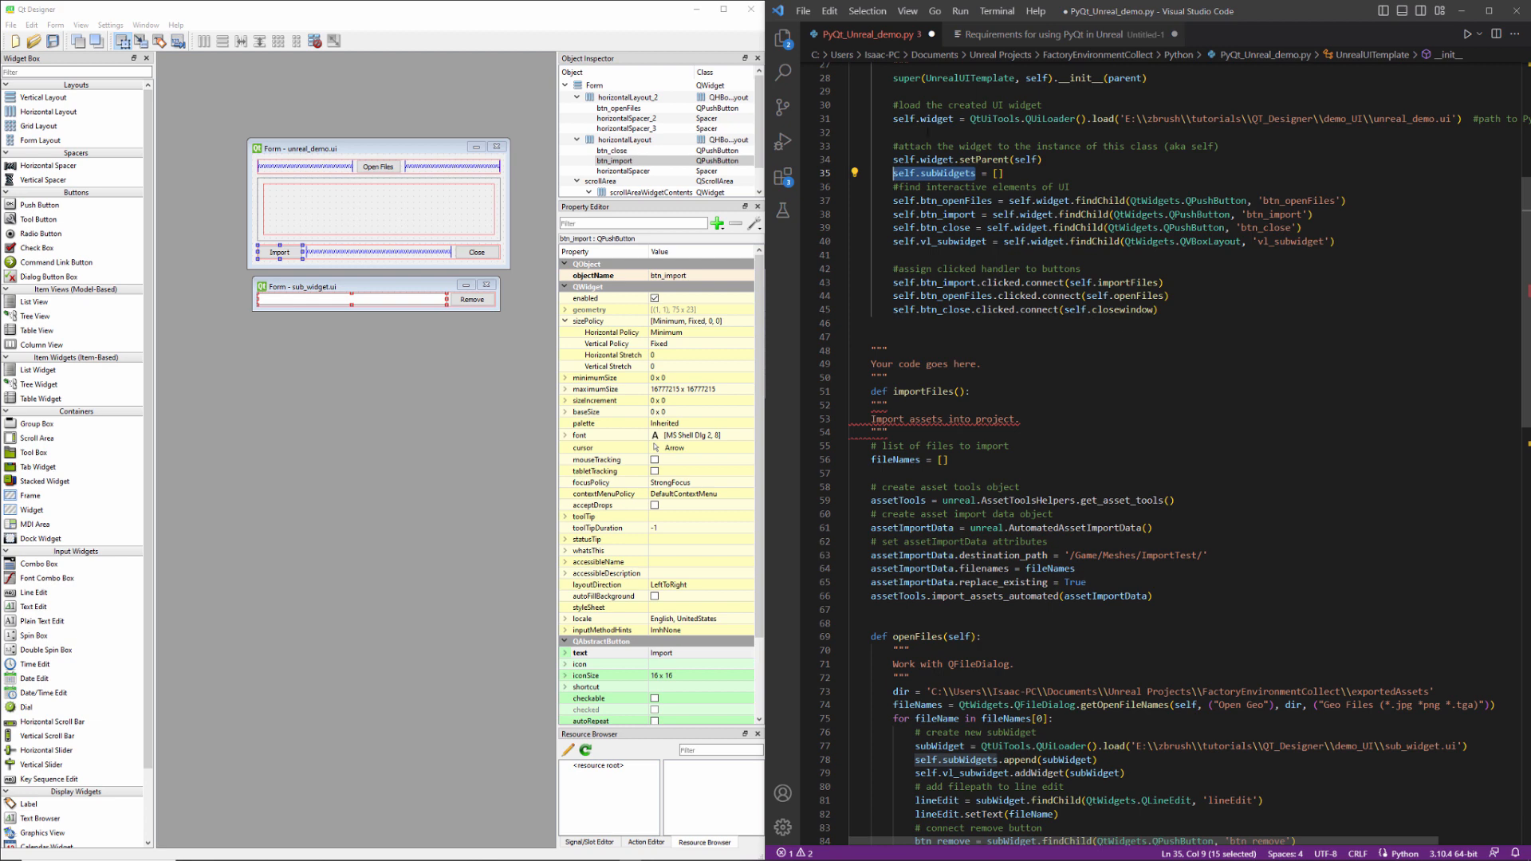
Step: Add a loop over self.subWidgets that reads each QLineEdit path into filePath and prints it
click(874, 473)
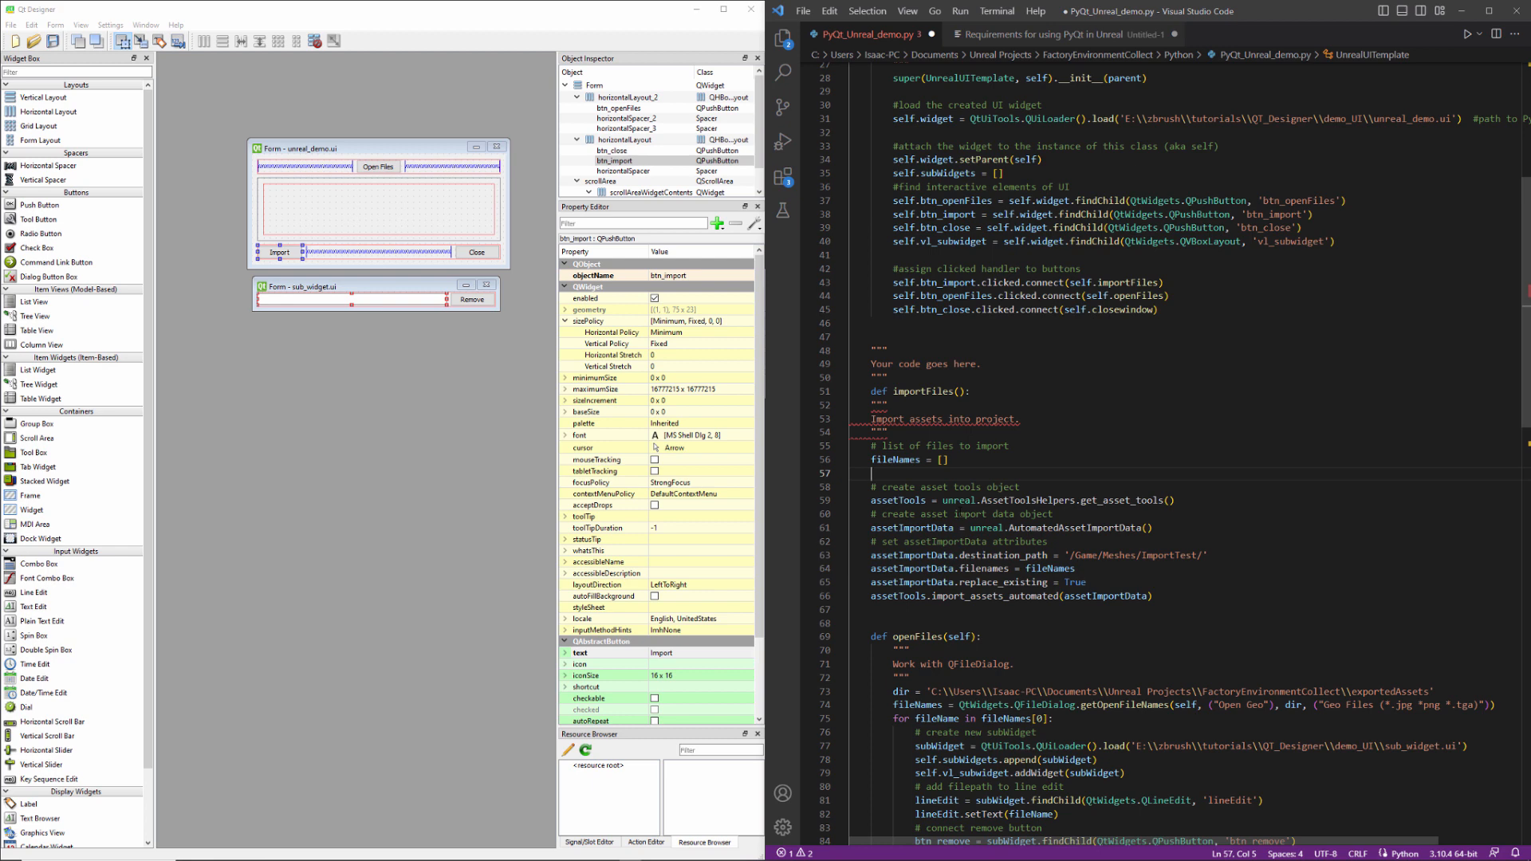
text(for subWidget)
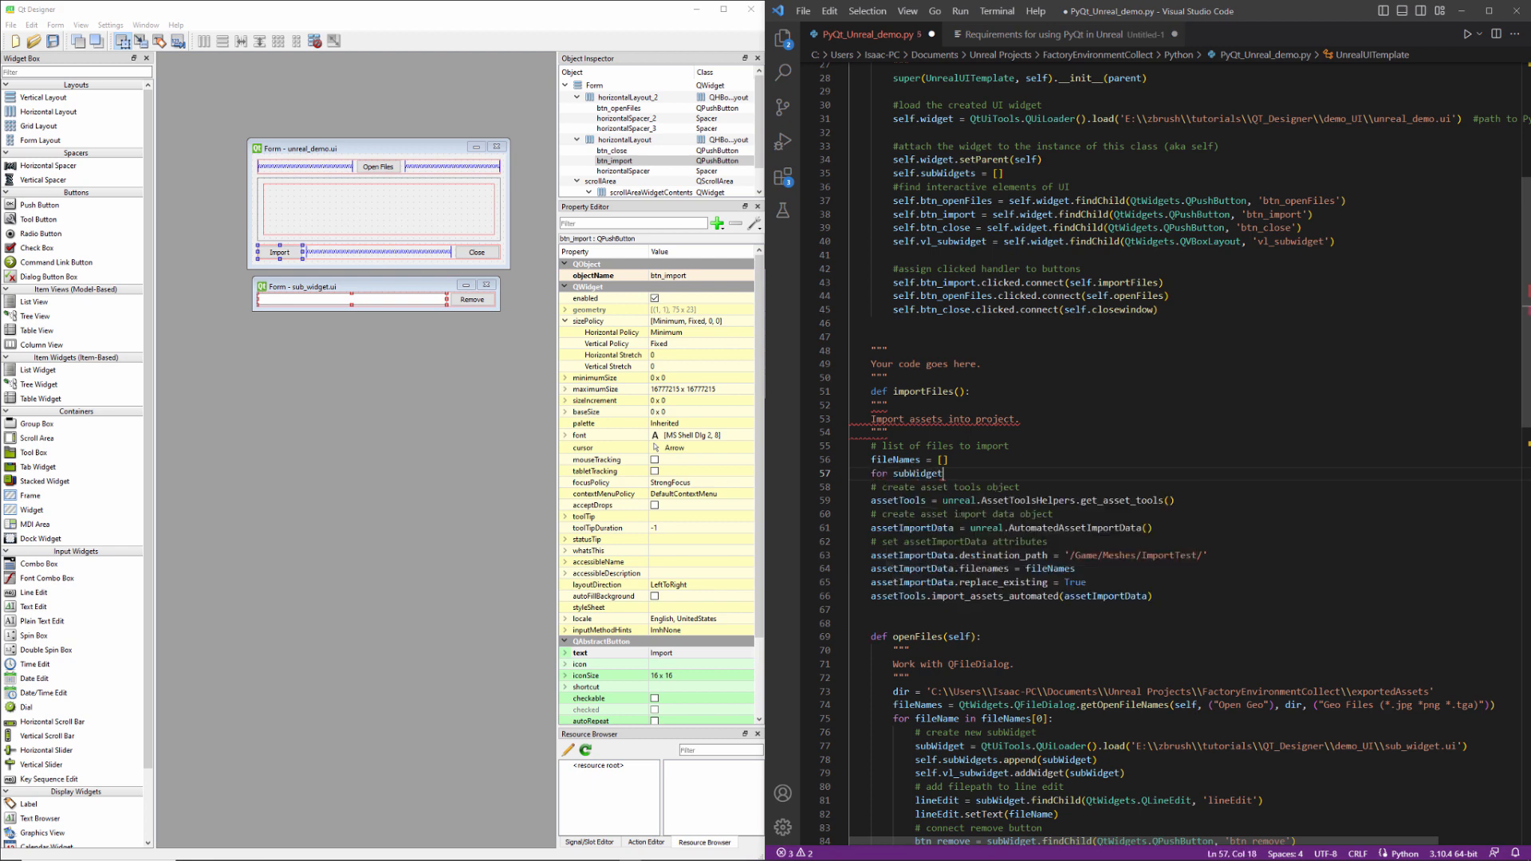
text(in self.subWidgets:)
text(print)
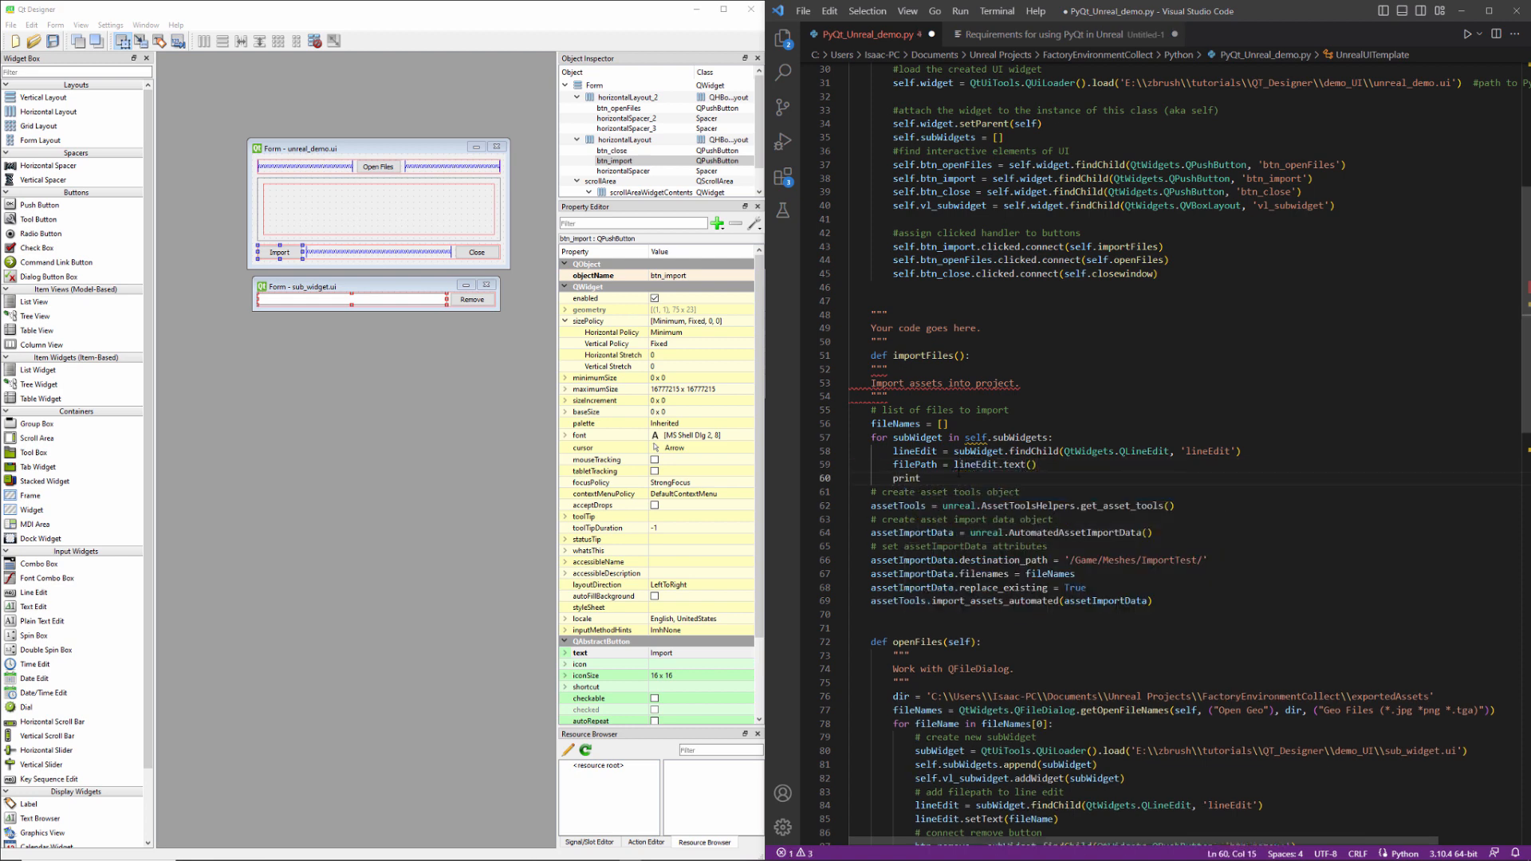
text((filePath)
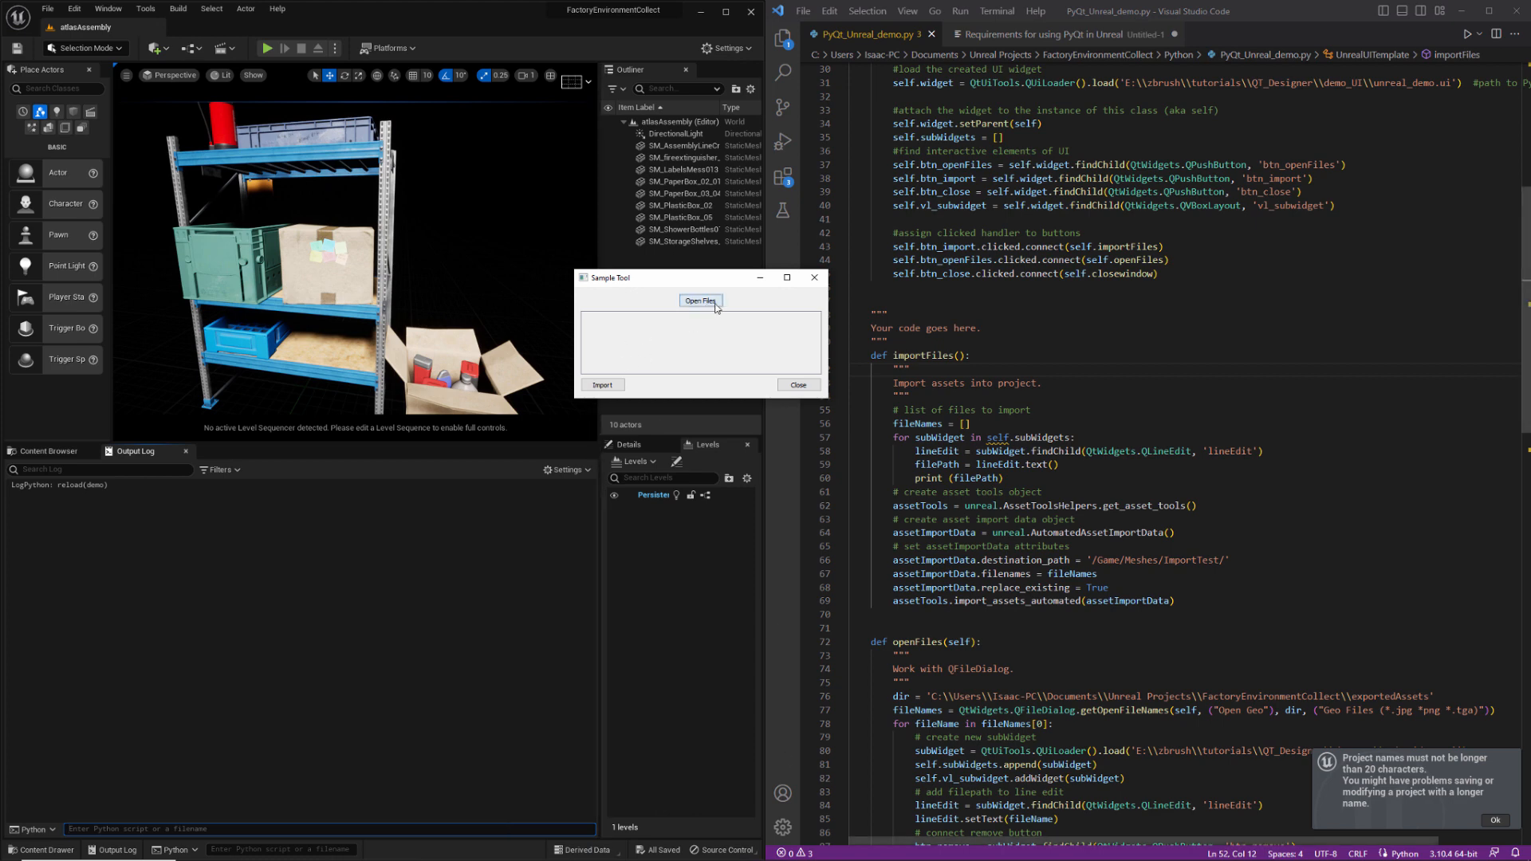
Step: Load the exported textures into the Sample Tool and press Import to print their paths
click(700, 300)
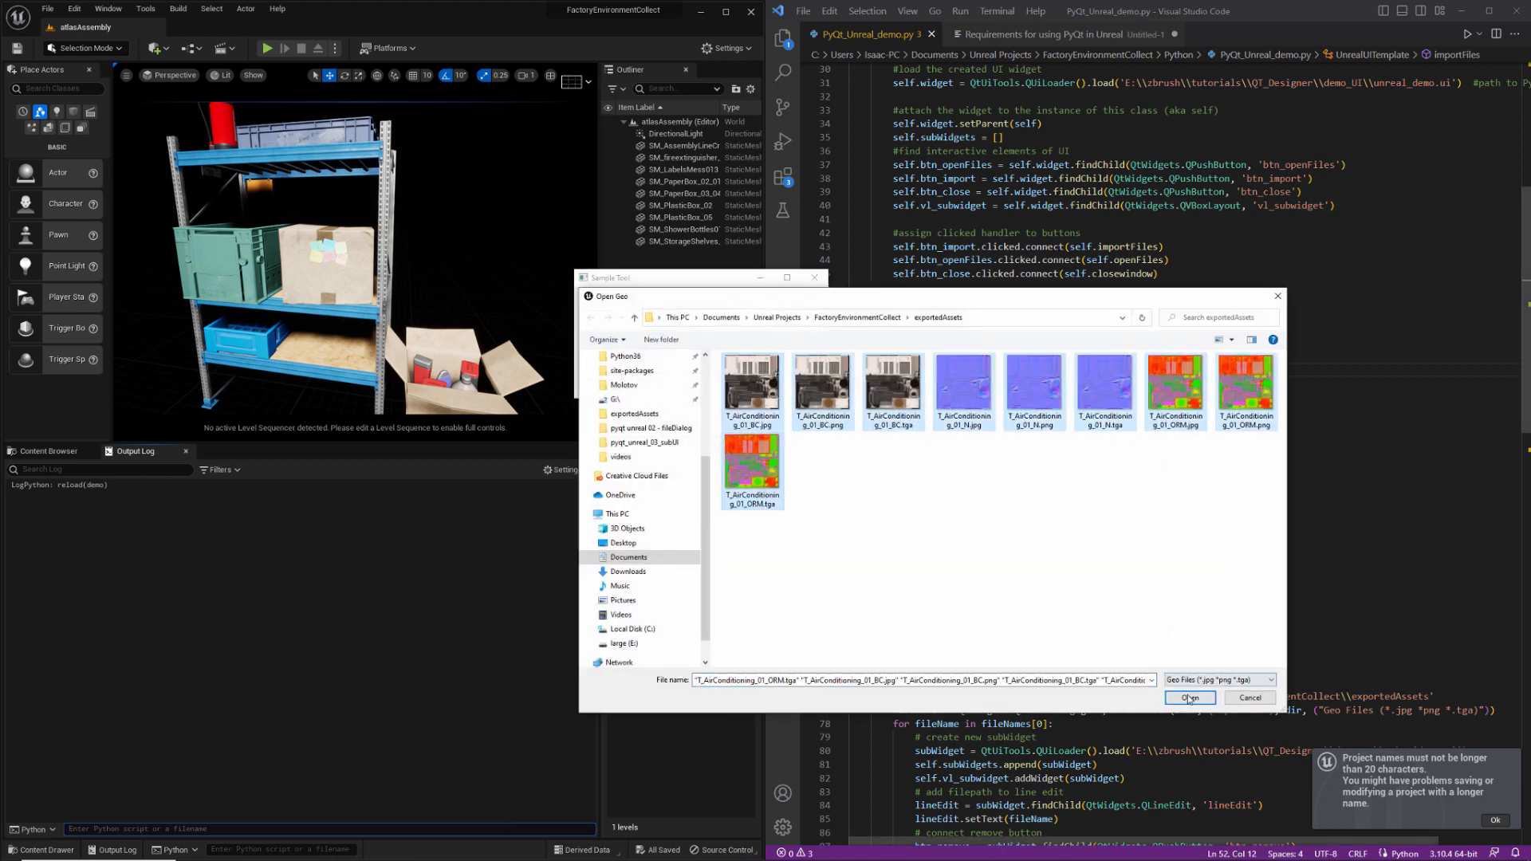
click(1187, 697)
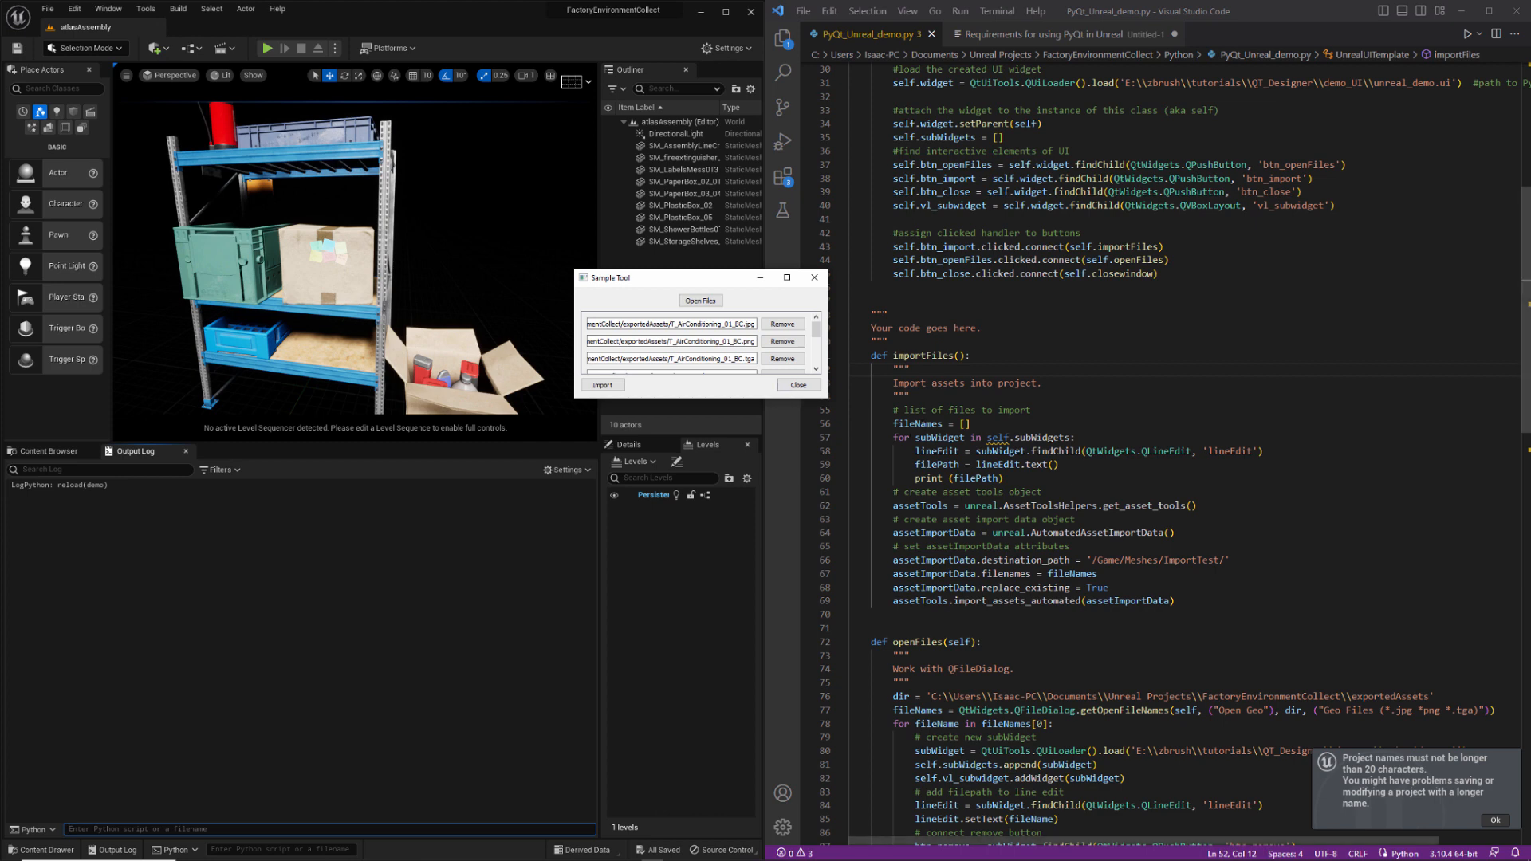
click(602, 387)
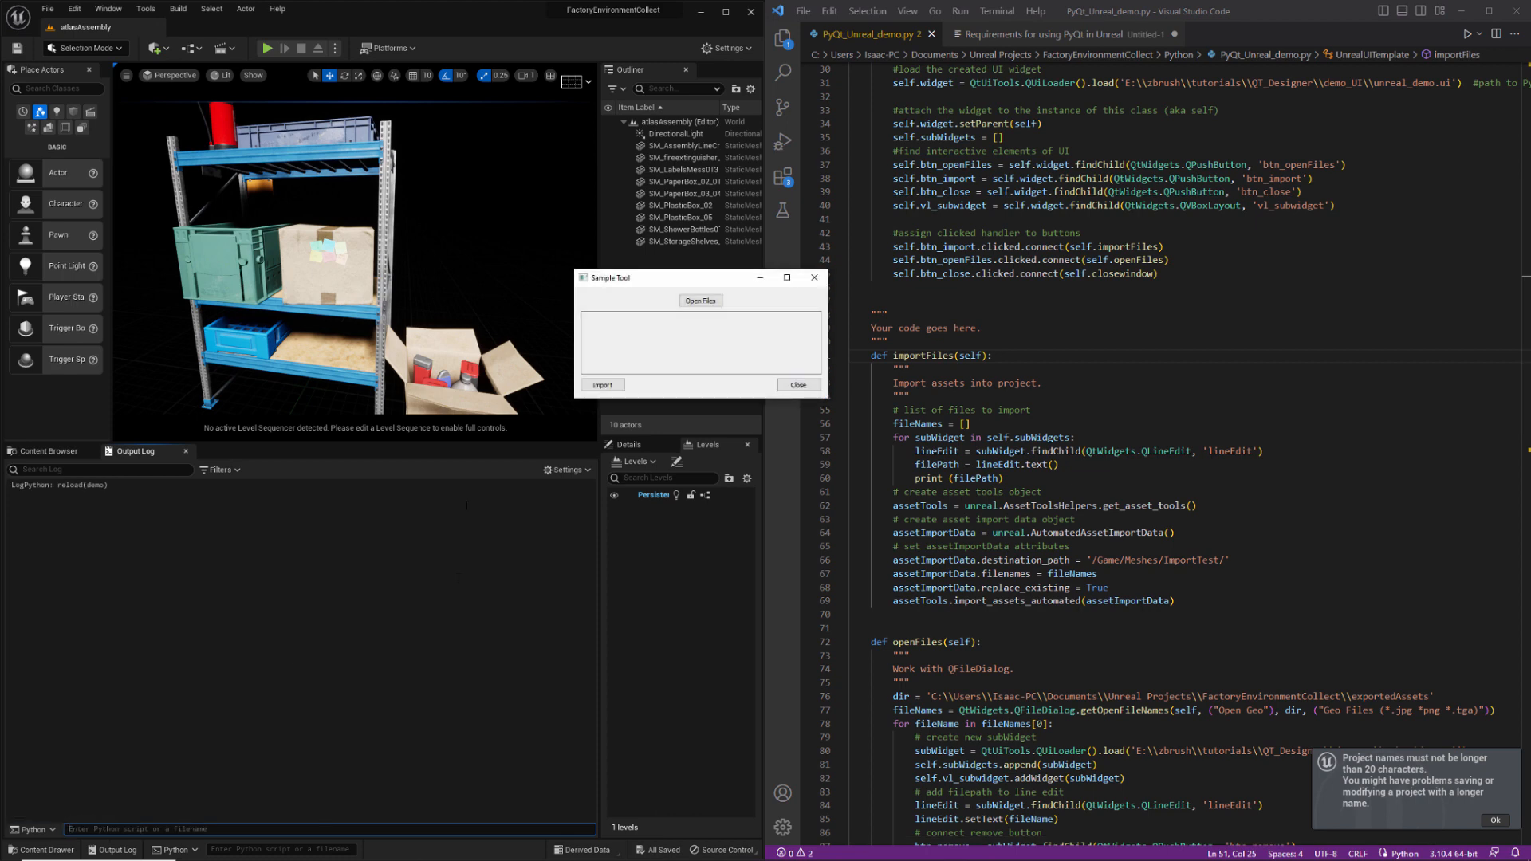
Step: Reload all nine textures as rows, try removing one, and check the Output Log errors
click(700, 299)
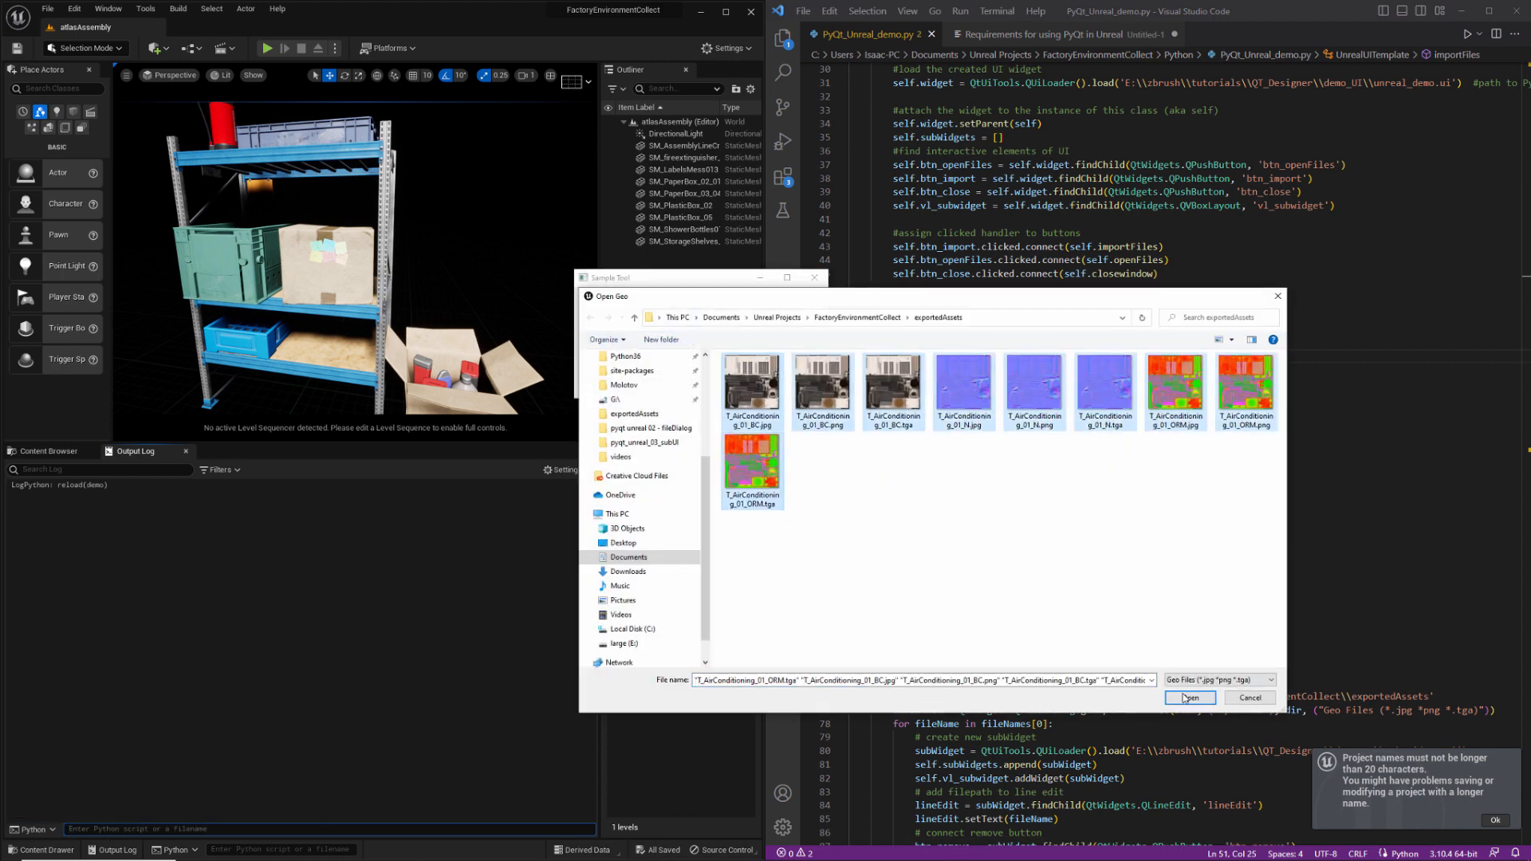
click(1188, 697)
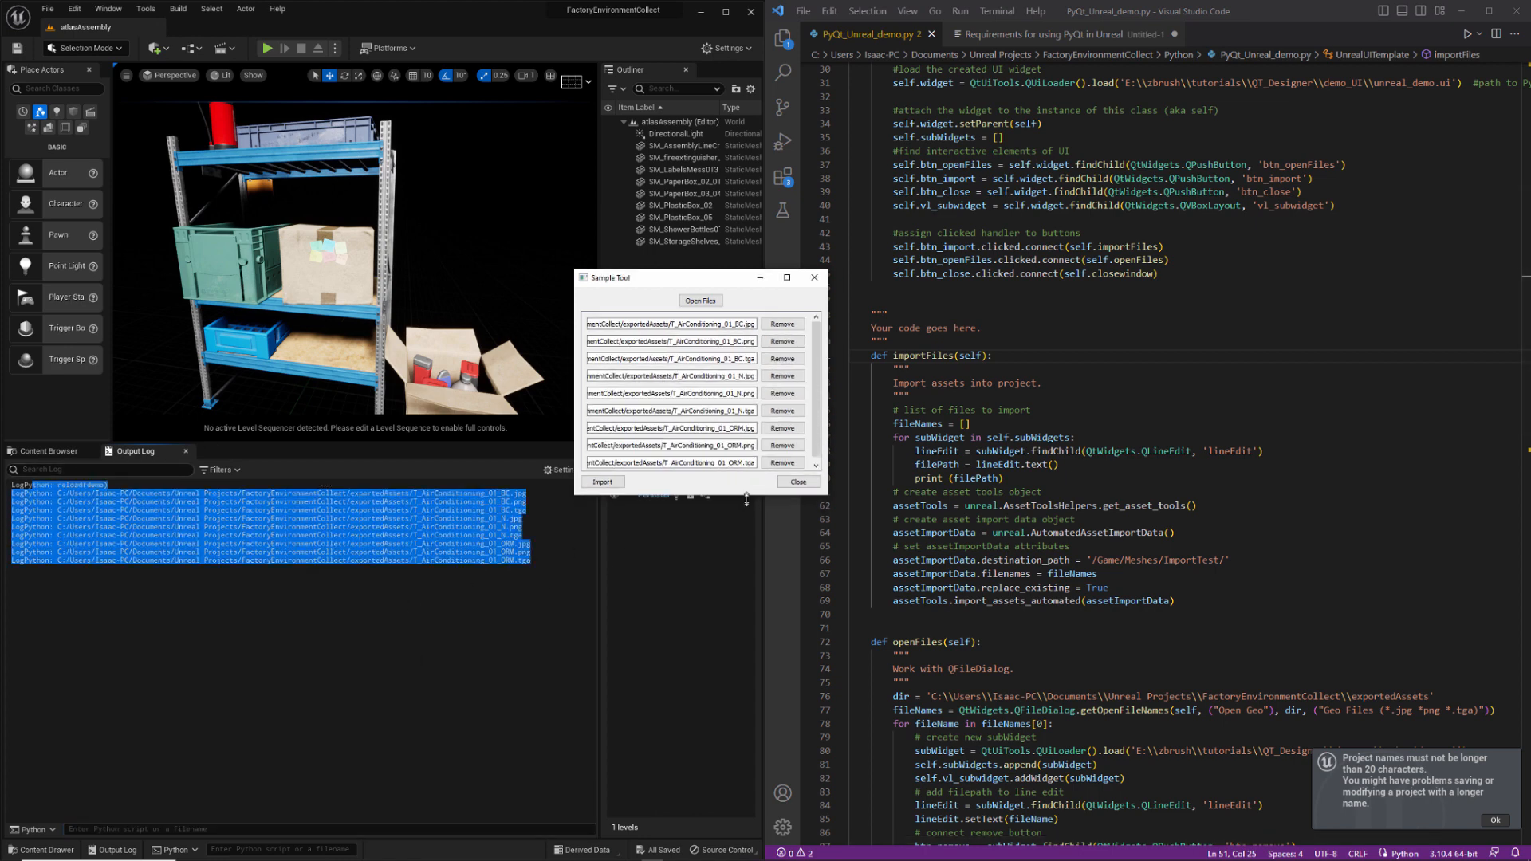
click(792, 323)
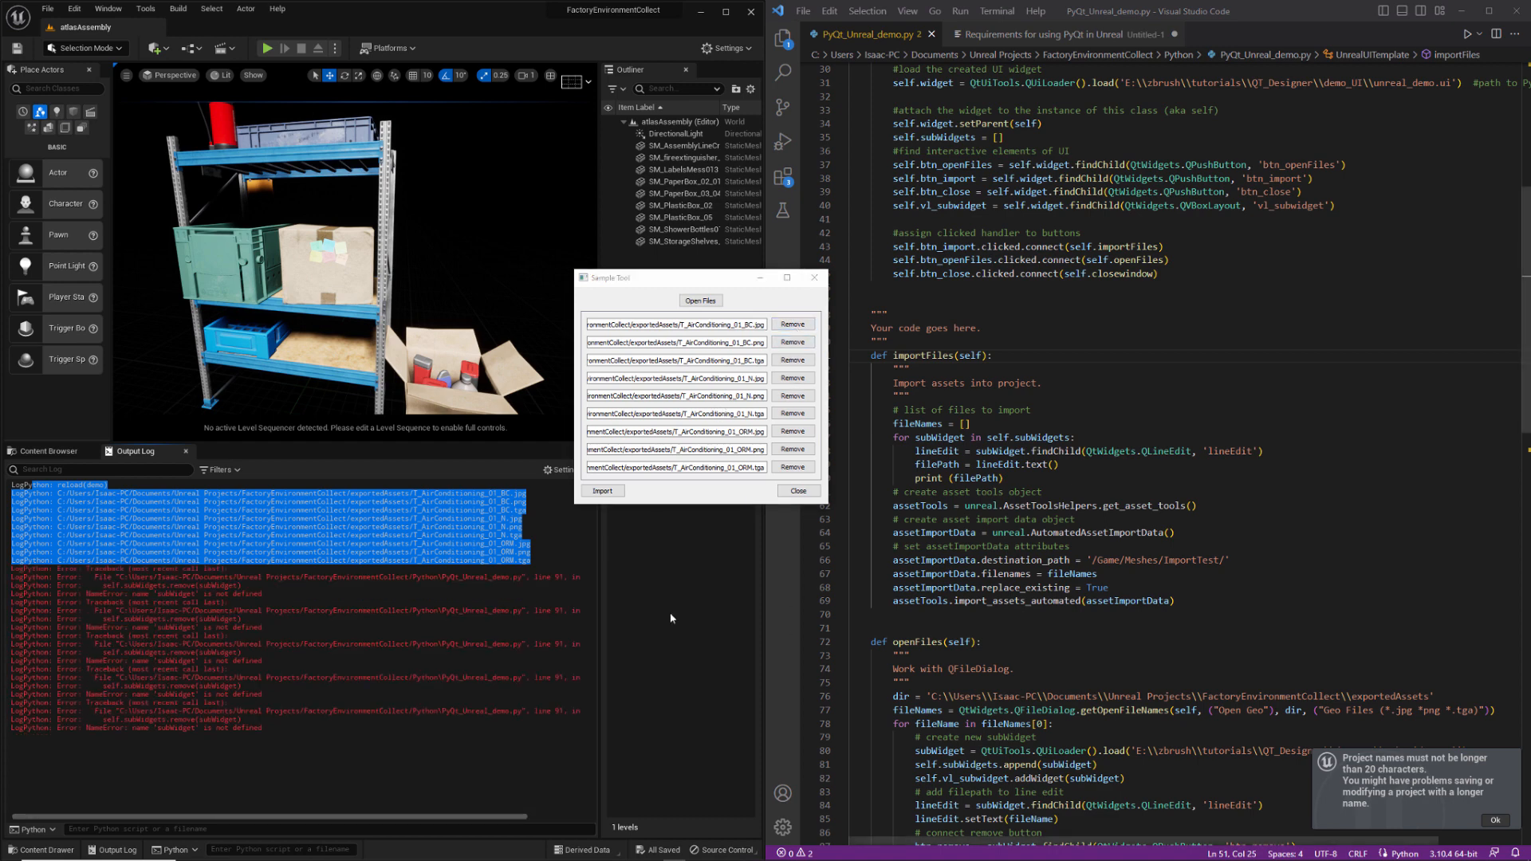
scroll(down, 3)
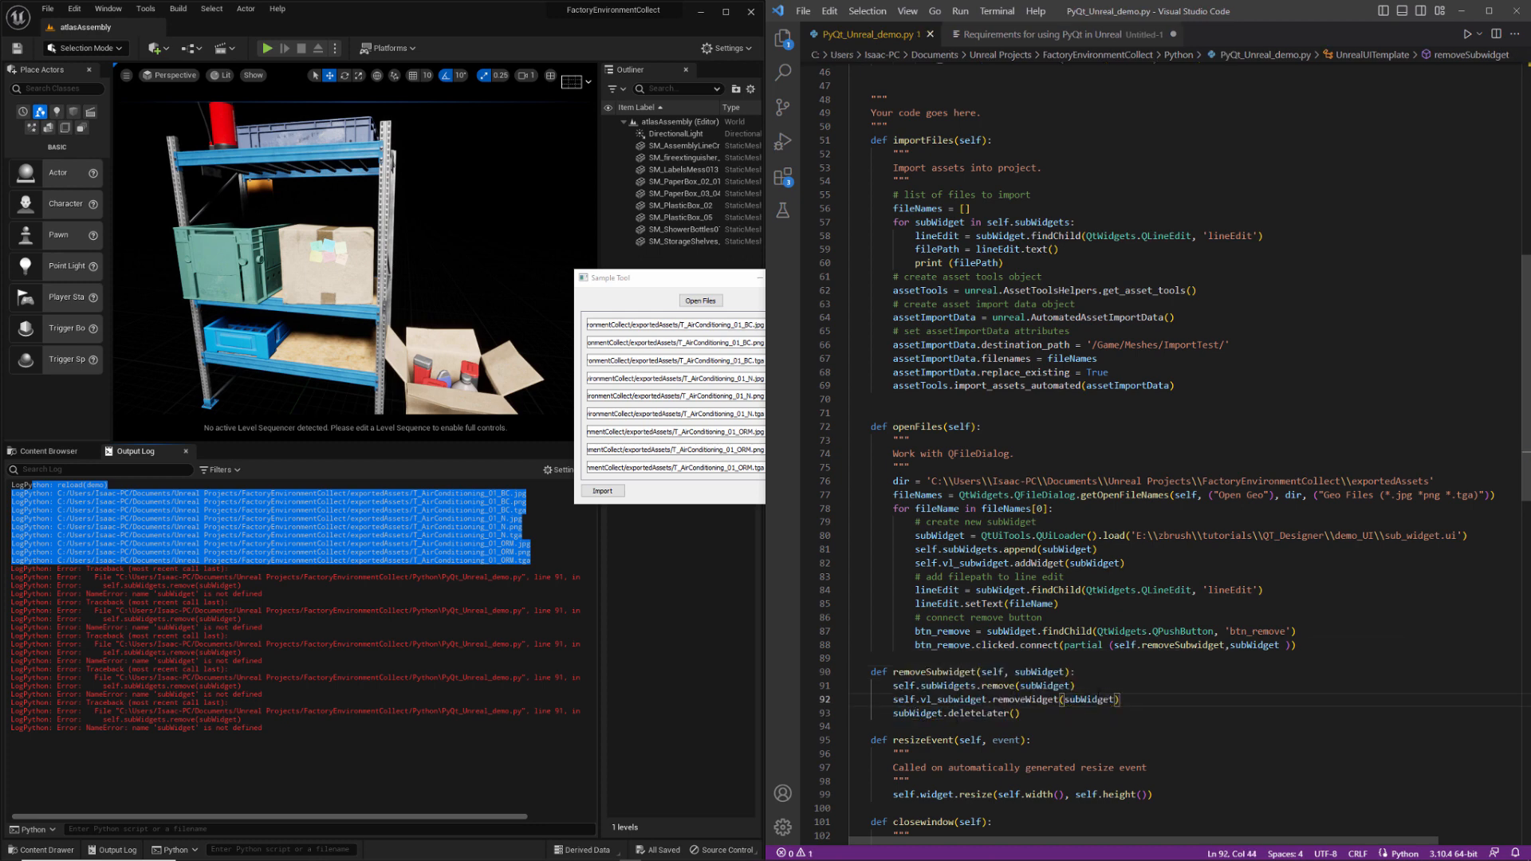
Step: Clear the Output Log, rerun the tool, load textures, print paths and remove the first row
click(602, 490)
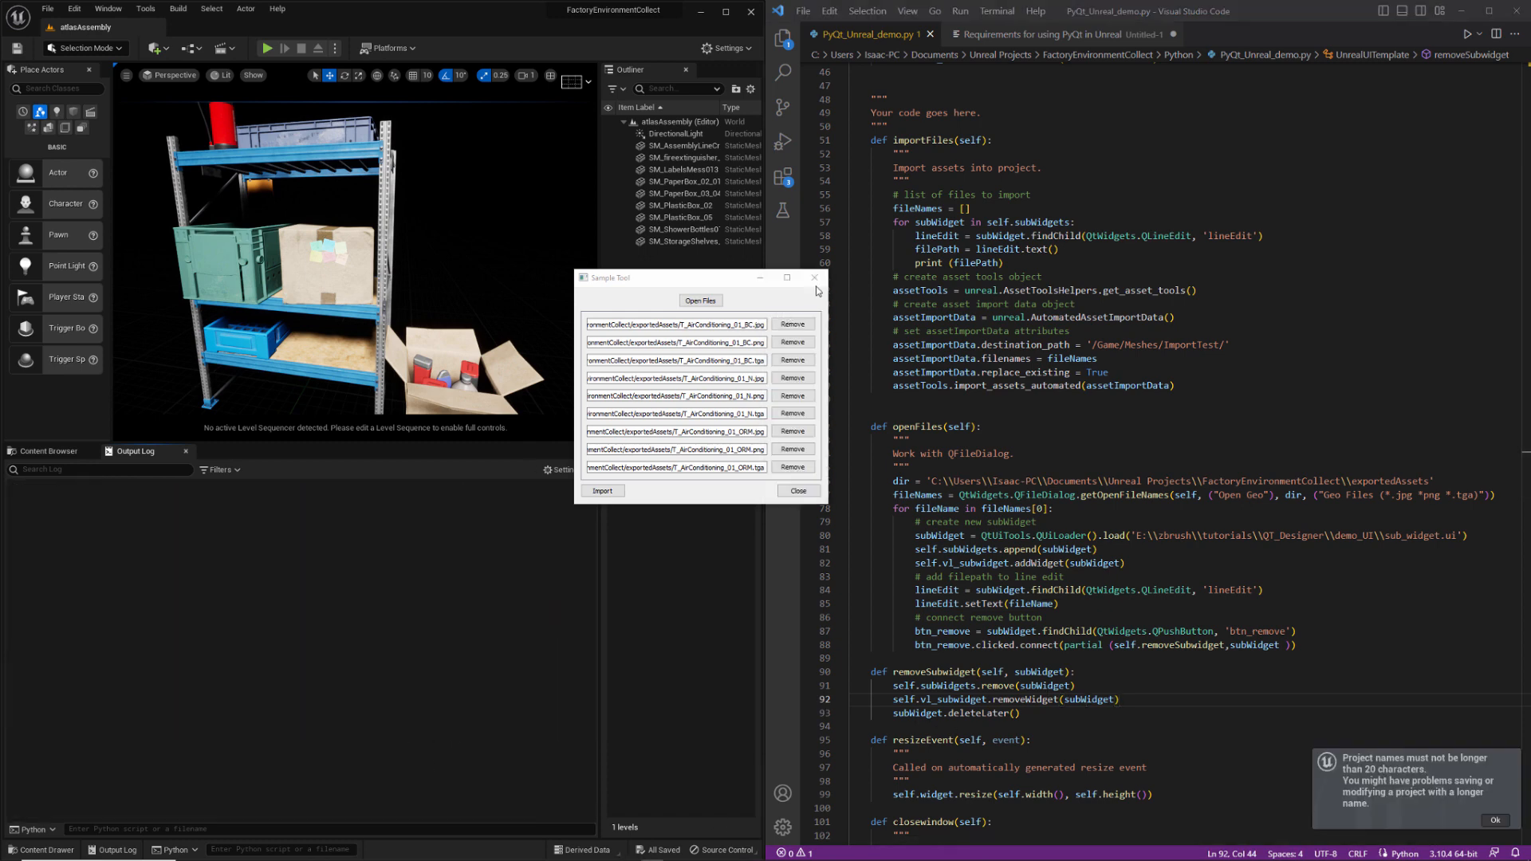
click(797, 491)
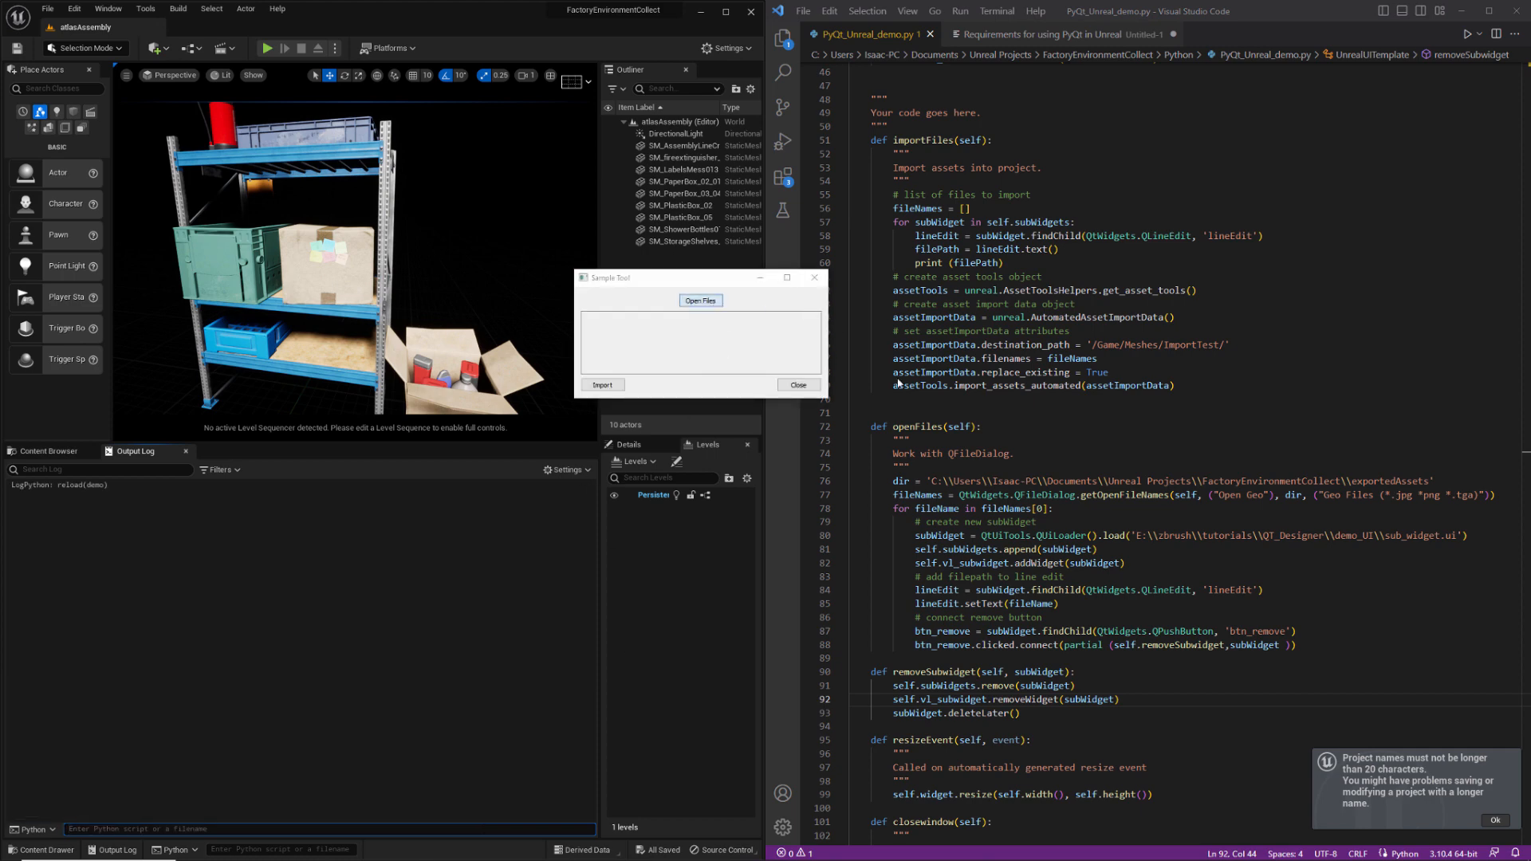
click(699, 300)
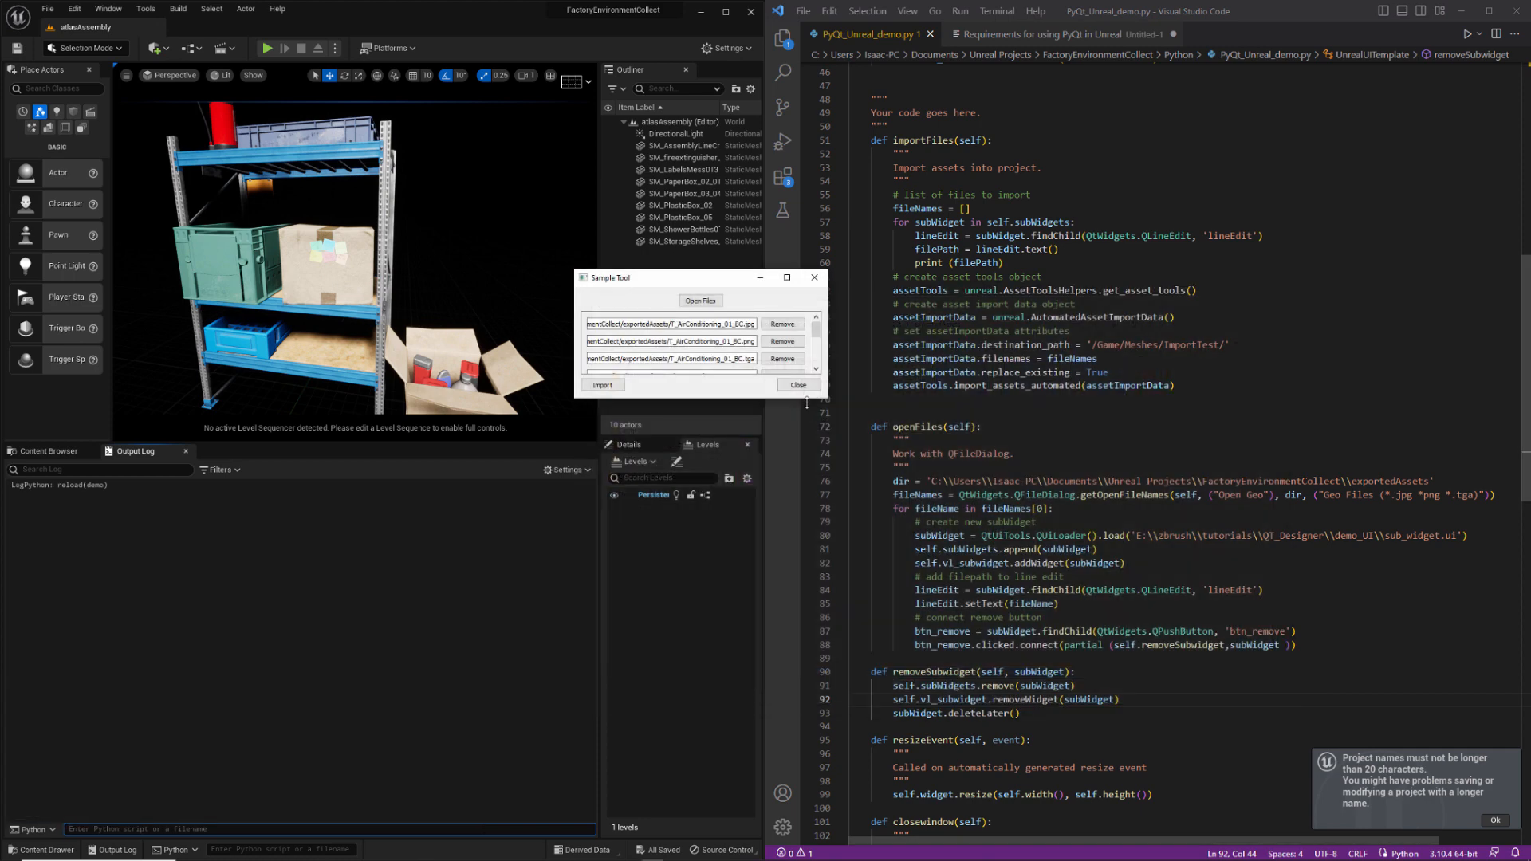
click(601, 384)
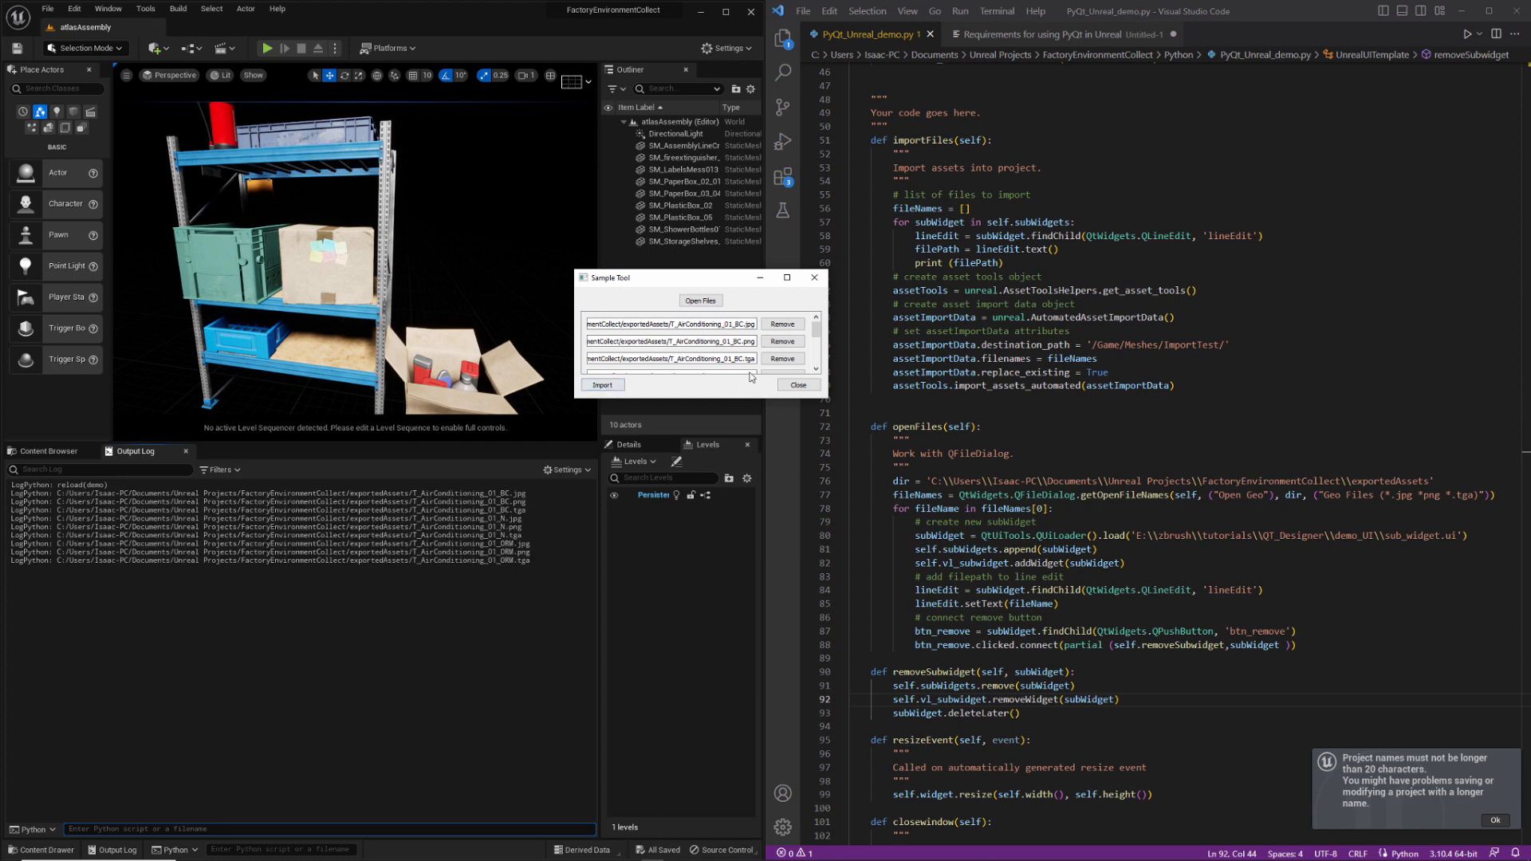
click(700, 301)
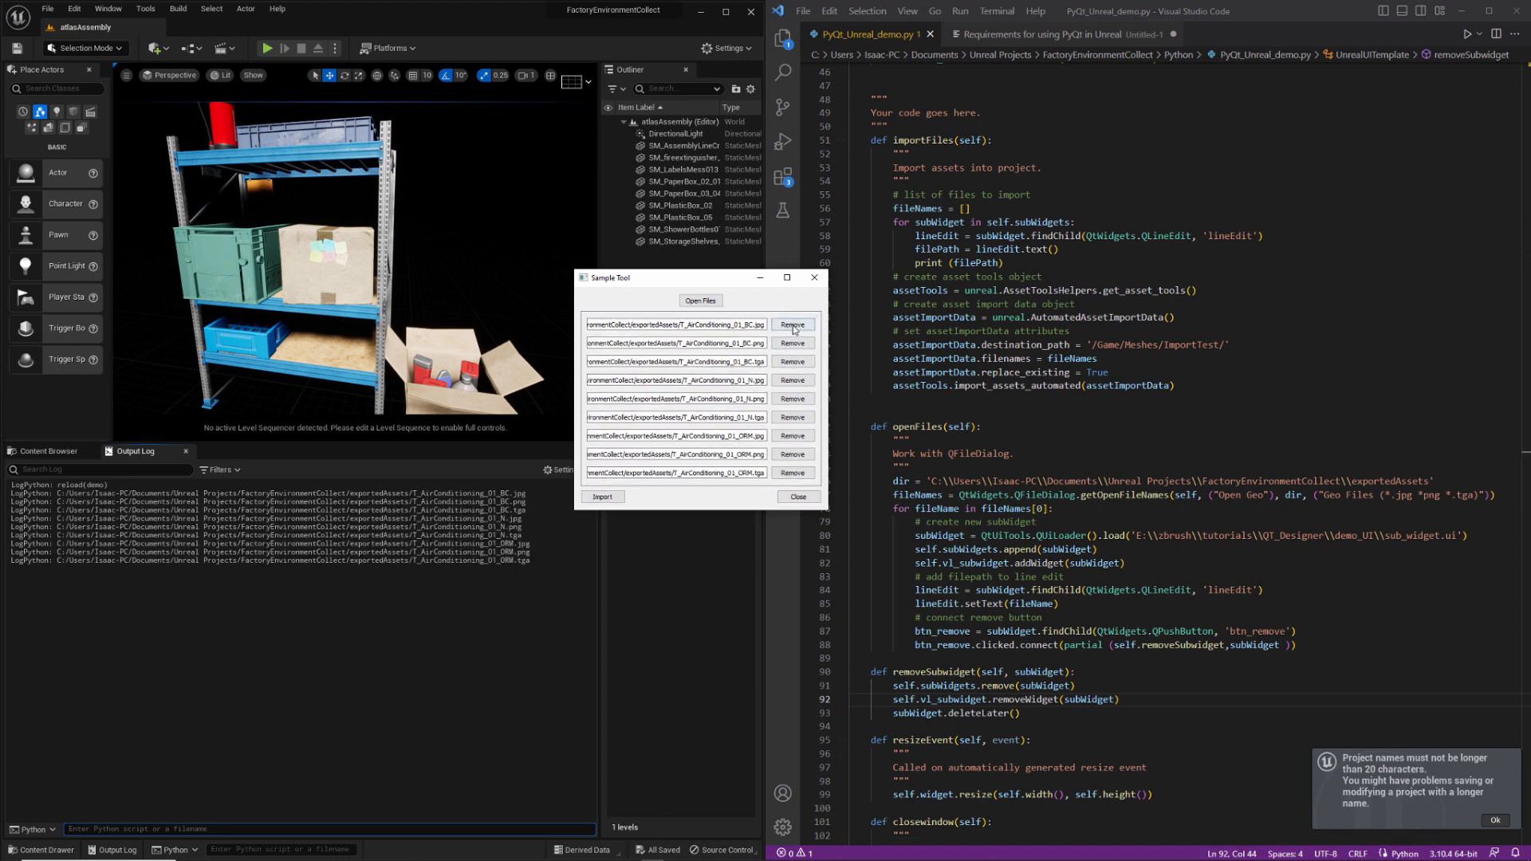
click(792, 324)
text(subWidget)
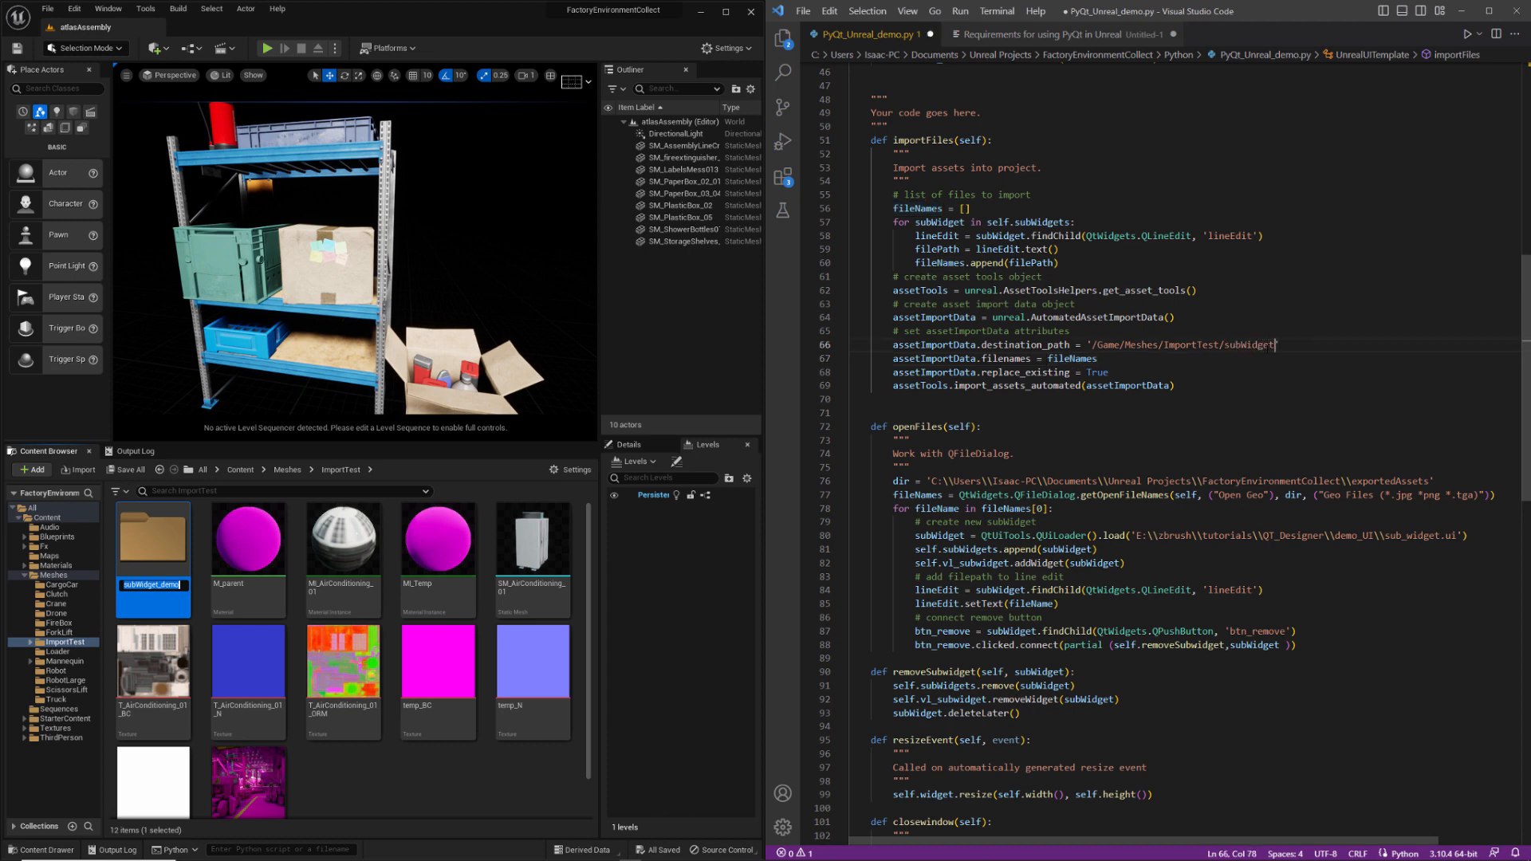
Step: Name the new ImportTest folder 'subWidget_demo' and rerun the tool with the updated code
text(_demo)
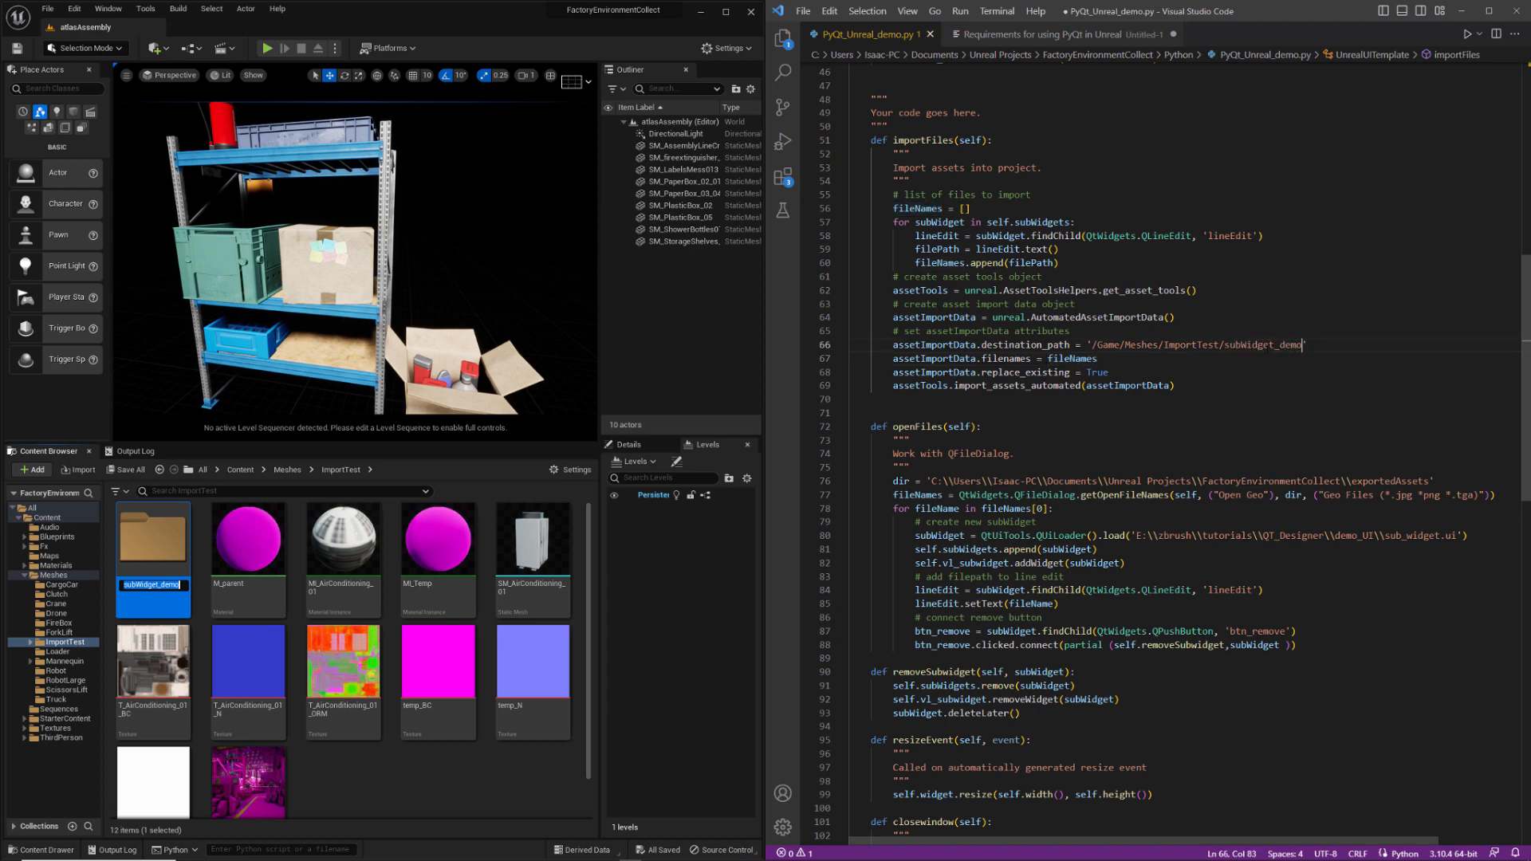
click(431, 760)
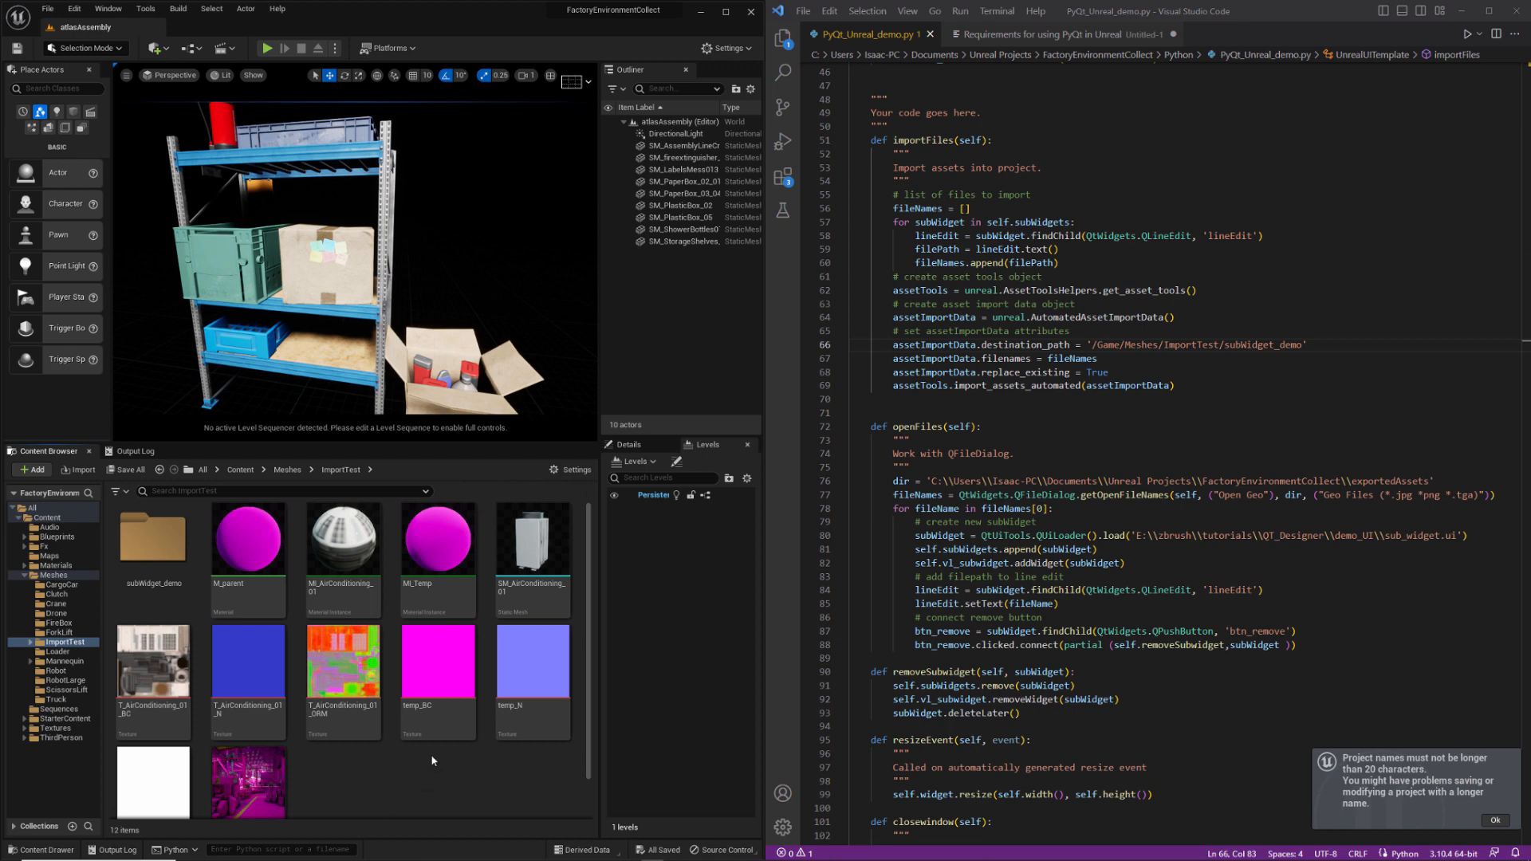
click(136, 451)
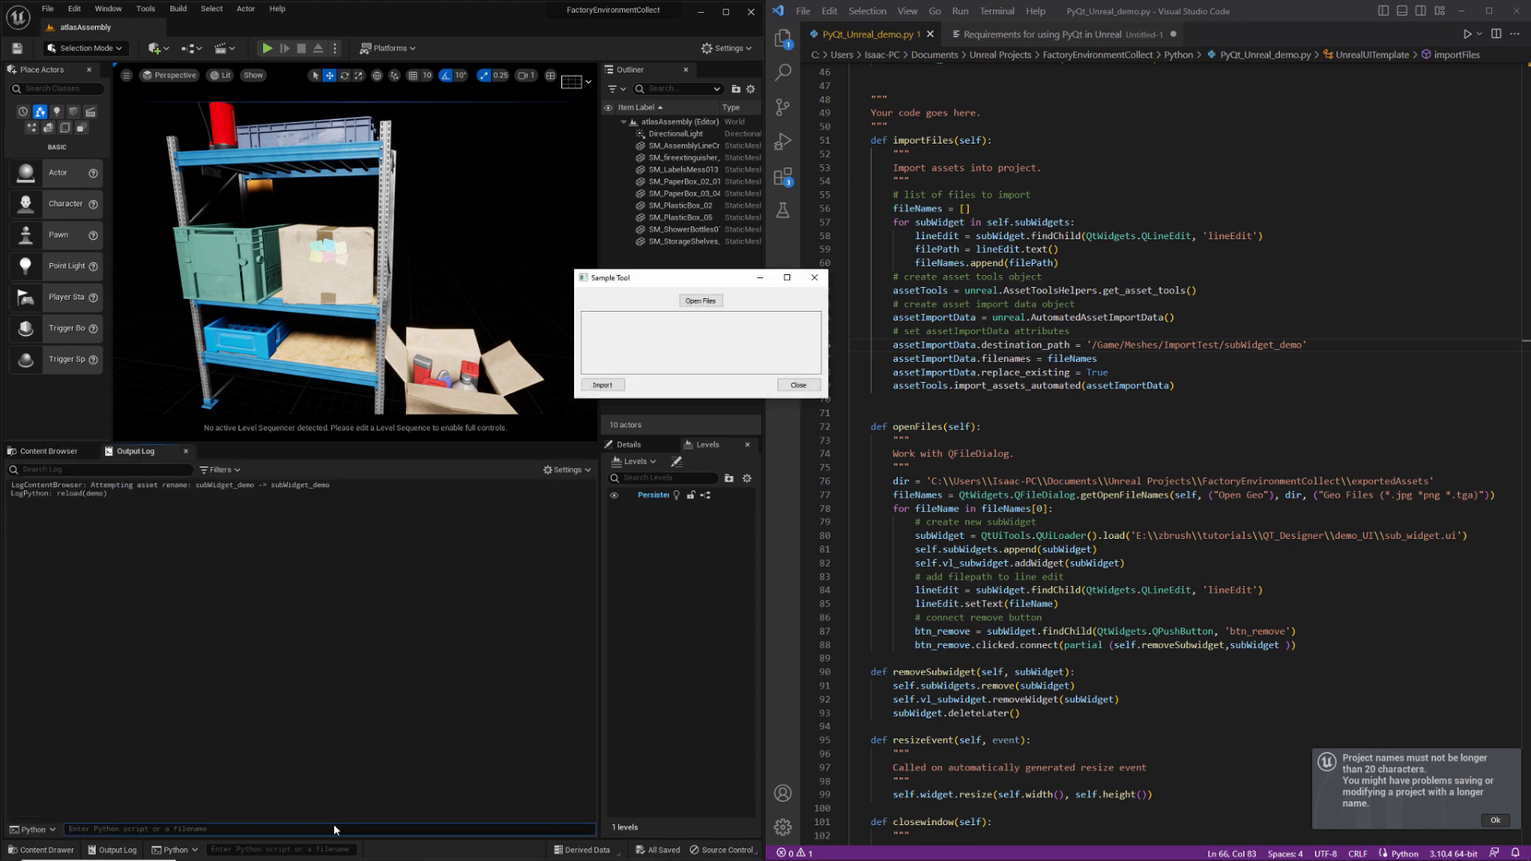
Step: Load the air-conditioning texture files into the tool and import them into subWidget_demo
click(700, 300)
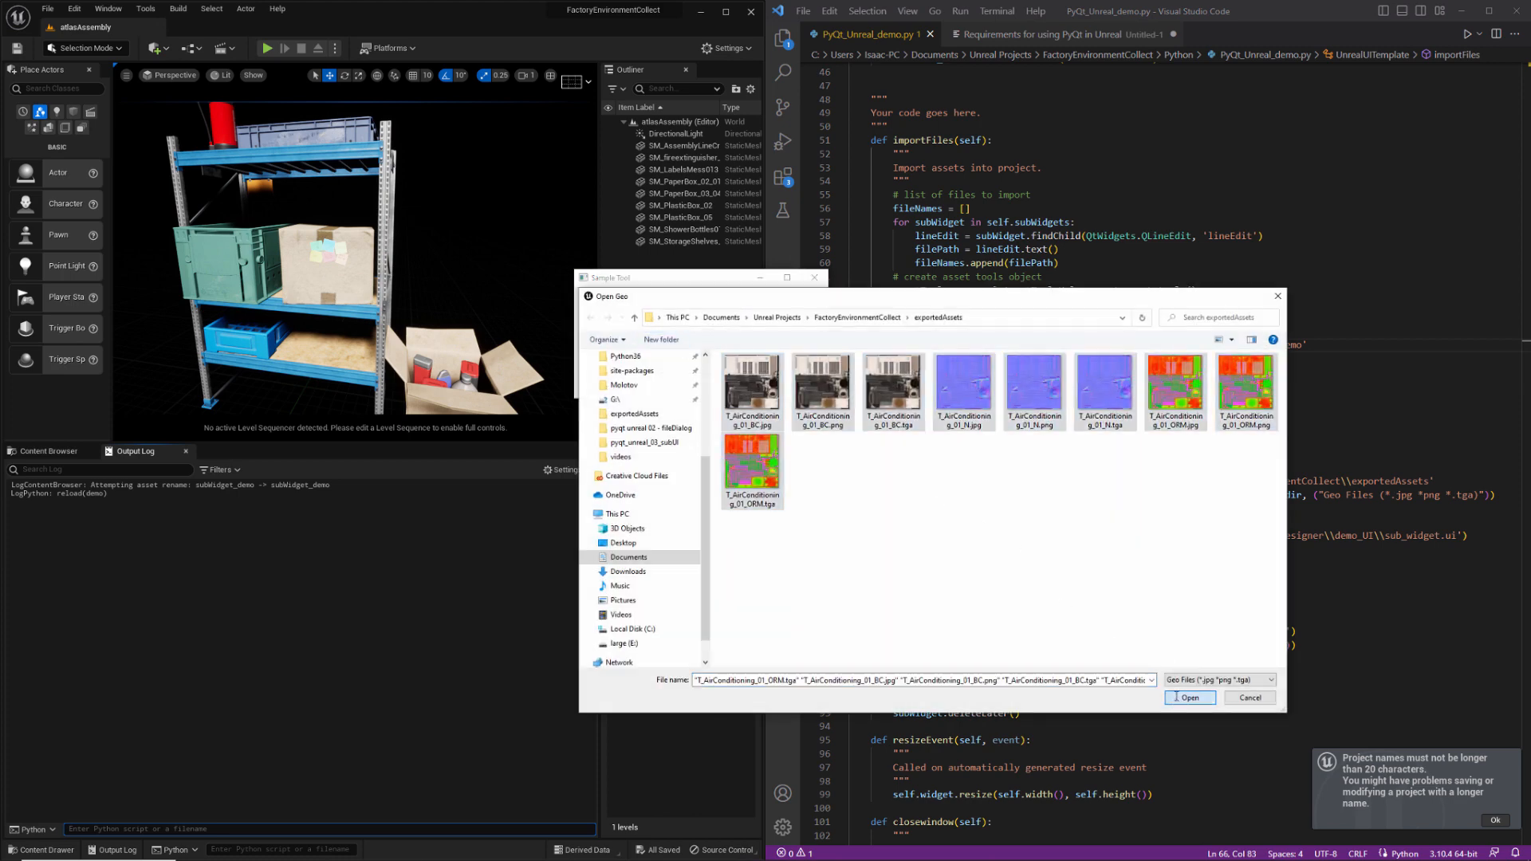
click(1189, 696)
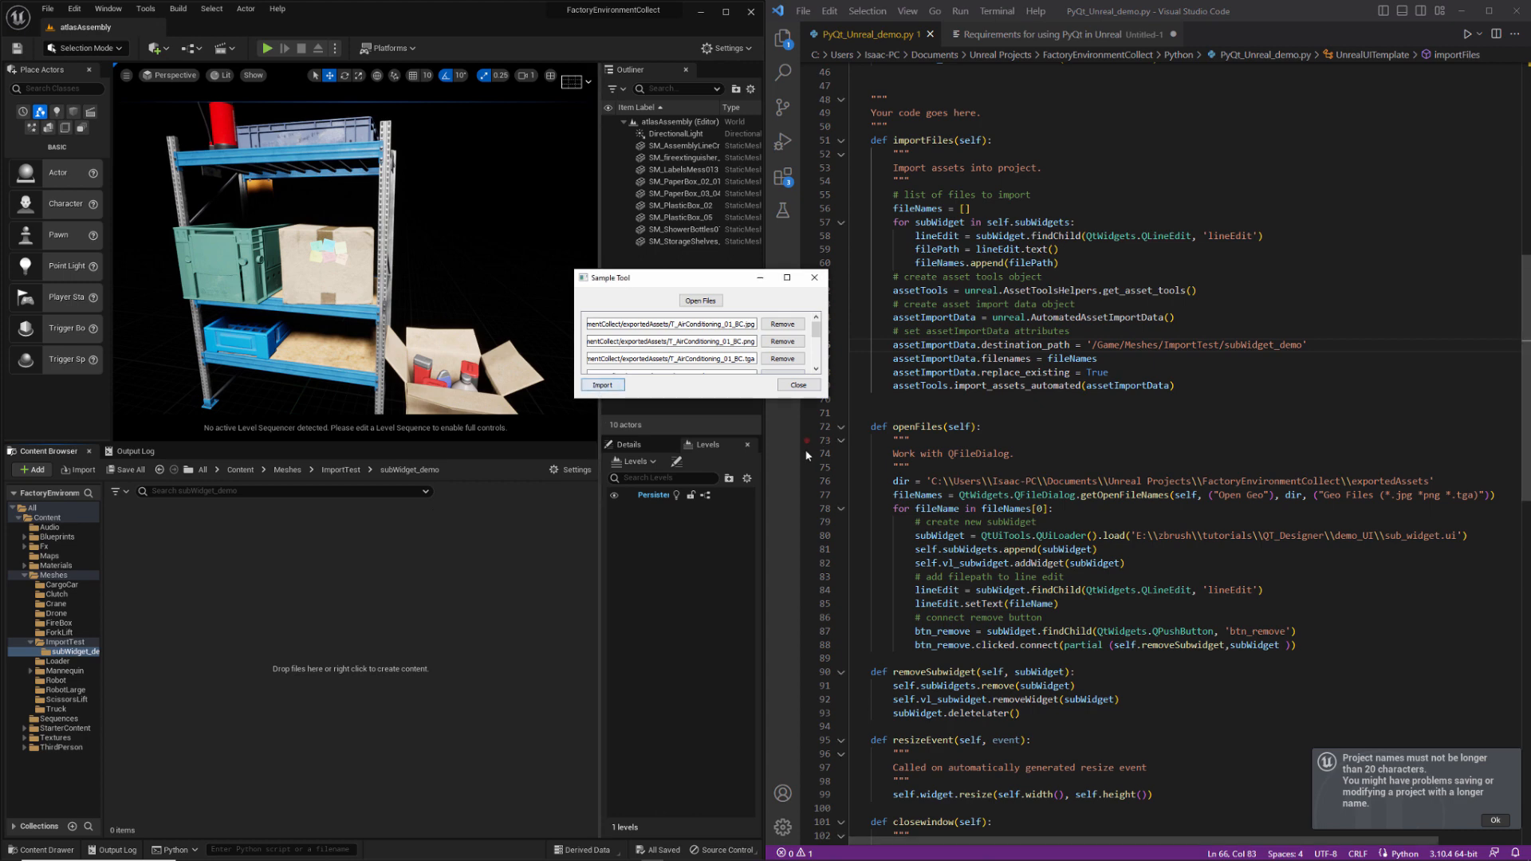
click(601, 384)
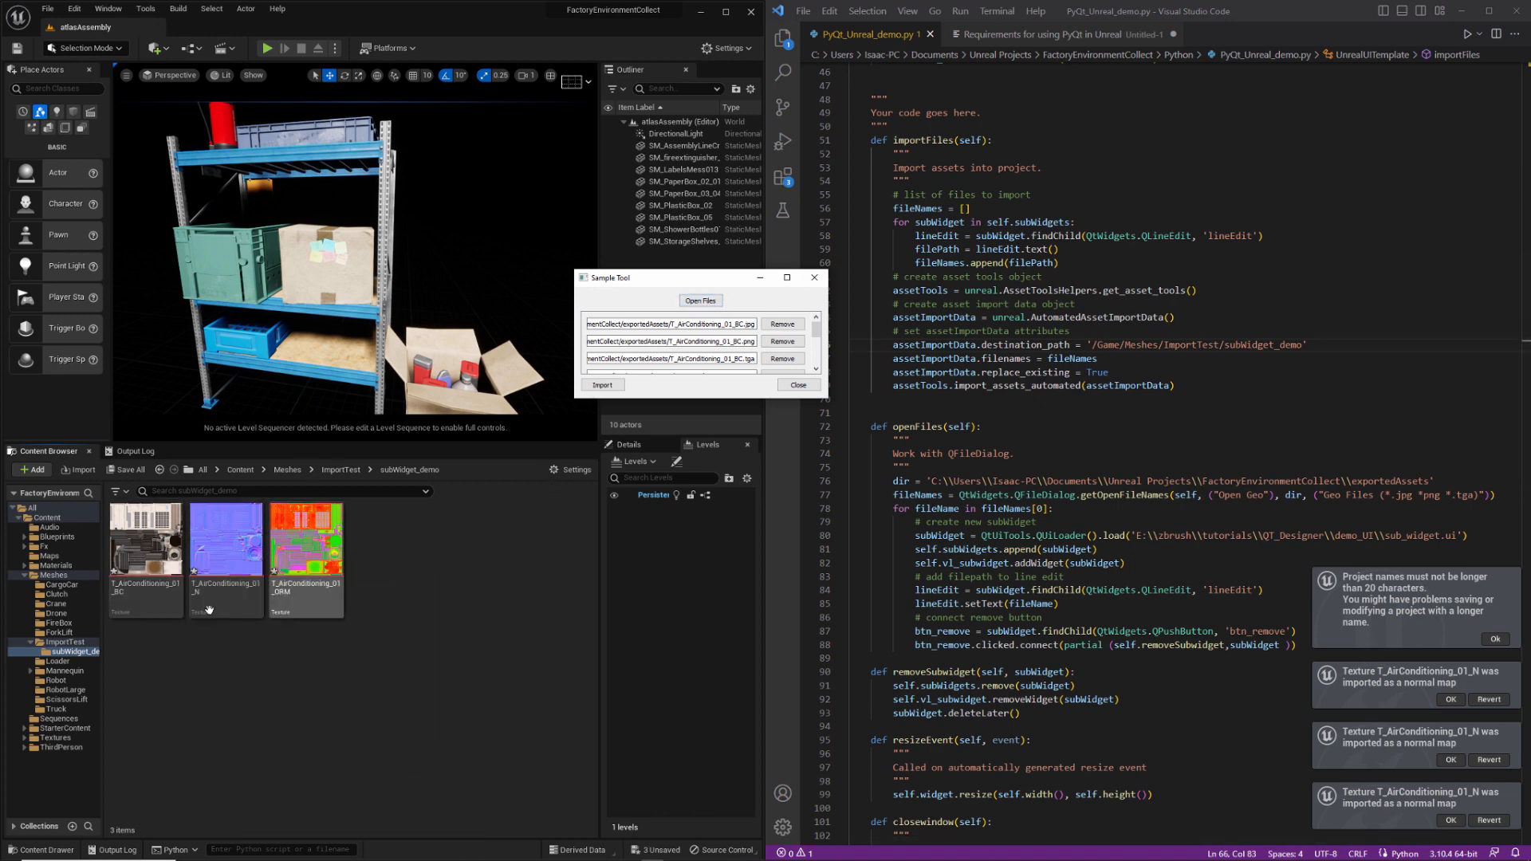
mouse_move(145, 543)
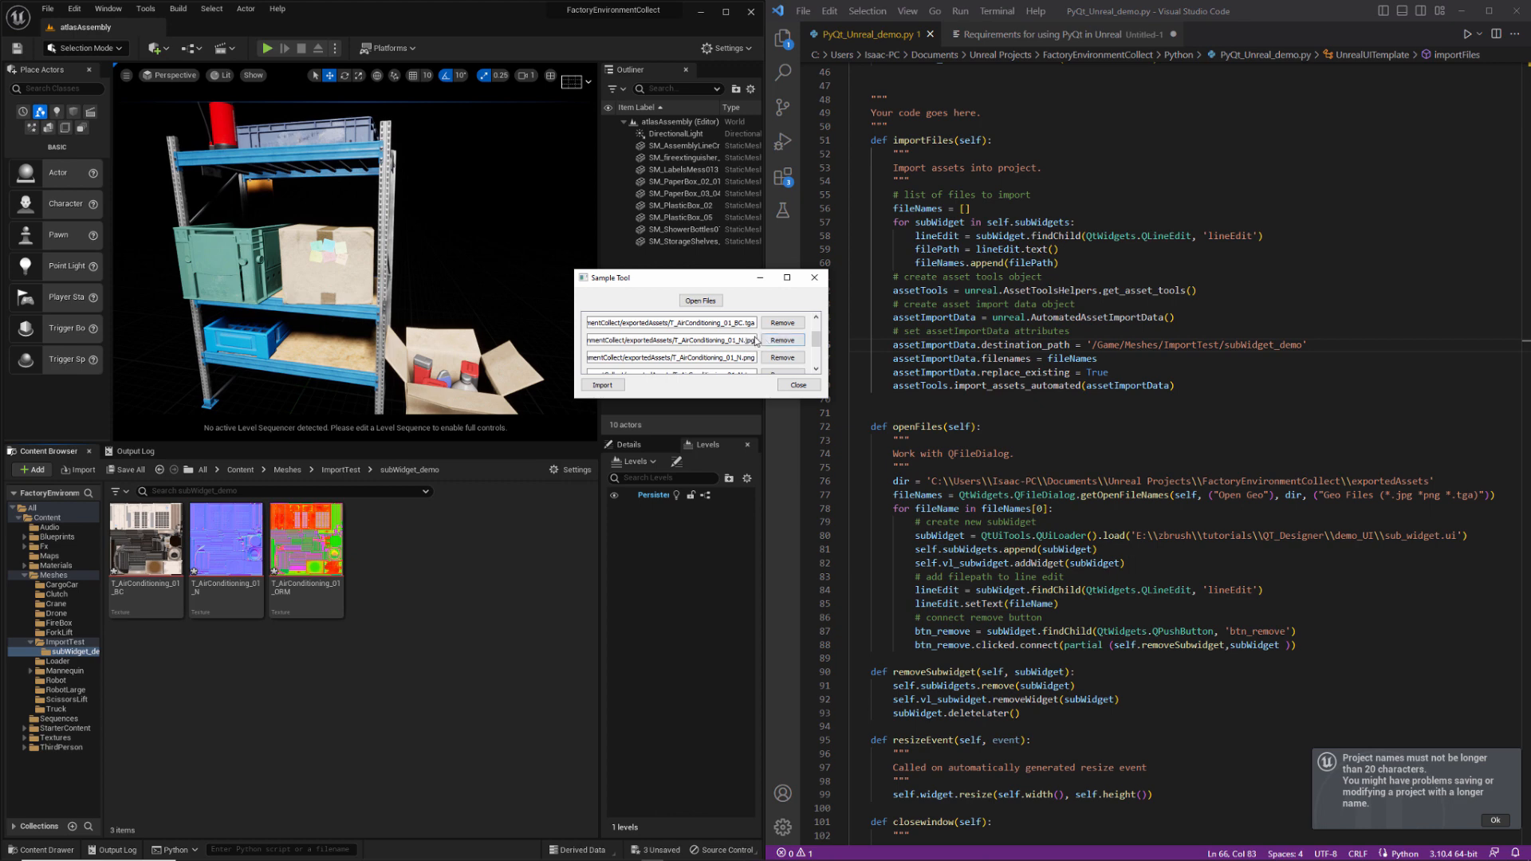
scroll(down, 3)
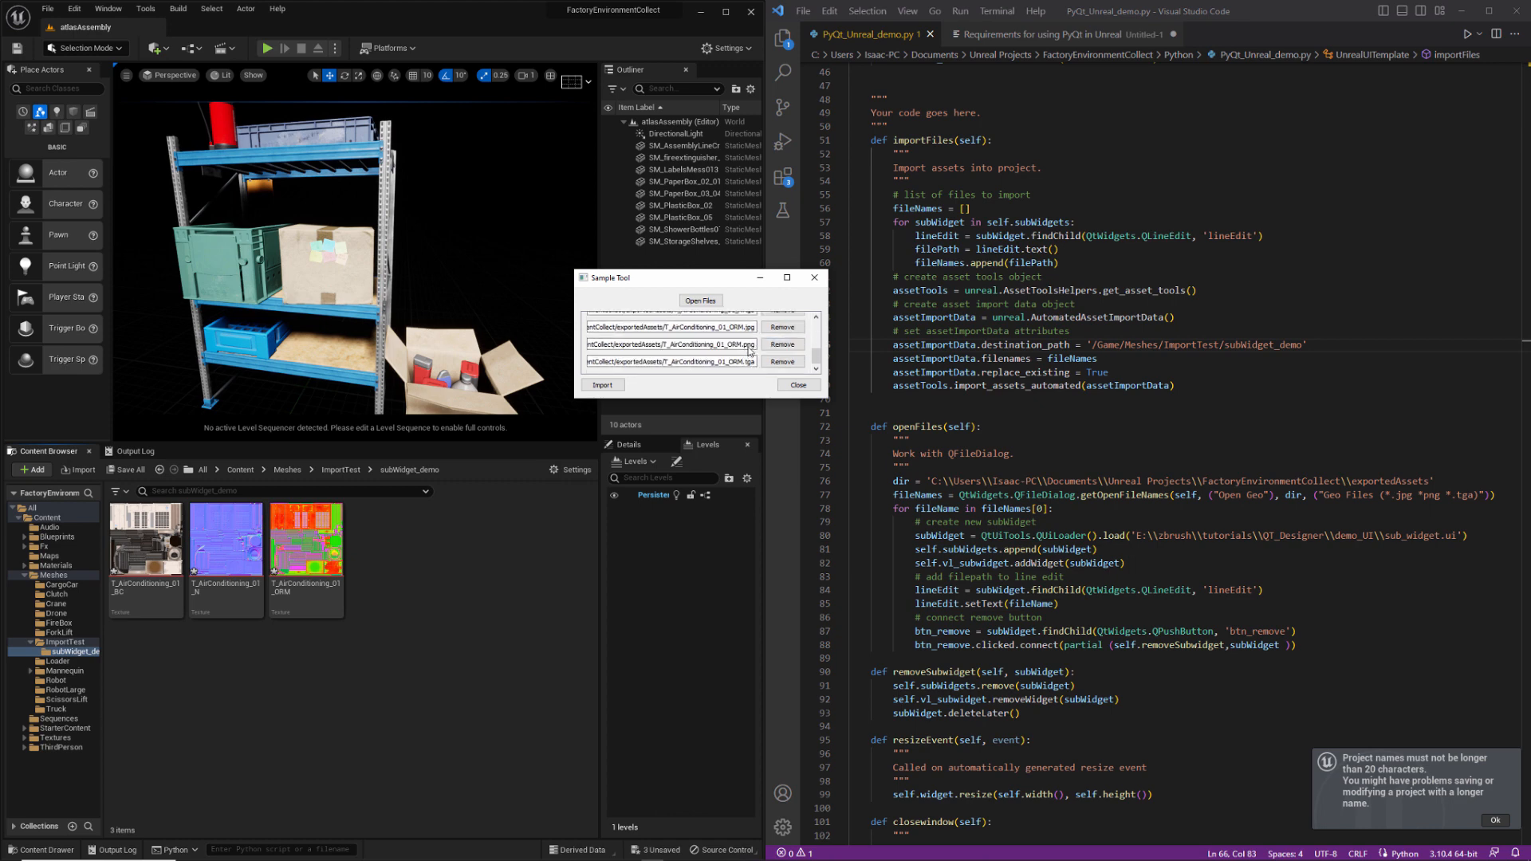
mouse_move(305, 542)
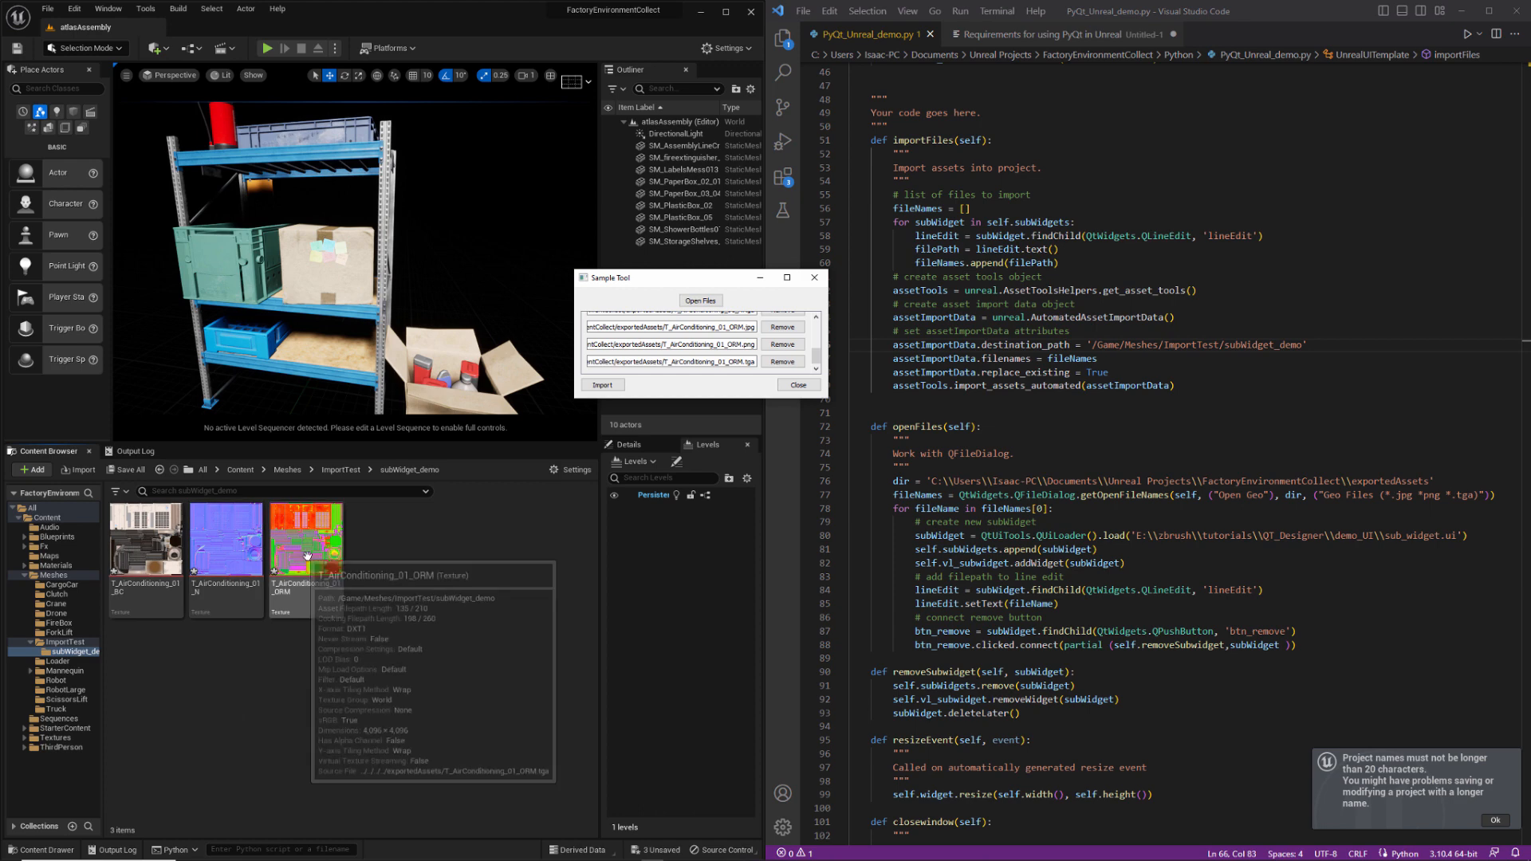
mouse_move(762, 305)
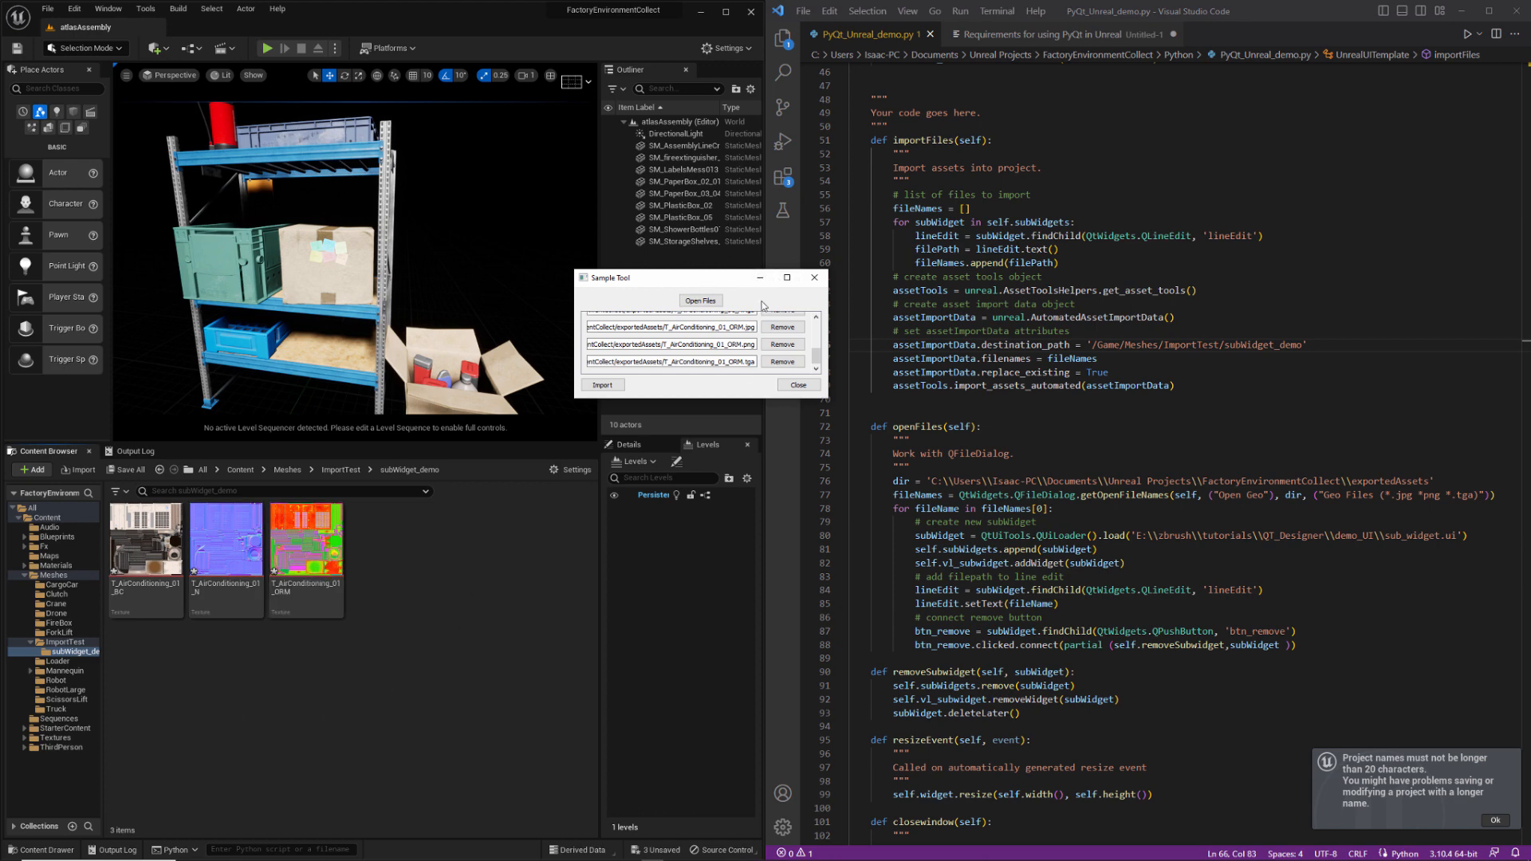